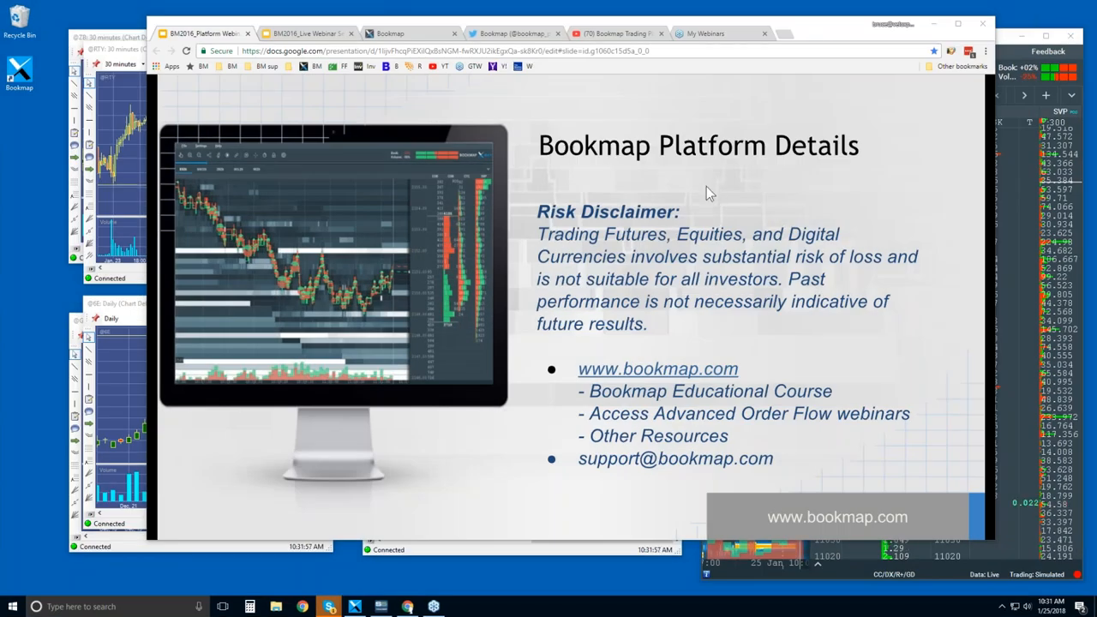
{"action": "mouse_move", "coordinate": [741, 189]}
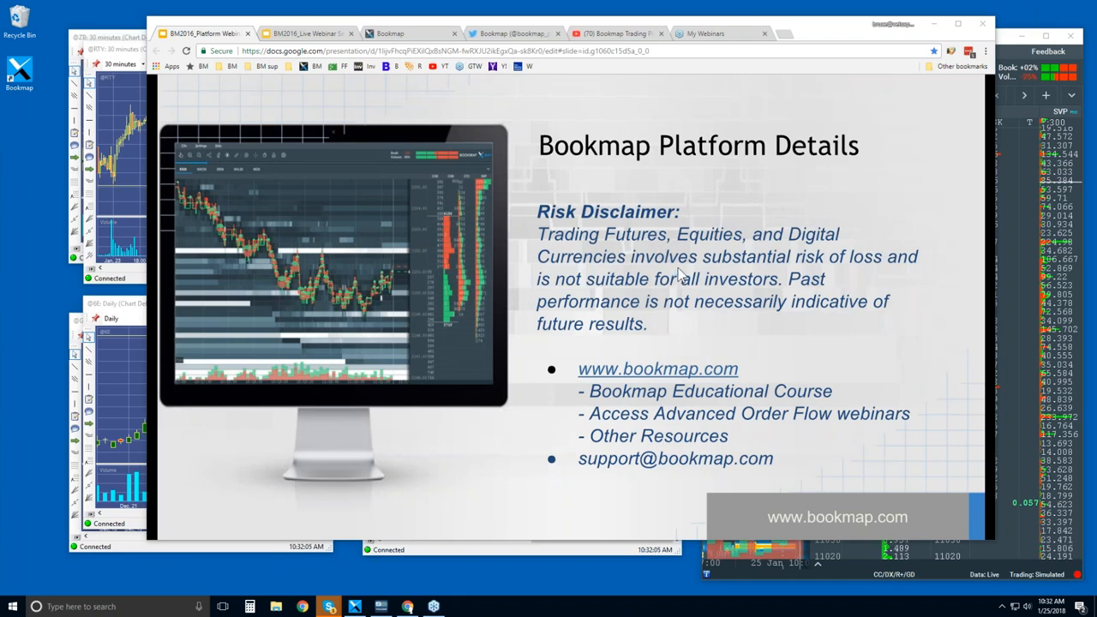
{"action": "mouse_move", "coordinate": [682, 299]}
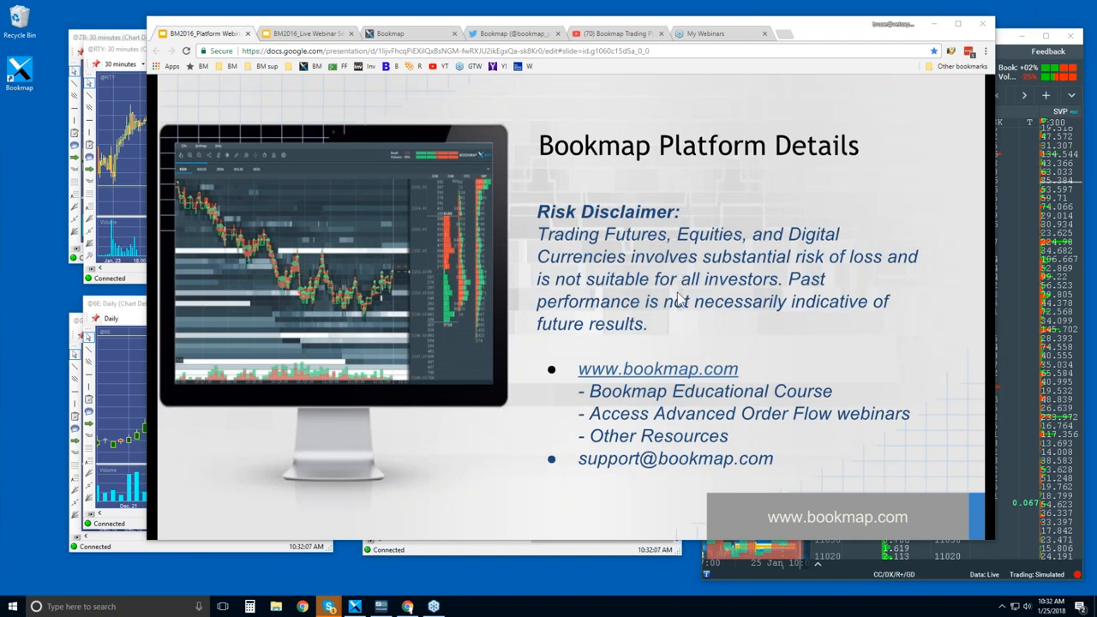
{"action": "mouse_move", "coordinate": [759, 309]}
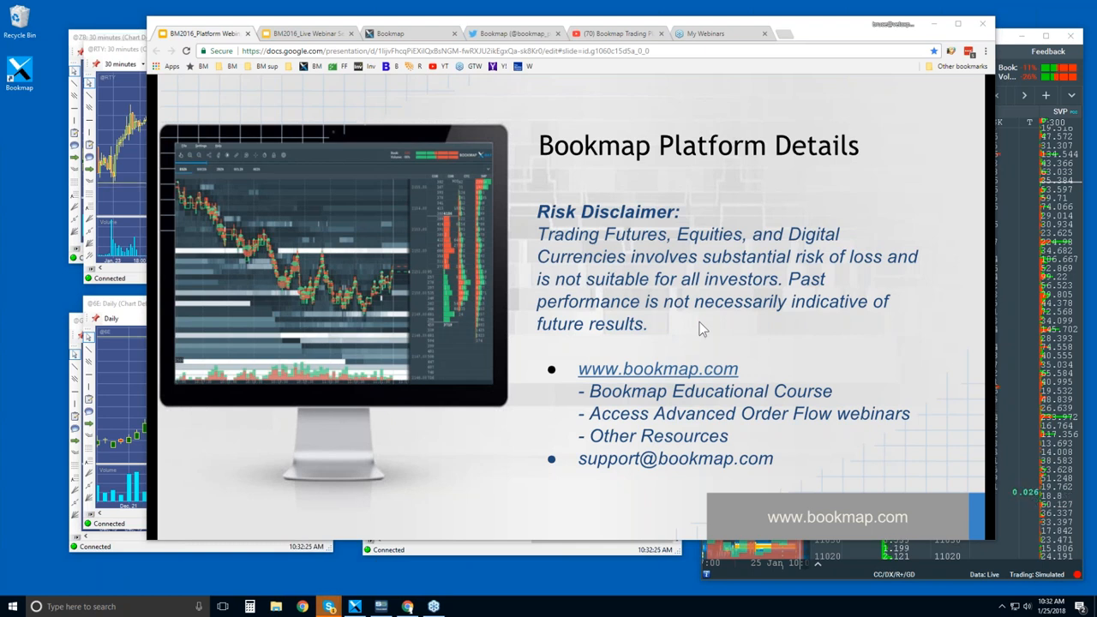
{"action": "mouse_move", "coordinate": [675, 405]}
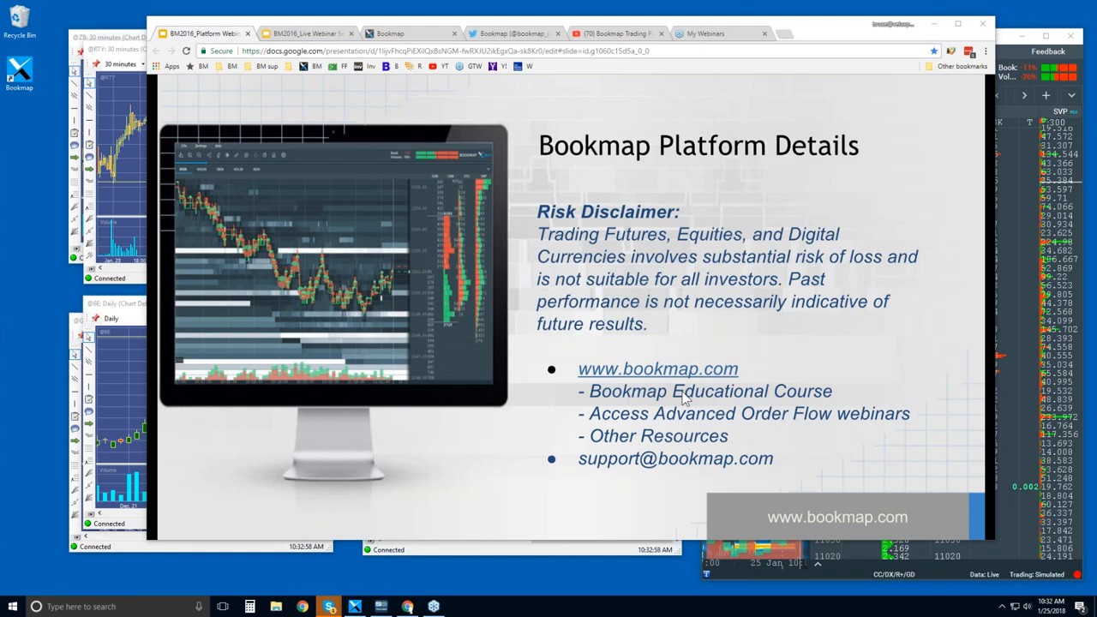
{"action": "mouse_move", "coordinate": [673, 397]}
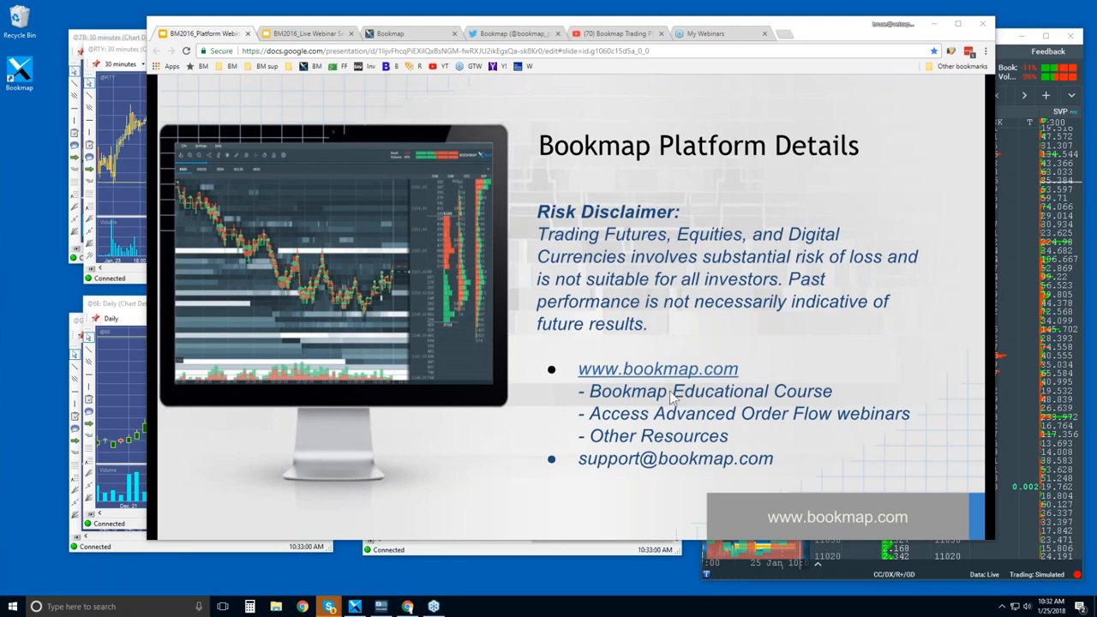
{"action": "mouse_move", "coordinate": [680, 429]}
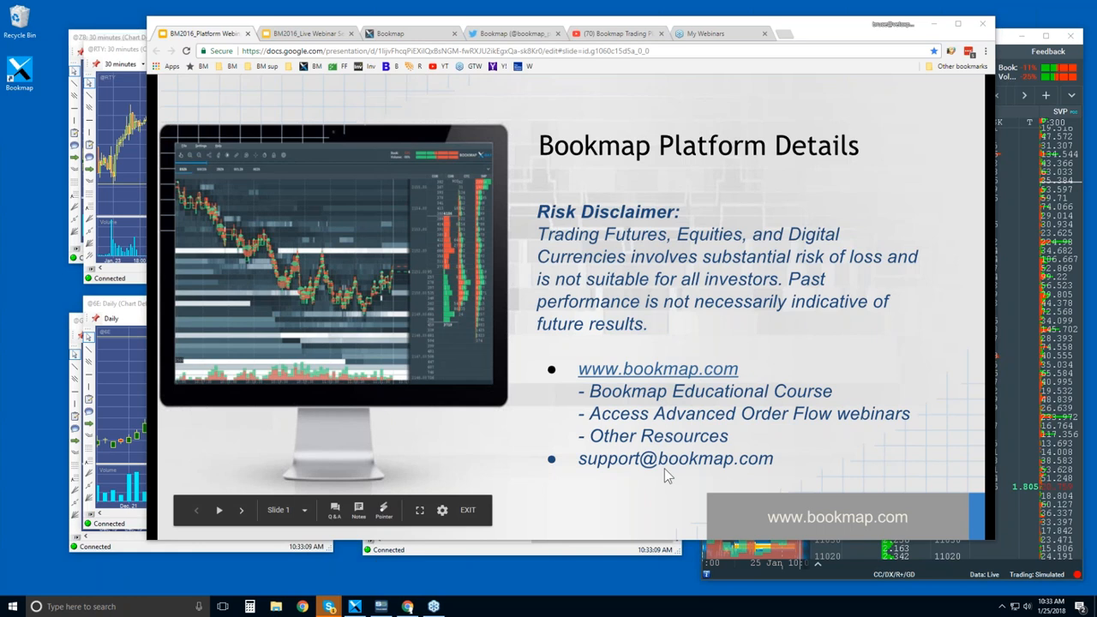
{"action": "mouse_move", "coordinate": [565, 169]}
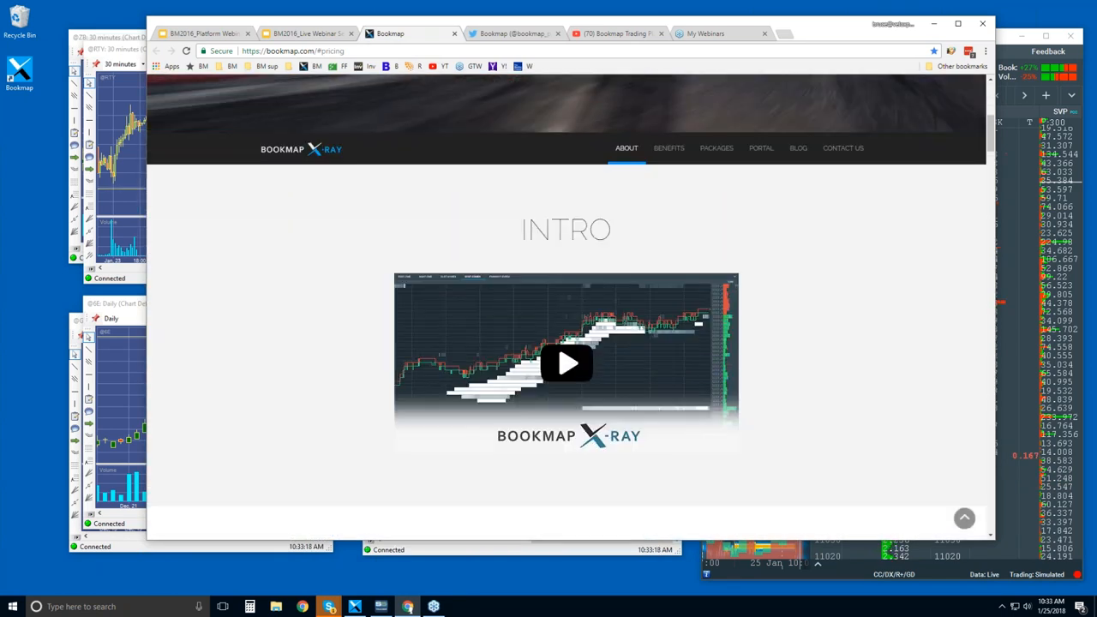
Scroll down the Bookmap homepage past Platform and Advantages to Who Uses Bookmap.
{"action": "scroll", "scroll_direction": "down", "scroll_amount": 3}
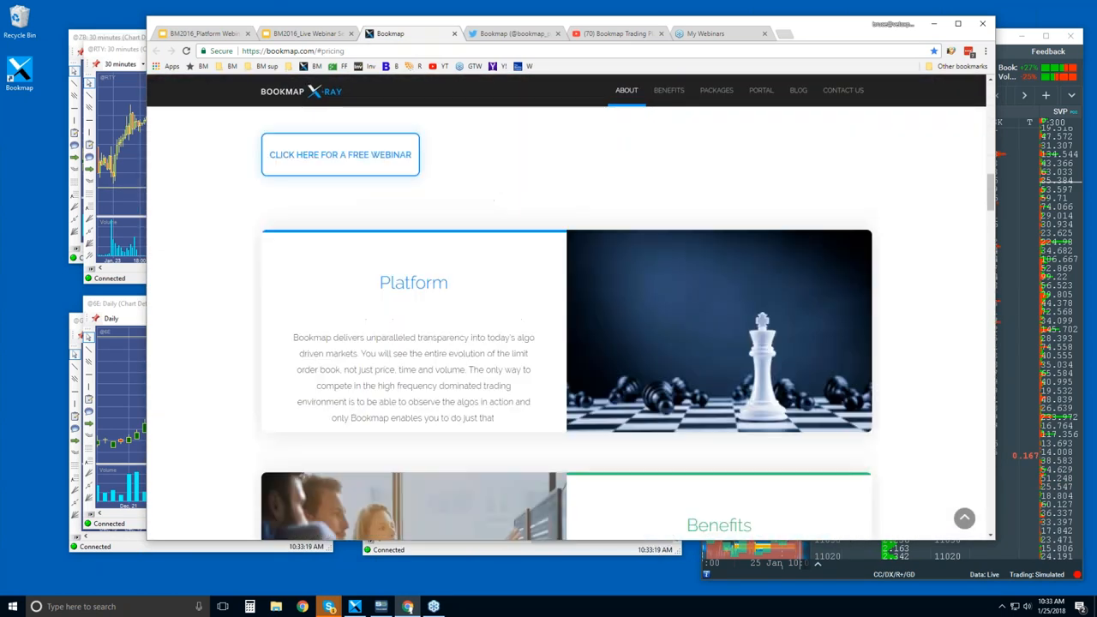
{"action": "scroll", "scroll_direction": "down", "scroll_amount": 3}
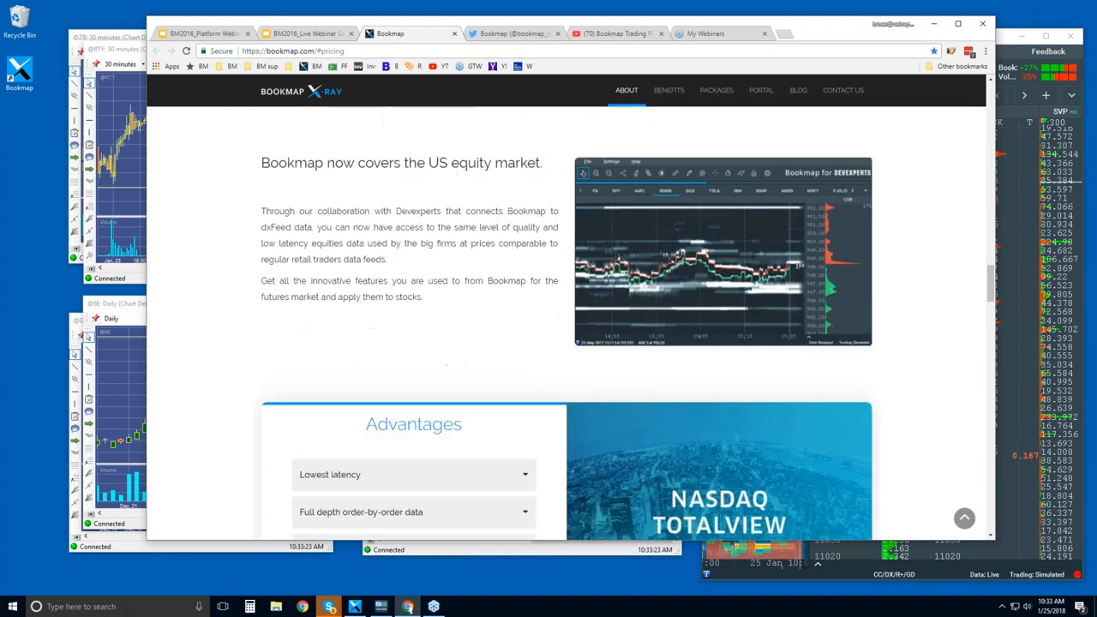
{"action": "scroll", "scroll_direction": "down", "scroll_amount": 3}
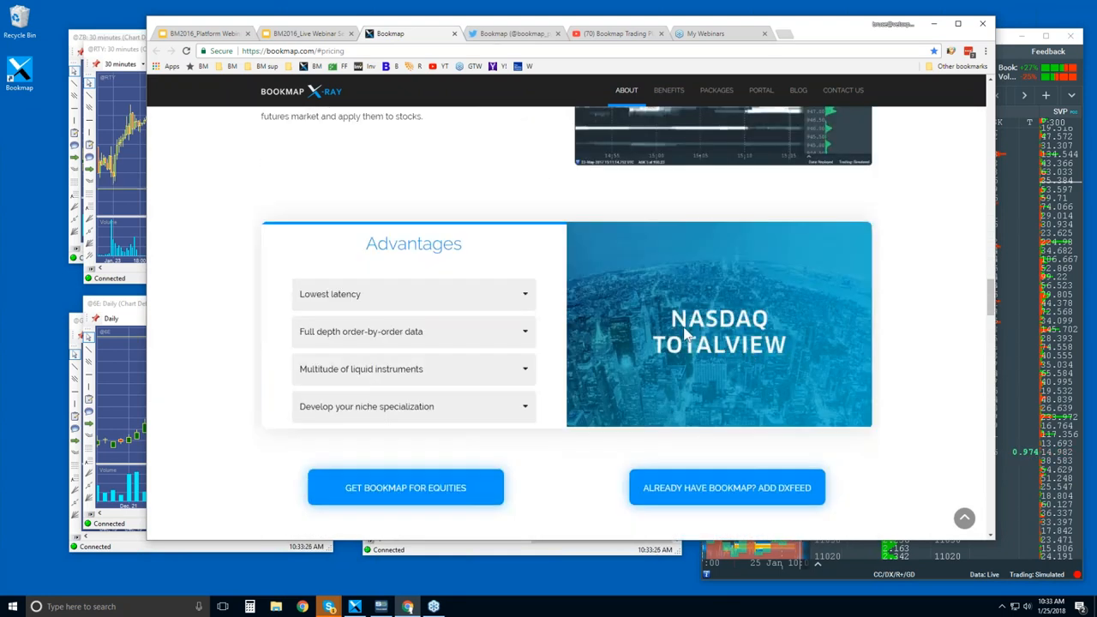
{"action": "scroll", "scroll_direction": "down", "scroll_amount": 3}
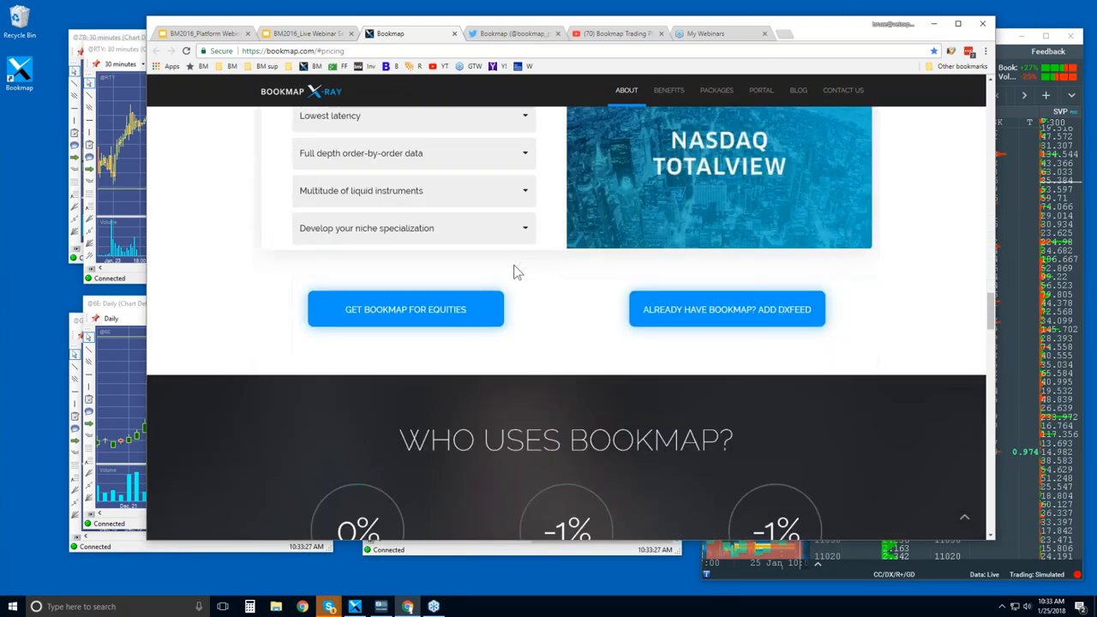
{"action": "scroll", "scroll_direction": "down", "scroll_amount": 3}
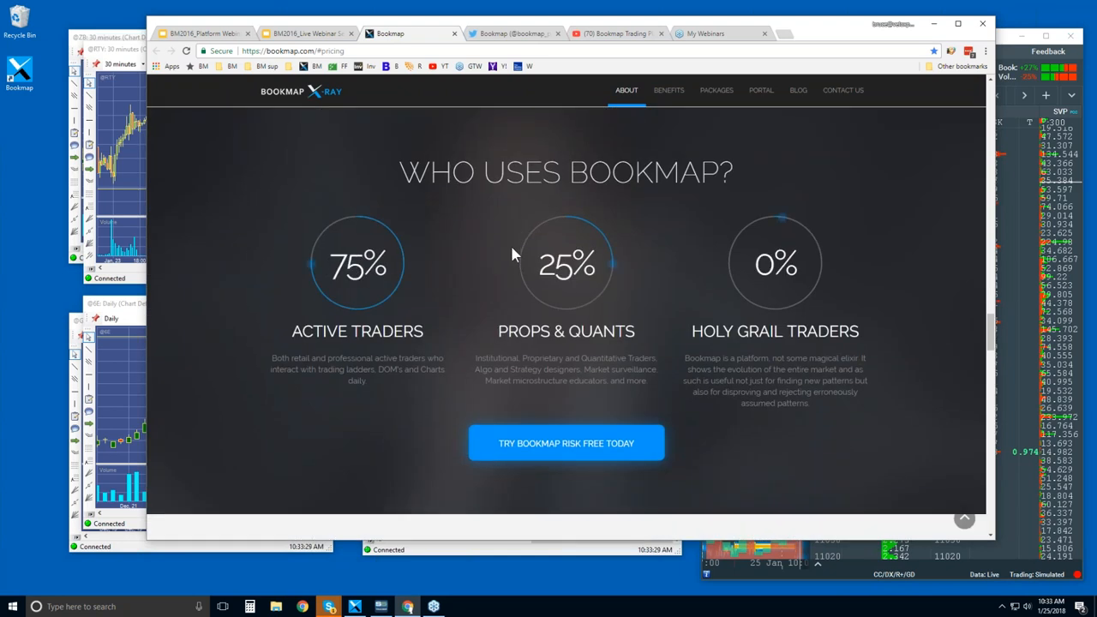
{"action": "scroll", "scroll_direction": "down", "scroll_amount": 3}
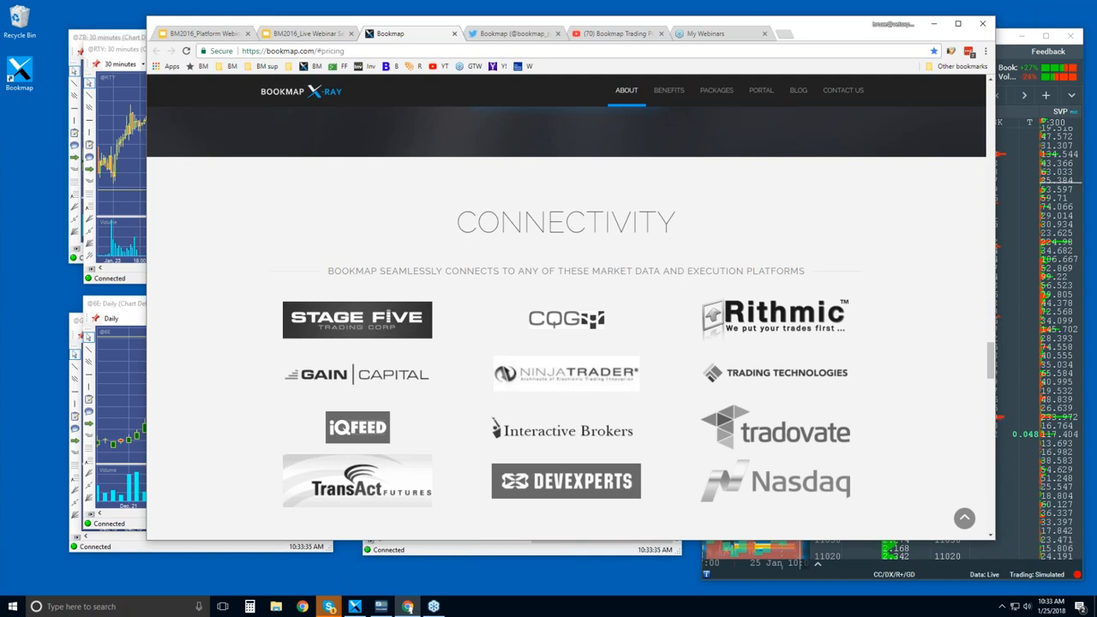
{"action": "scroll", "scroll_direction": "down", "scroll_amount": 3}
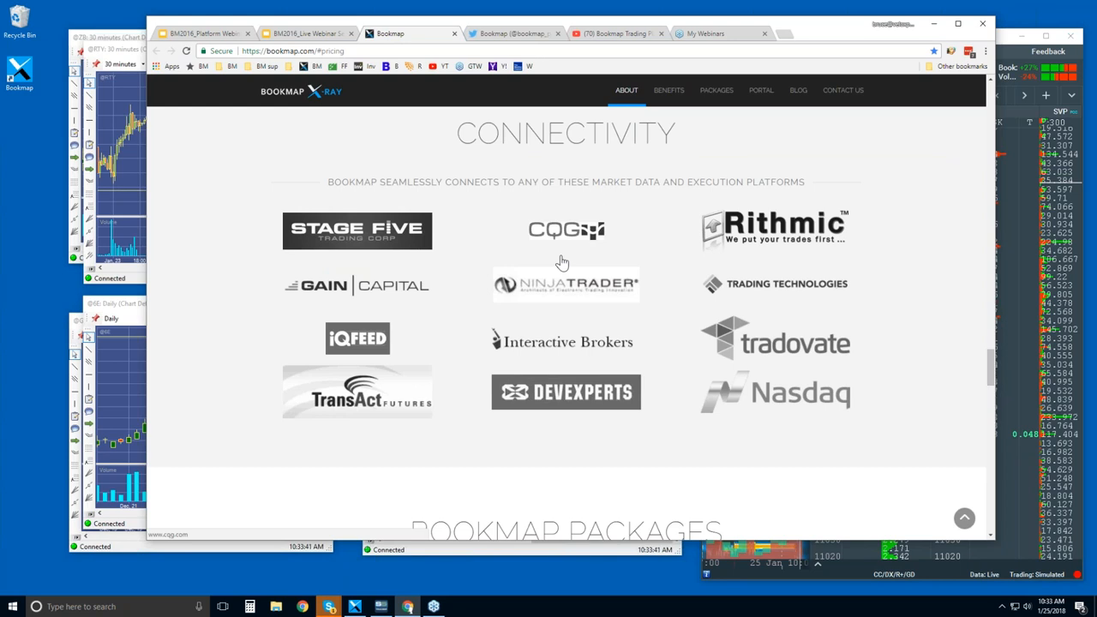
{"action": "mouse_move", "coordinate": [587, 252]}
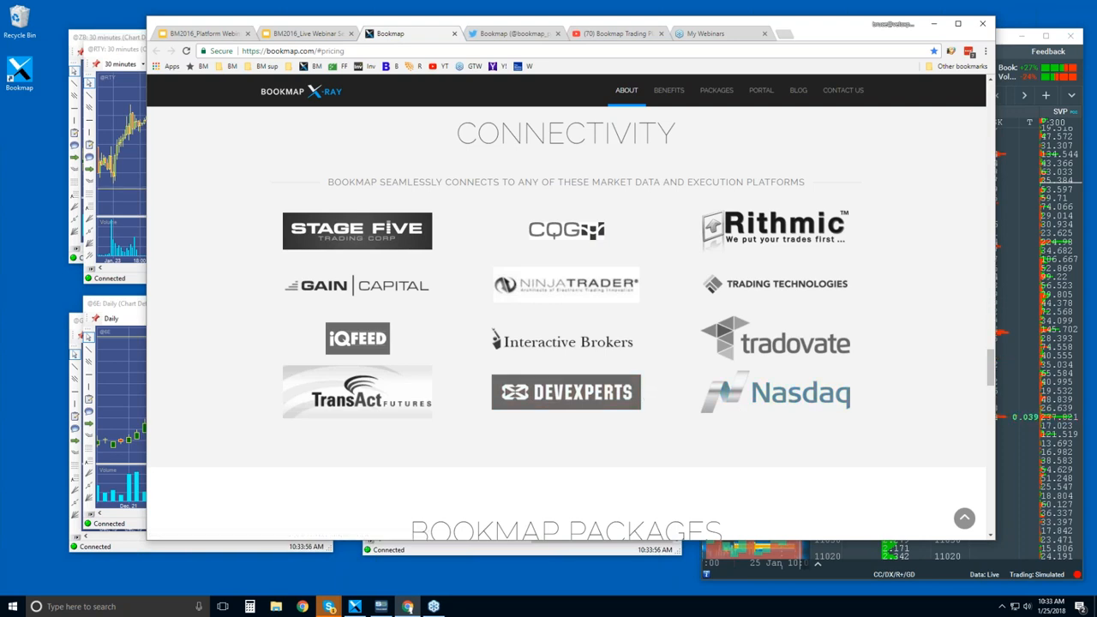
{"action": "mouse_move", "coordinate": [735, 391]}
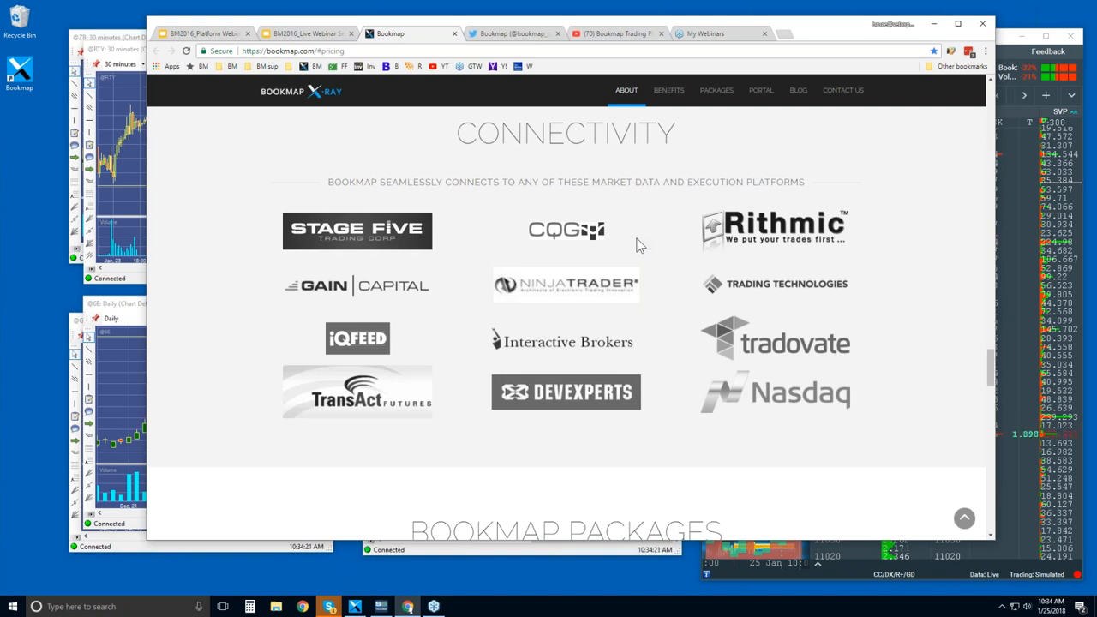
{"action": "mouse_move", "coordinate": [658, 282]}
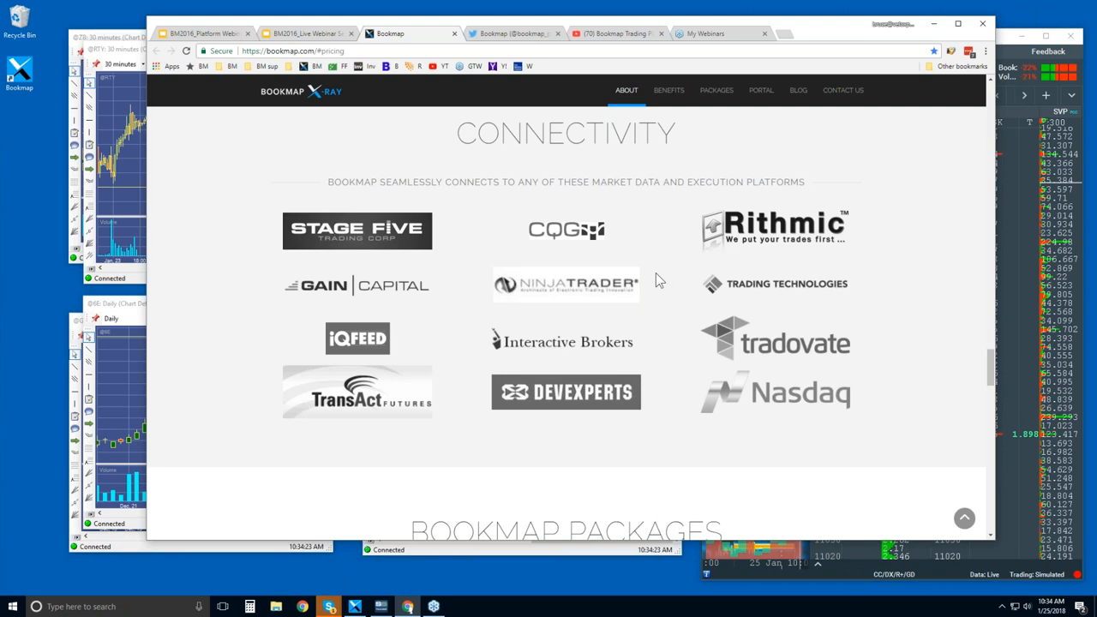
{"action": "mouse_move", "coordinate": [576, 291]}
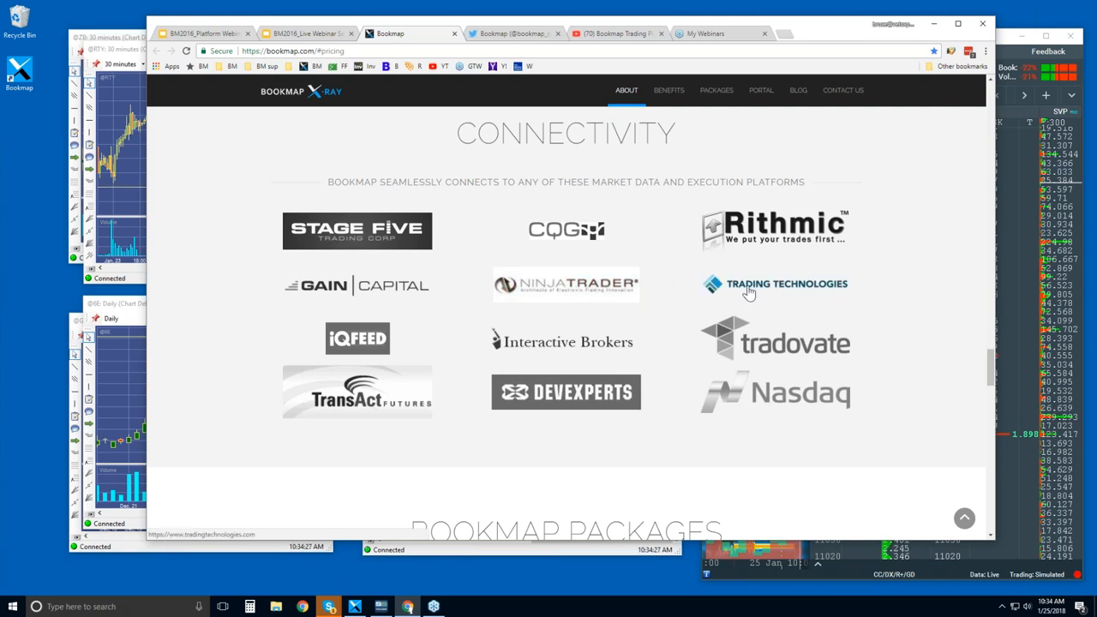
{"action": "mouse_move", "coordinate": [583, 350]}
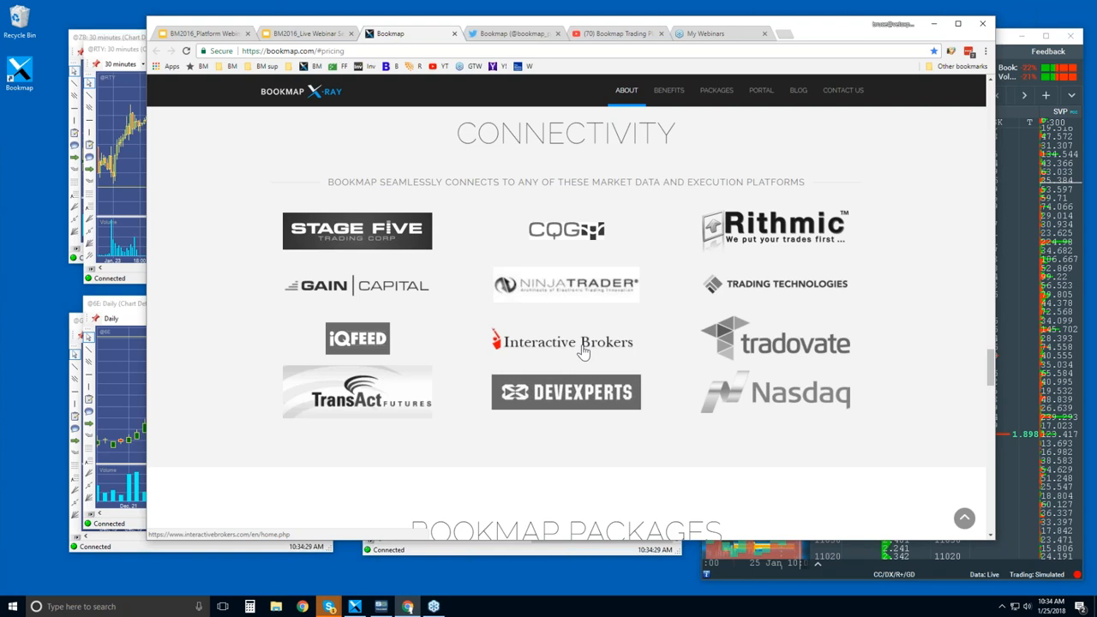
{"action": "mouse_move", "coordinate": [570, 286]}
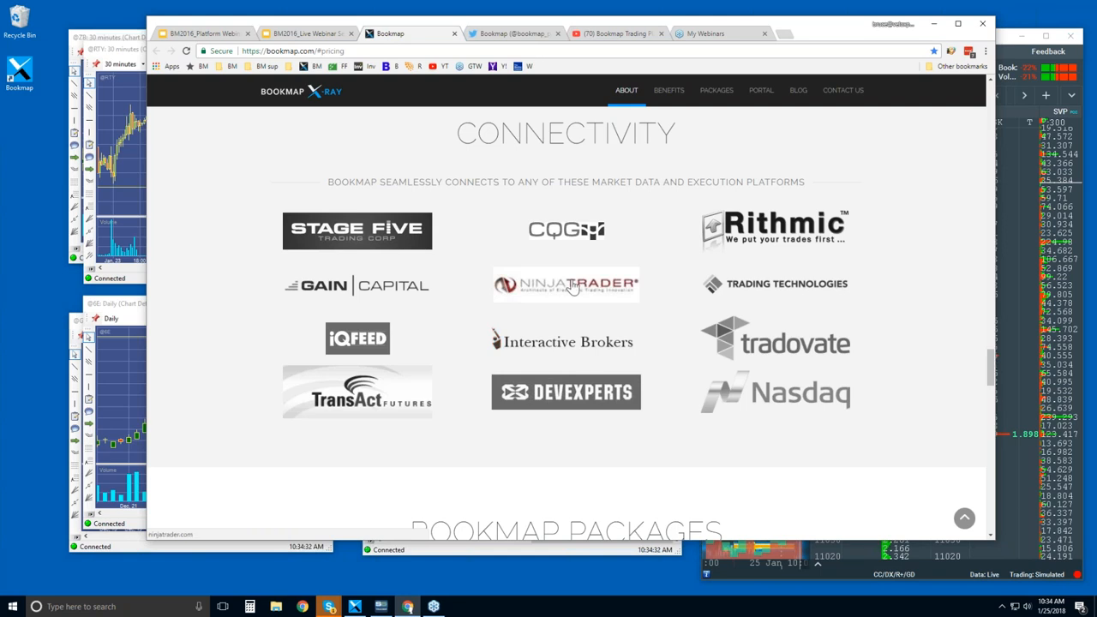
{"action": "mouse_move", "coordinate": [572, 288]}
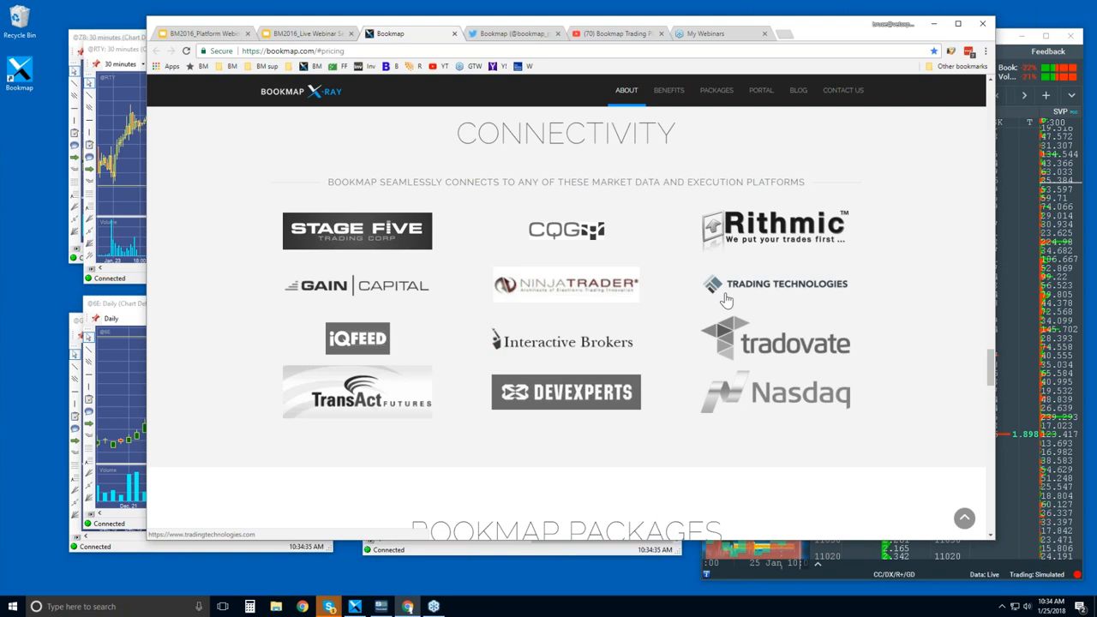
{"action": "mouse_move", "coordinate": [617, 299]}
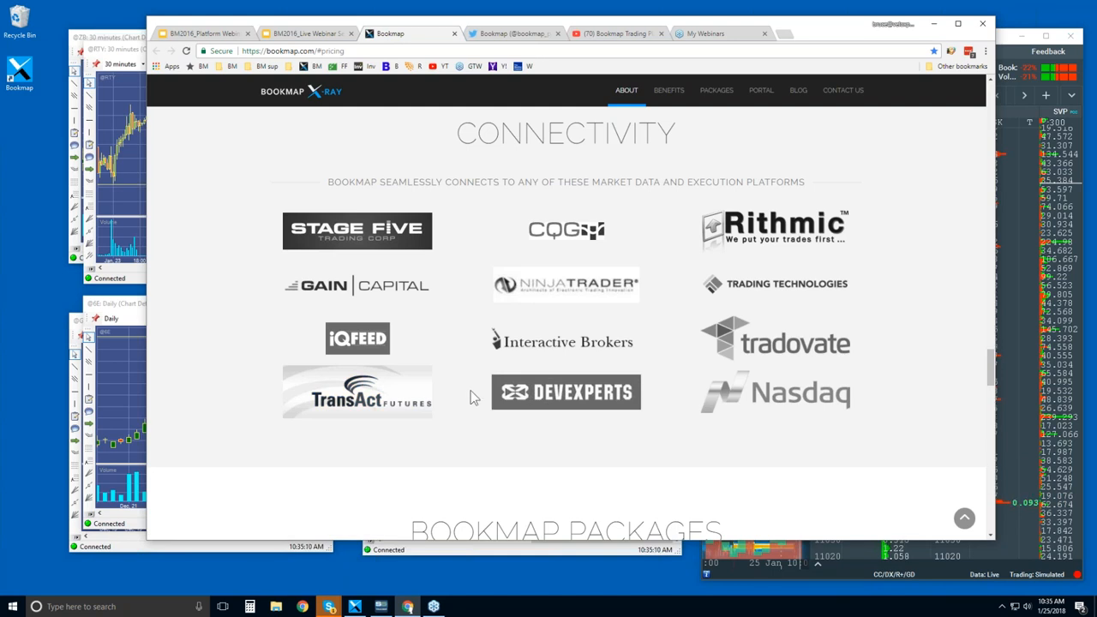
{"action": "mouse_move", "coordinate": [681, 141]}
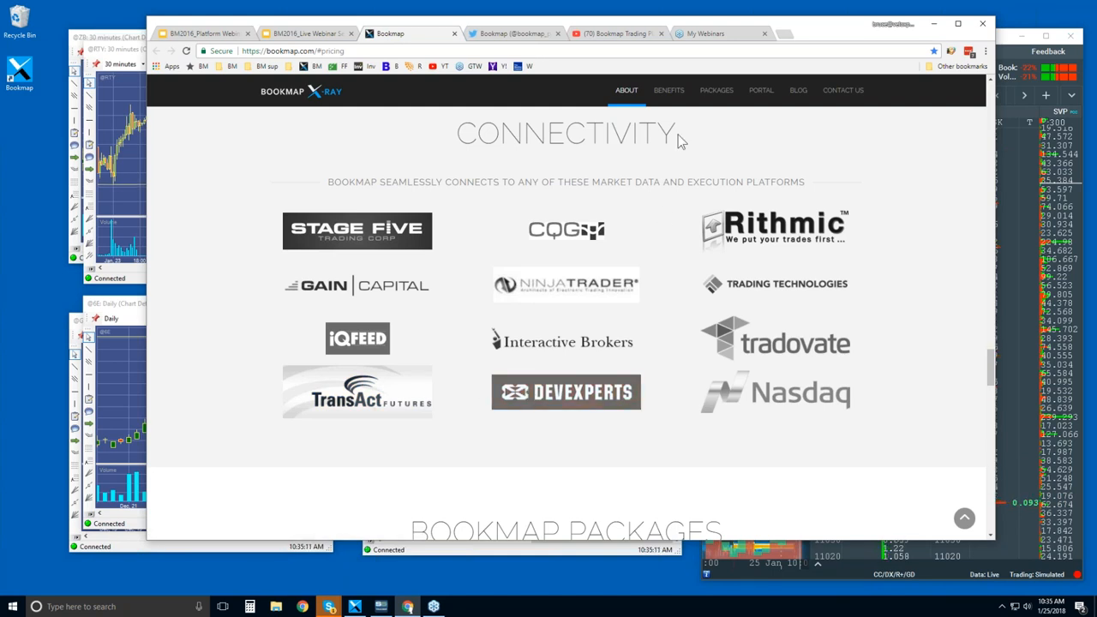
{"action": "mouse_move", "coordinate": [677, 180]}
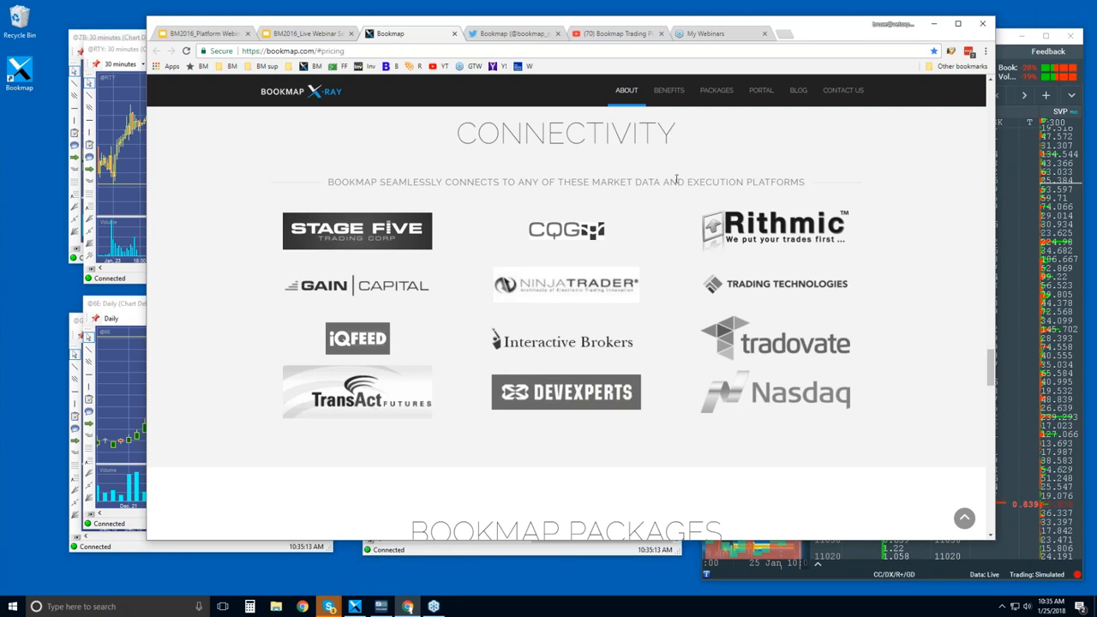
Jump to Bookmap Packages: Digital free, Digital+ $37, Global $49, Global+ $99.
{"action": "left_click", "coordinate": [716, 90]}
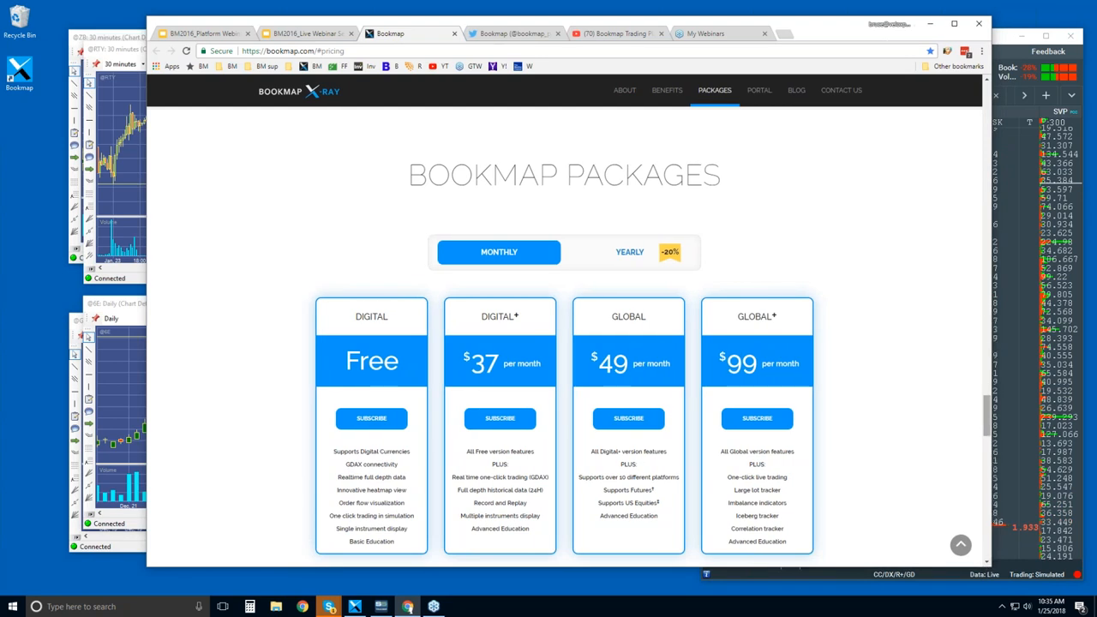
{"action": "scroll", "scroll_direction": "down", "scroll_amount": 3}
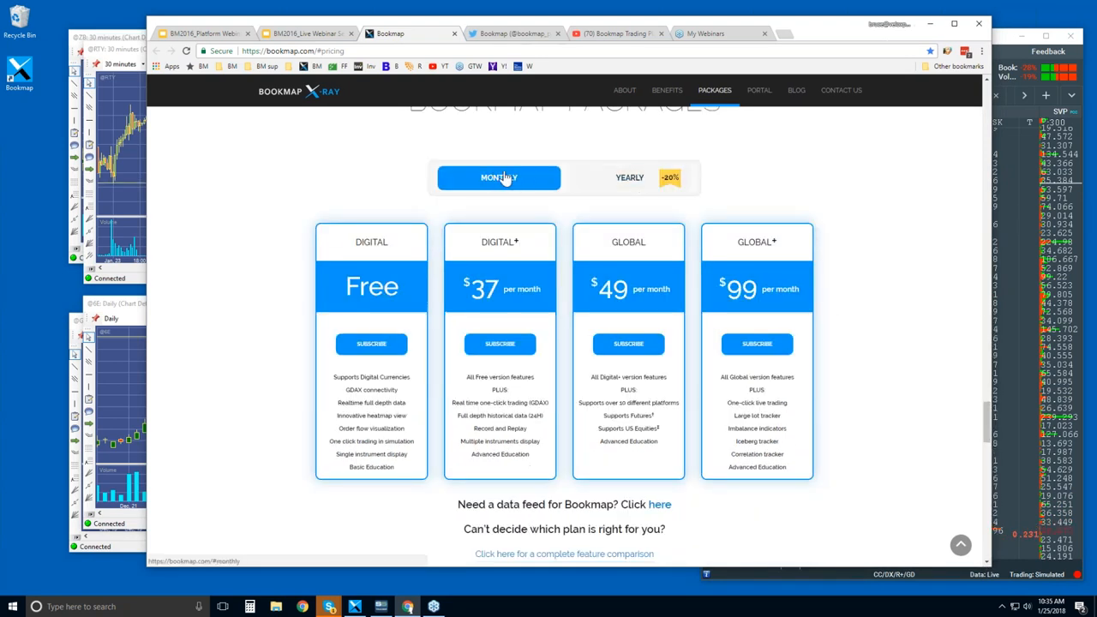
{"action": "left_click", "coordinate": [629, 177]}
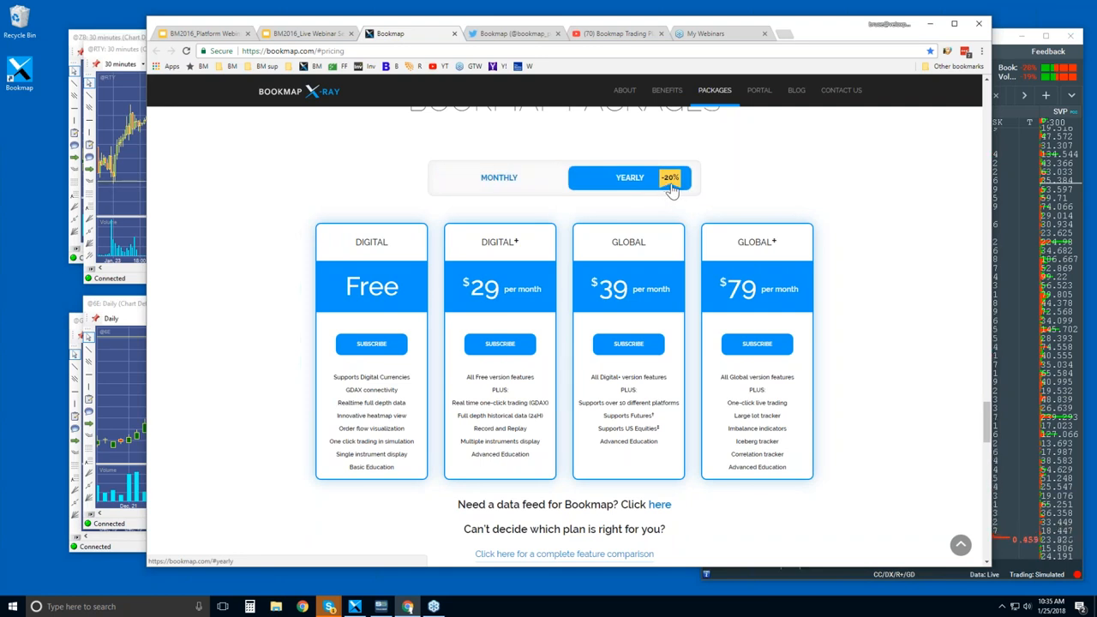
{"action": "mouse_move", "coordinate": [655, 289]}
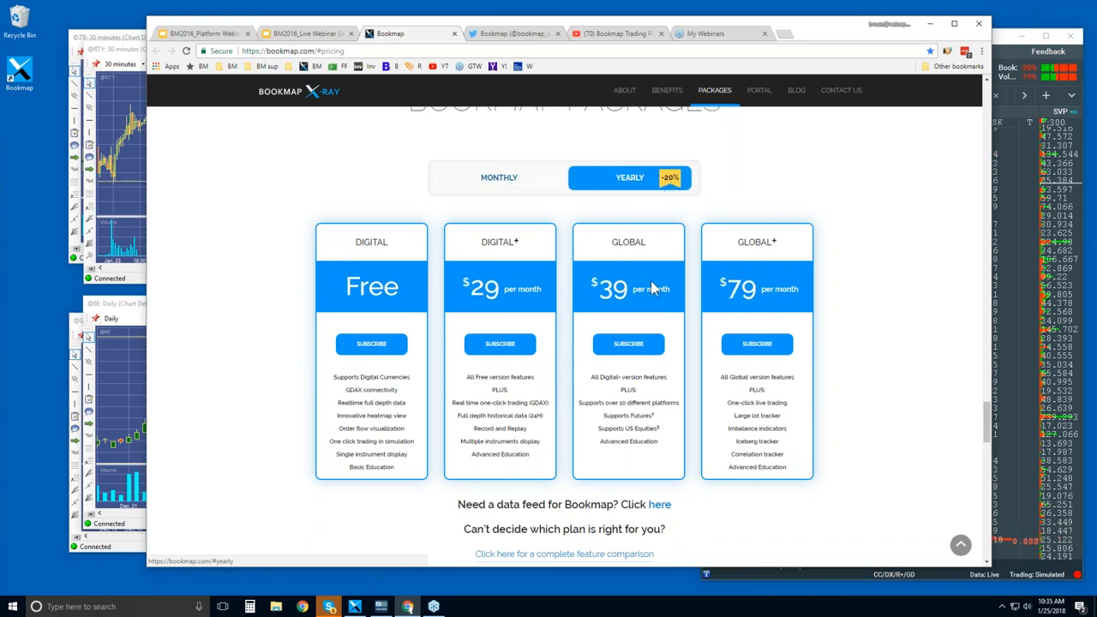
{"action": "left_click", "coordinate": [498, 177]}
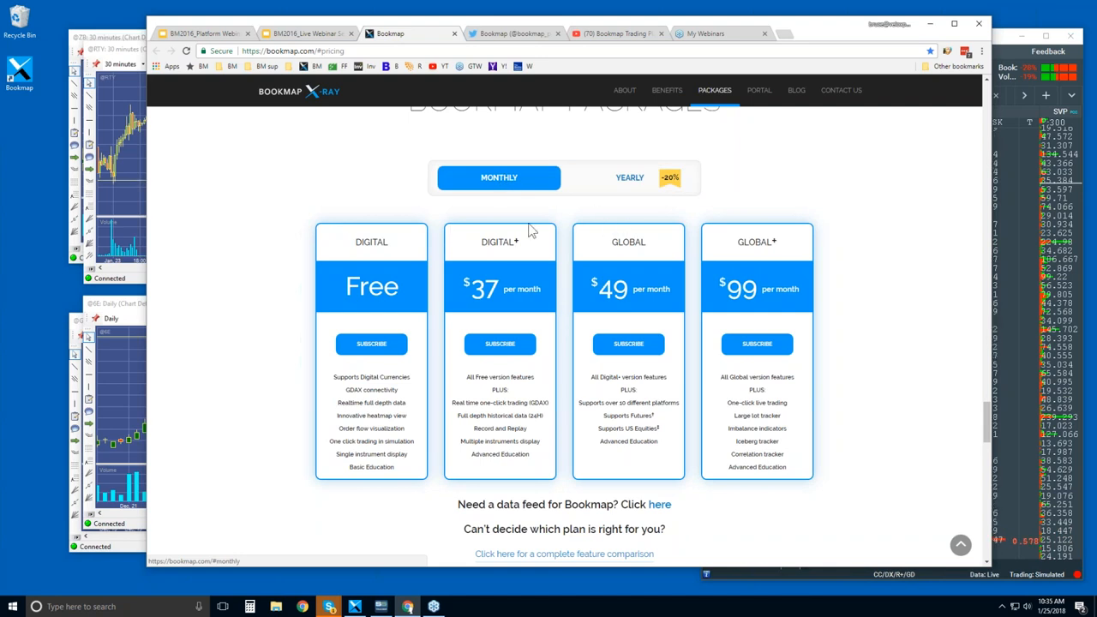
{"action": "mouse_move", "coordinate": [637, 256]}
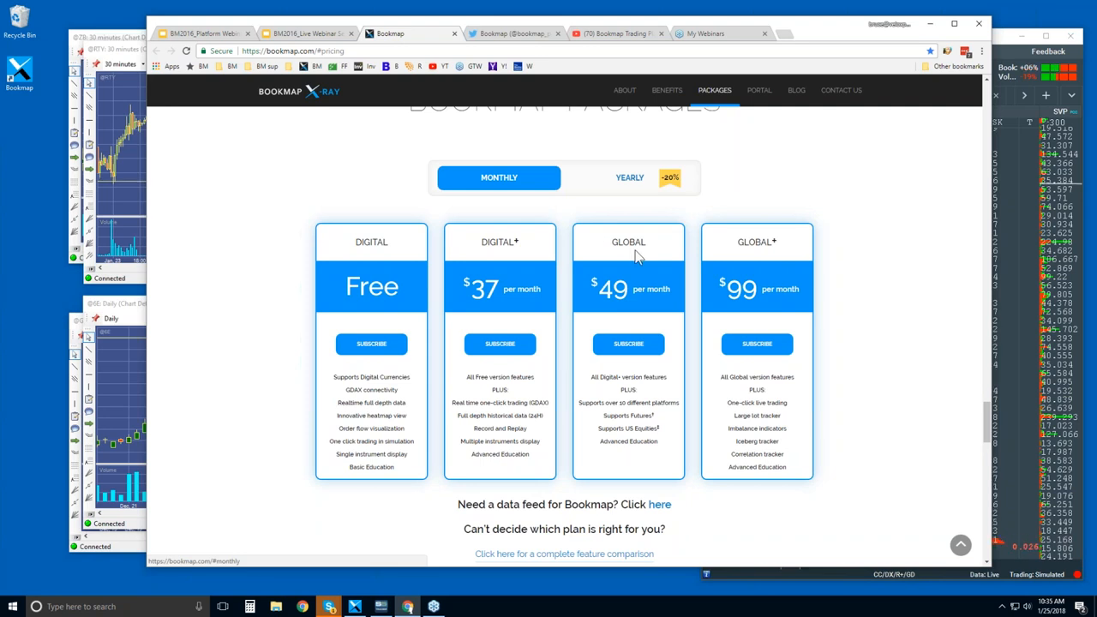
{"action": "mouse_move", "coordinate": [407, 235]}
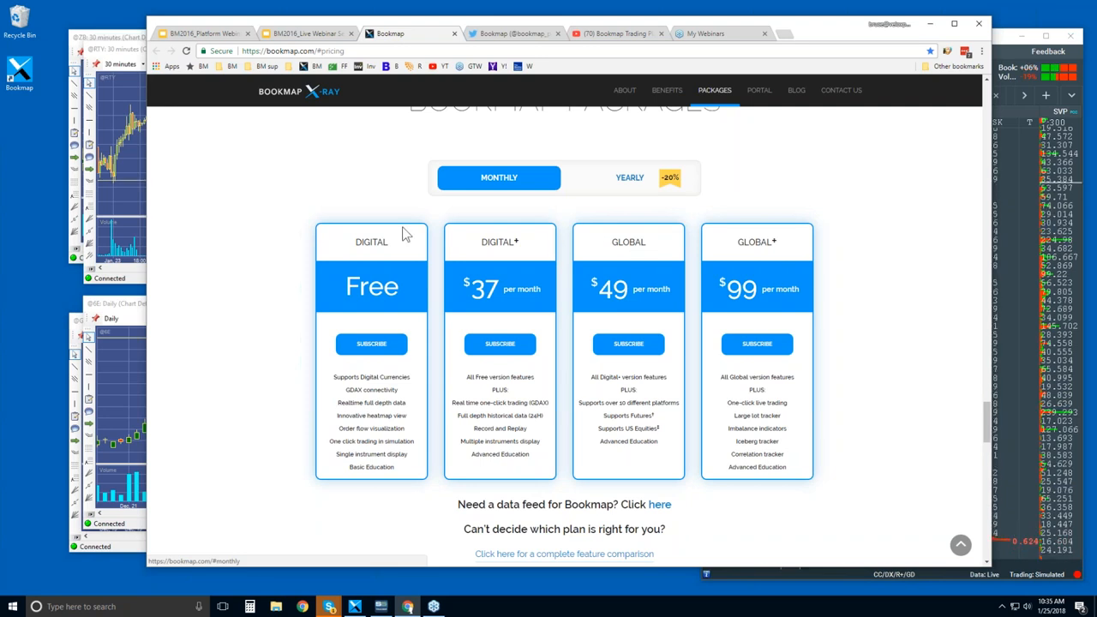
{"action": "double_click", "coordinate": [371, 242]}
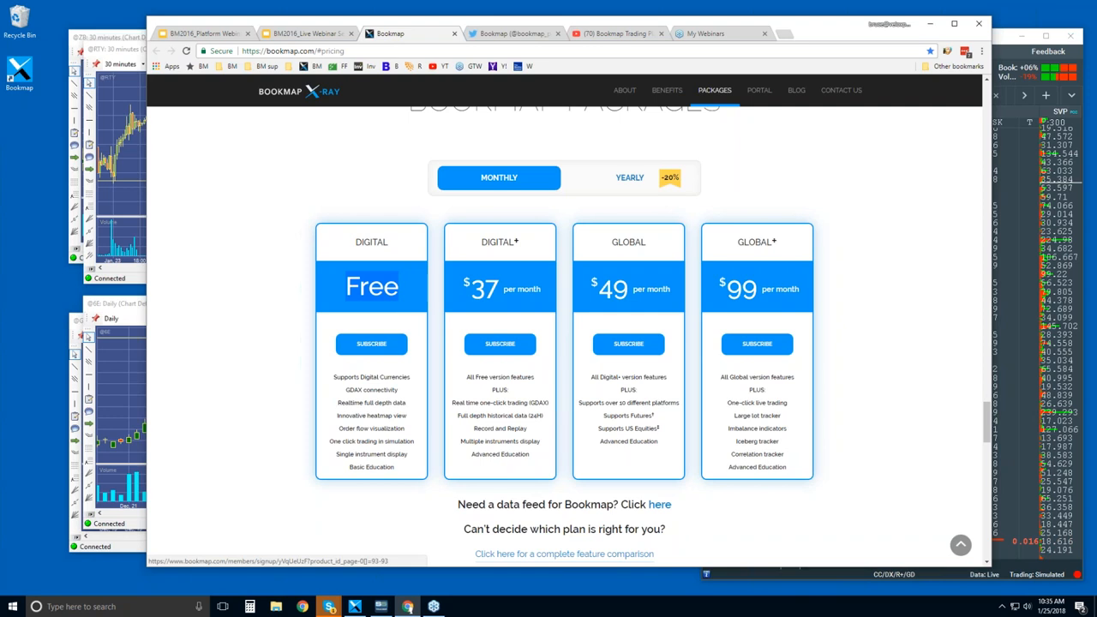
{"action": "mouse_move", "coordinate": [371, 343]}
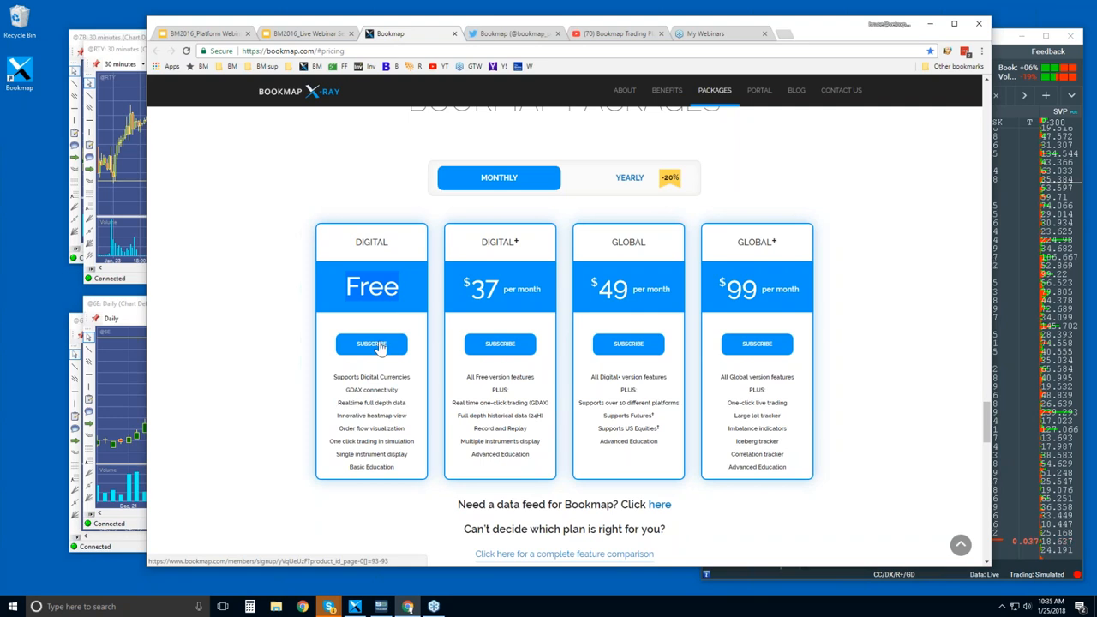
{"action": "mouse_move", "coordinate": [382, 406]}
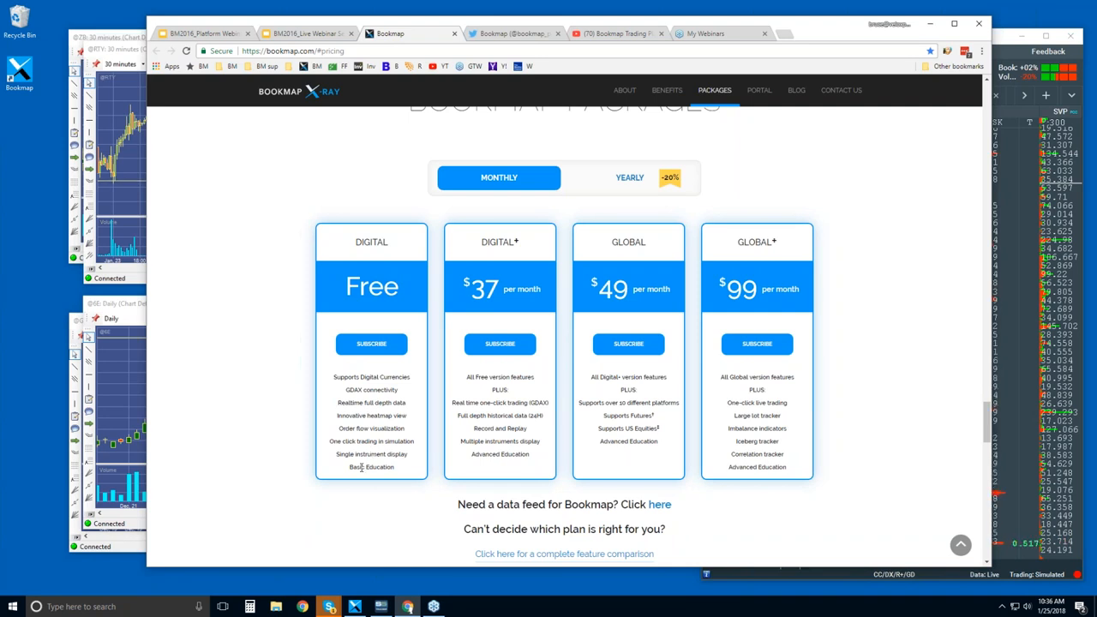
{"action": "double_click", "coordinate": [371, 466]}
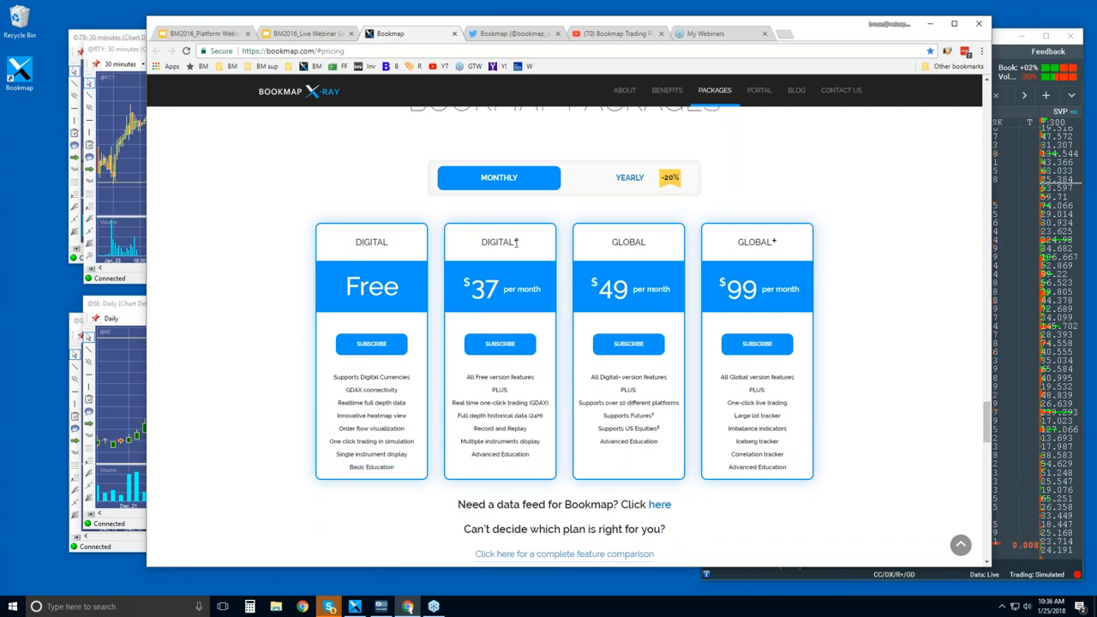
{"action": "mouse_move", "coordinate": [391, 269]}
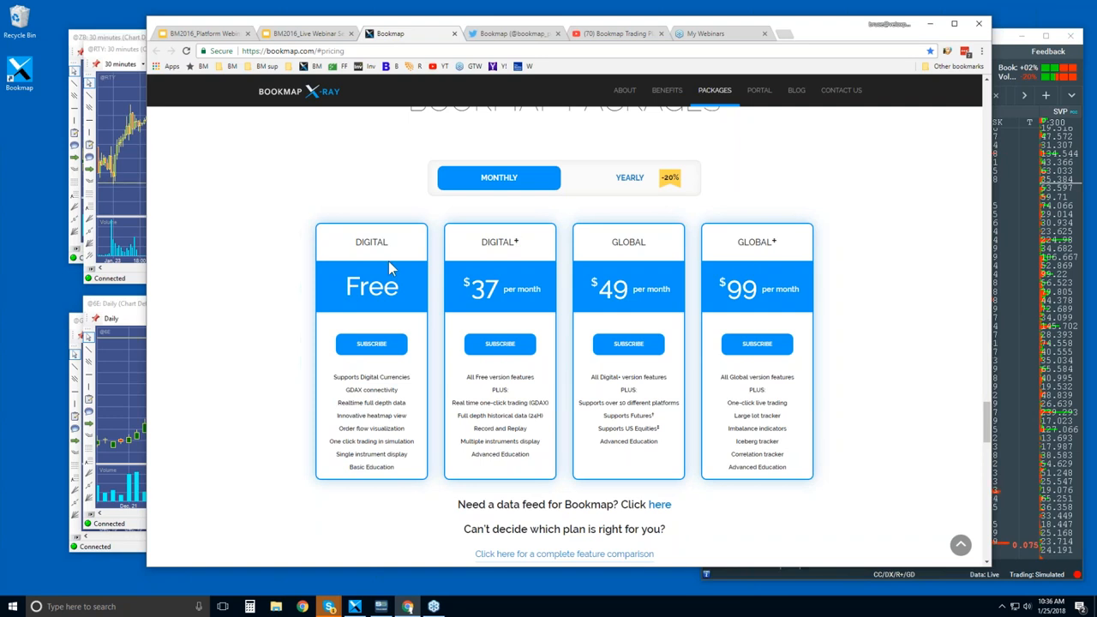
{"action": "mouse_move", "coordinate": [532, 305]}
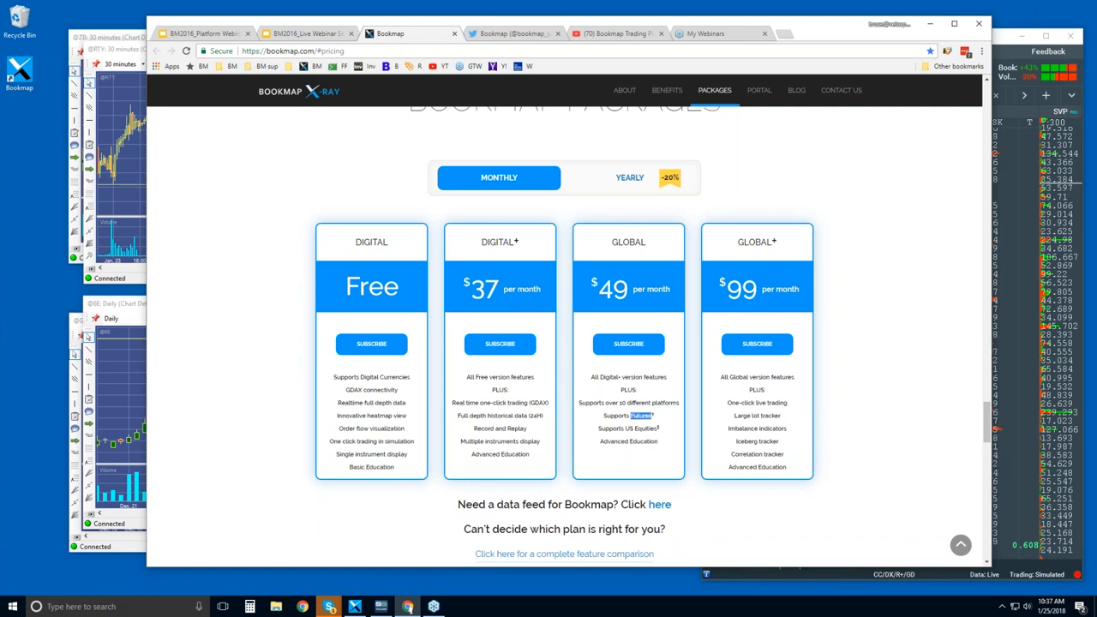
{"action": "mouse_move", "coordinate": [634, 426]}
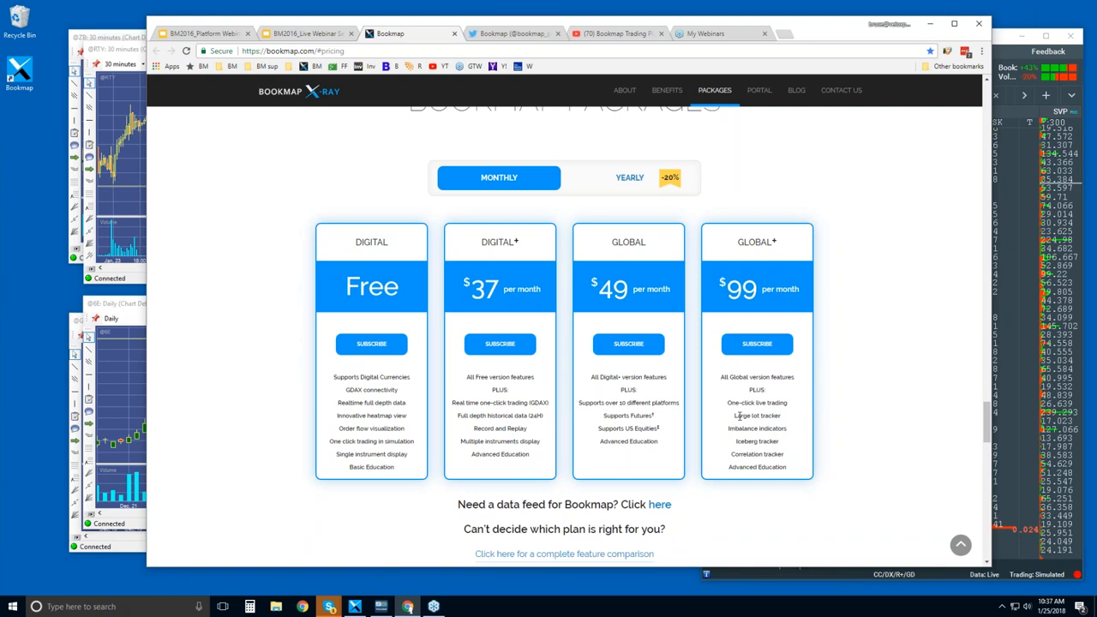
{"action": "mouse_move", "coordinate": [740, 415]}
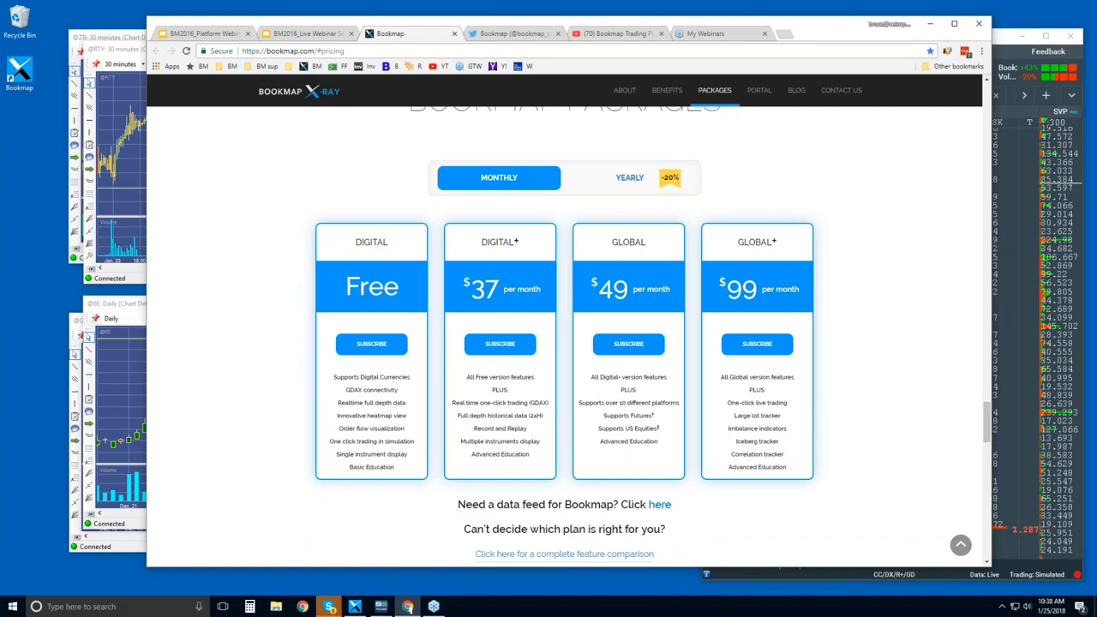
{"action": "double_click", "coordinate": [741, 416]}
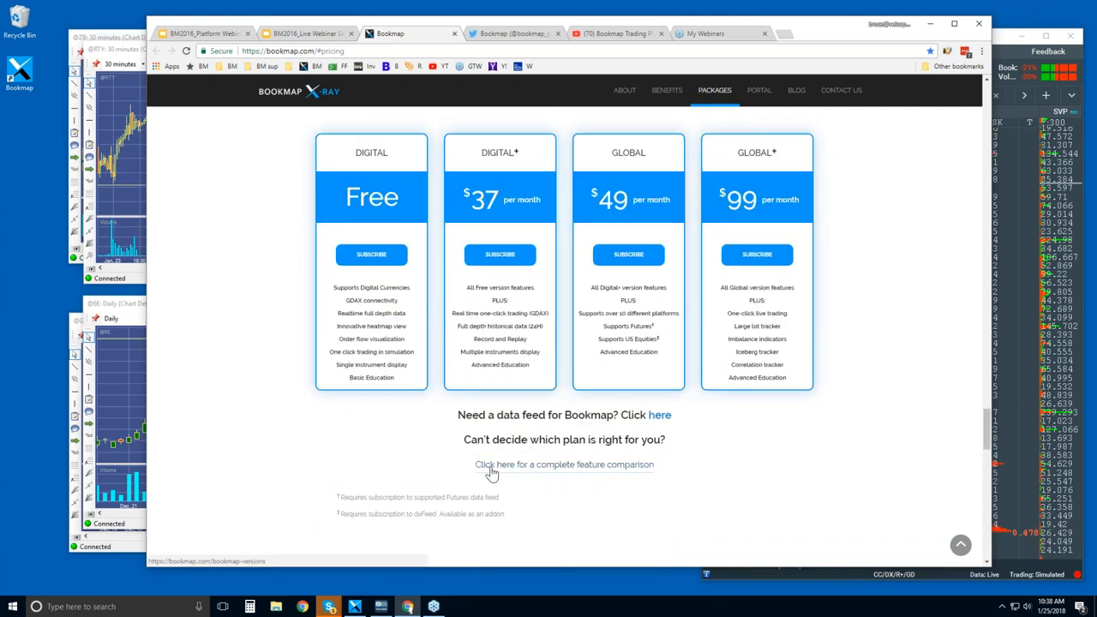
{"action": "mouse_move", "coordinate": [606, 472]}
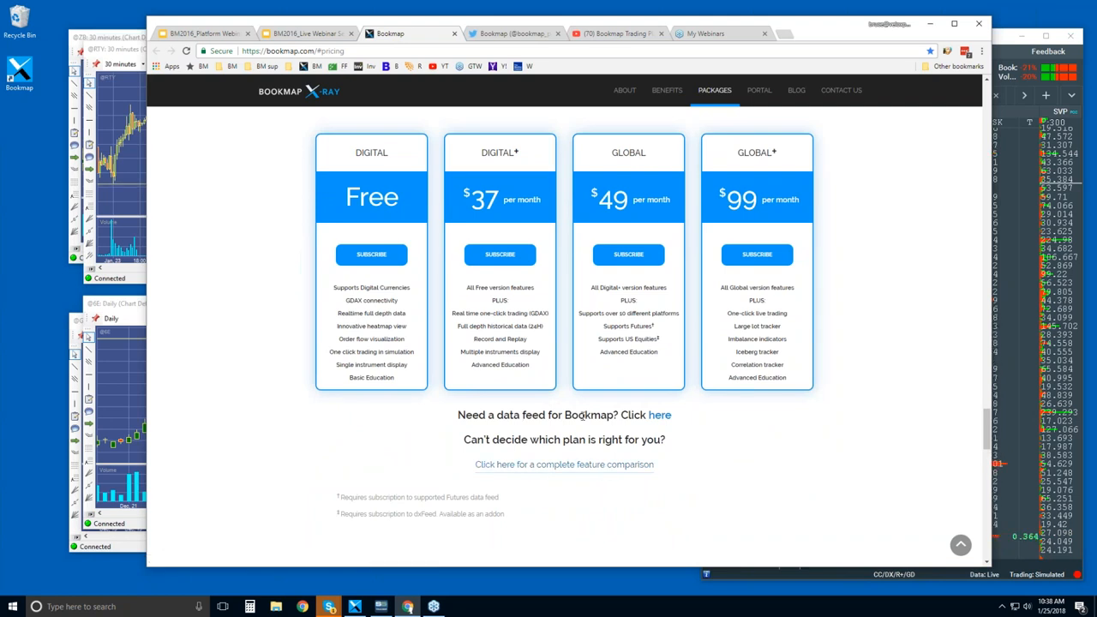
{"action": "mouse_move", "coordinate": [659, 420]}
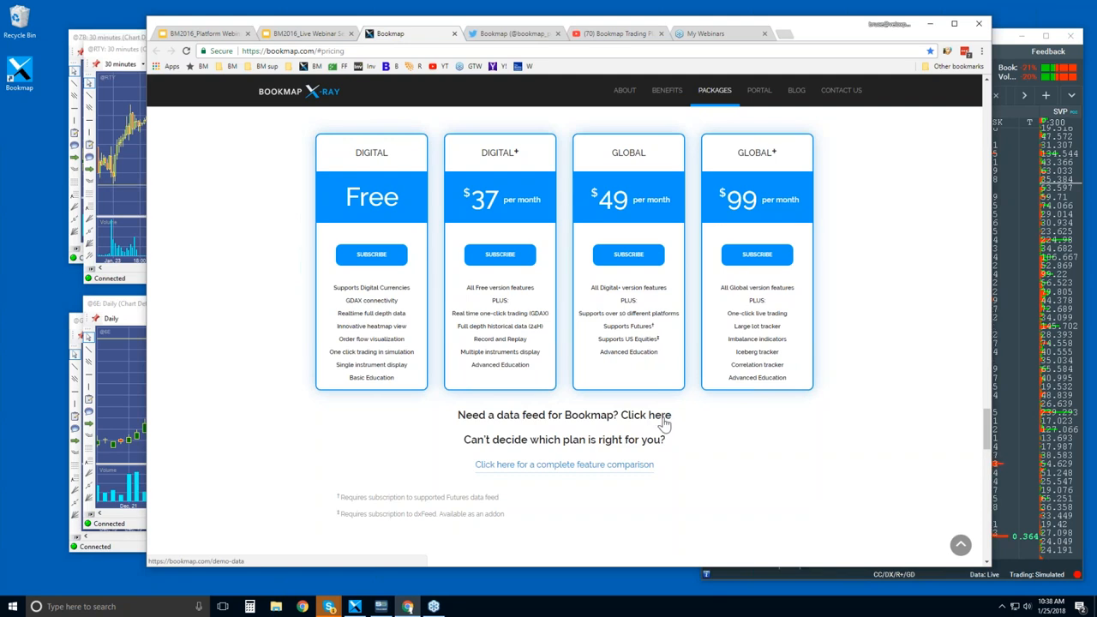
{"action": "mouse_move", "coordinate": [660, 422]}
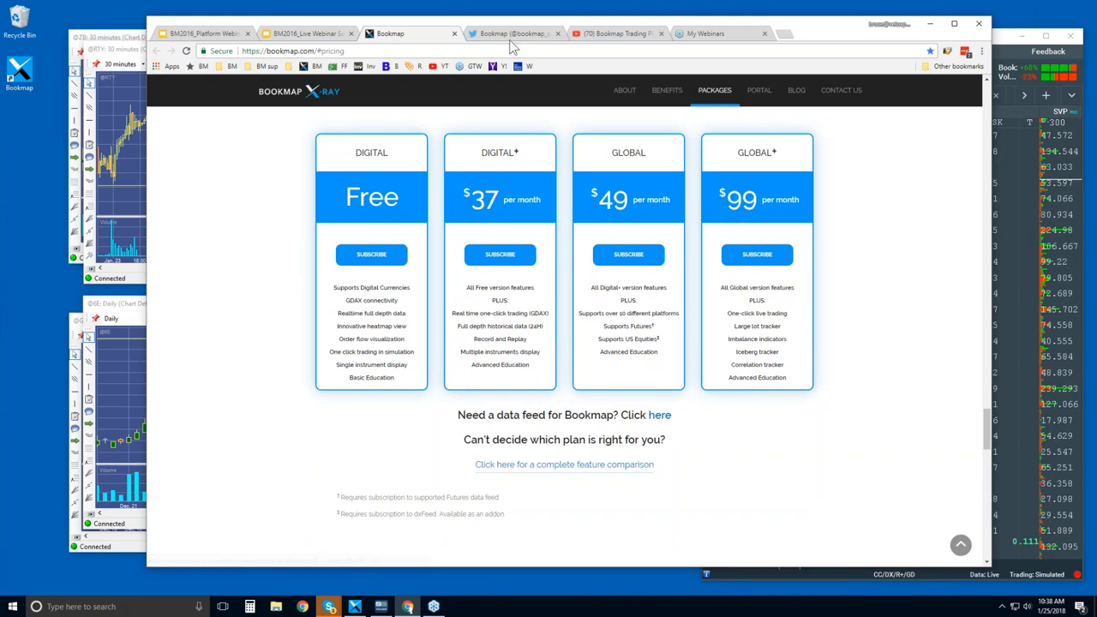
Switch to the Bookmap Twitter profile tab in Chrome.
{"action": "left_click", "coordinate": [510, 33]}
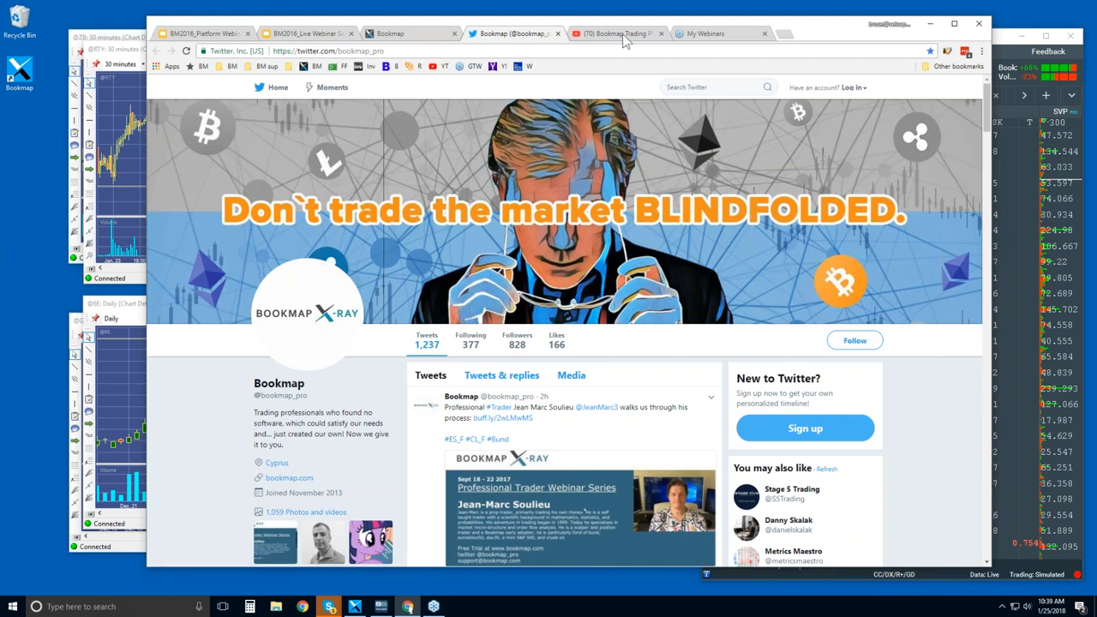
Copy the Bookmap 7.0 Overview video's share link and return to the channel page.
{"action": "left_click", "coordinate": [616, 34]}
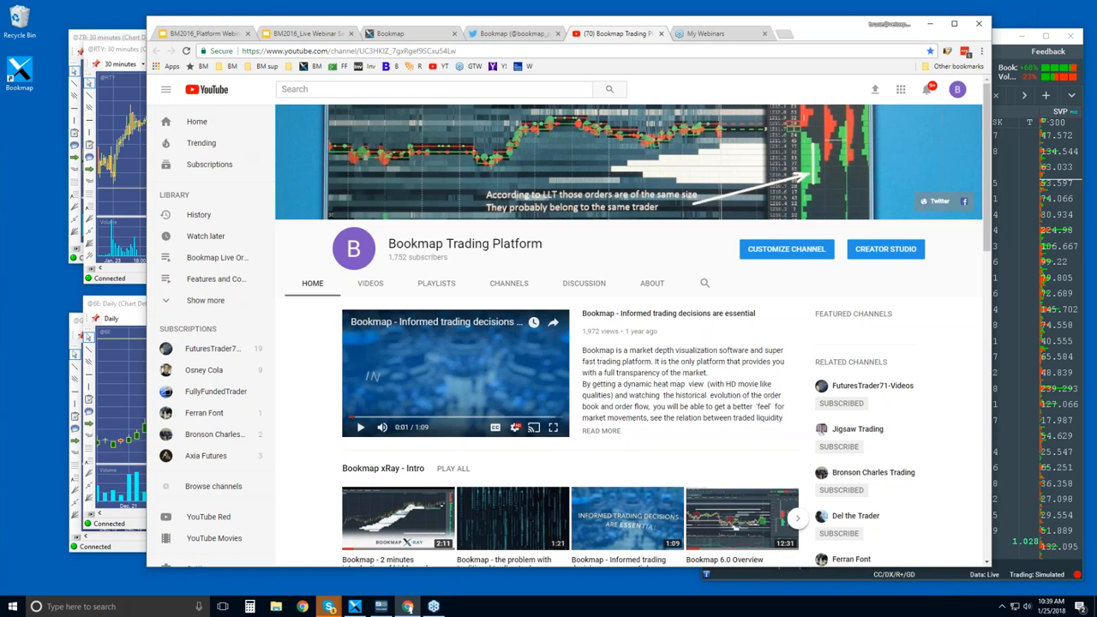
{"action": "mouse_move", "coordinate": [452, 344]}
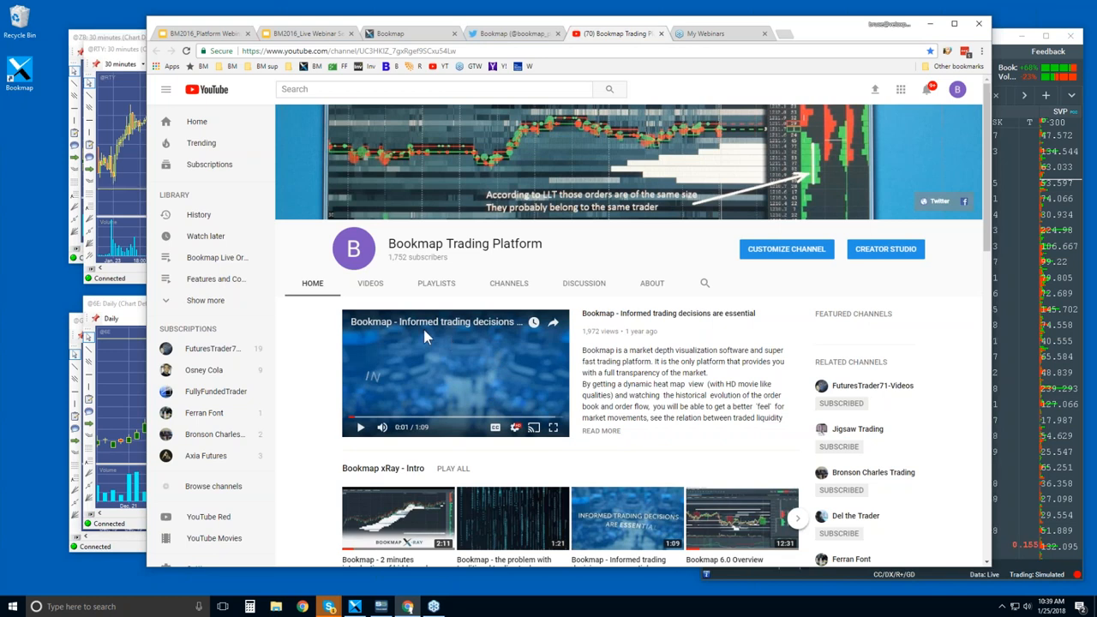
{"action": "mouse_move", "coordinate": [463, 284]}
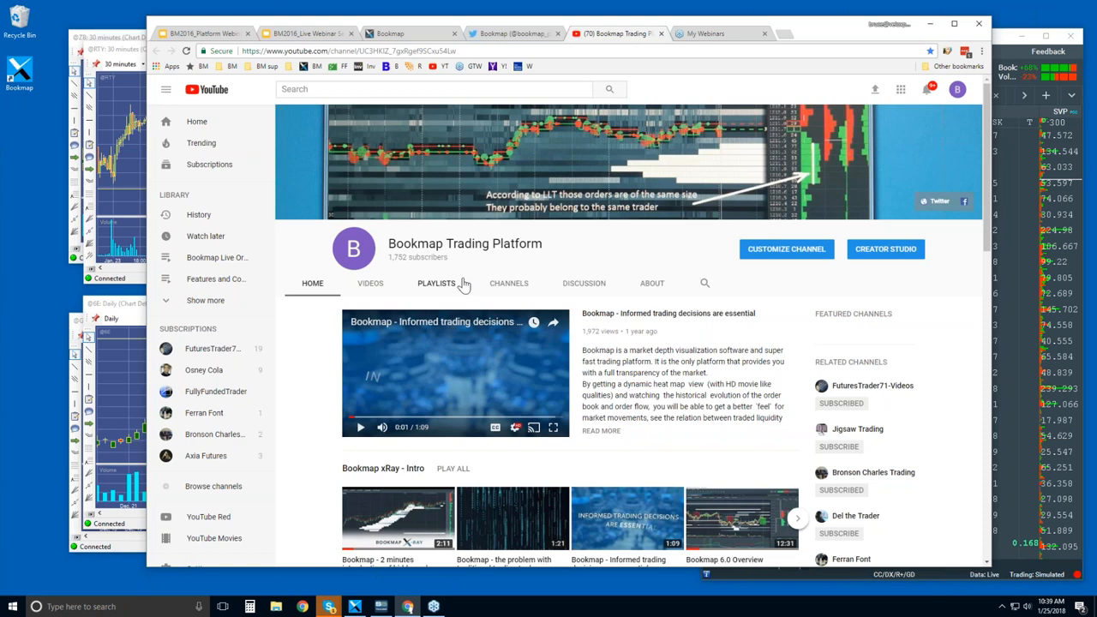
{"action": "scroll", "scroll_direction": "down", "scroll_amount": 3}
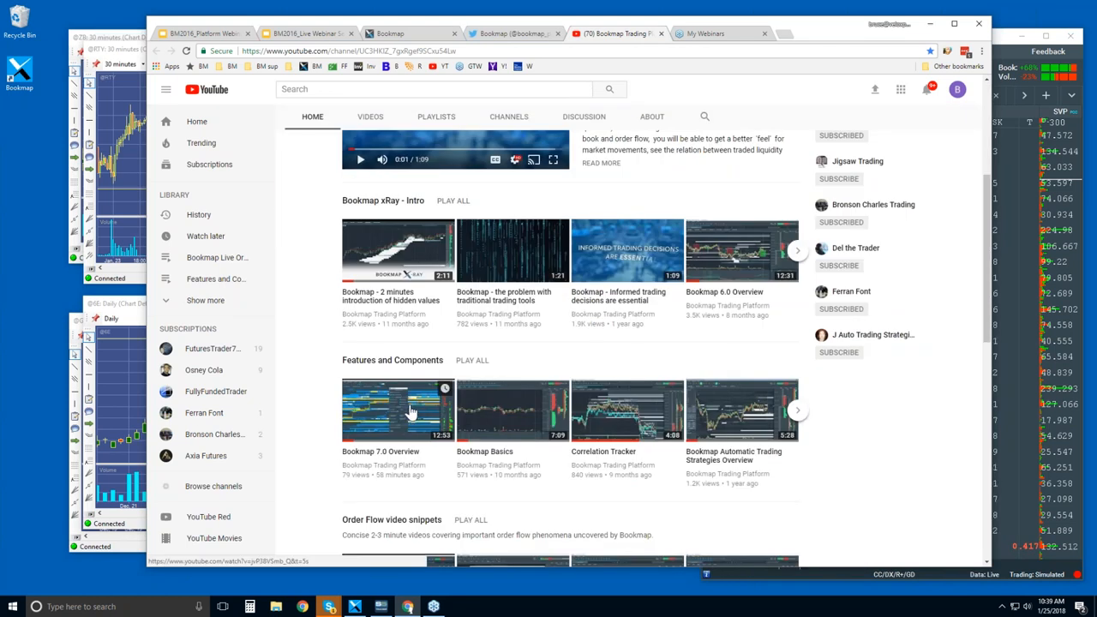
{"action": "mouse_move", "coordinate": [384, 433]}
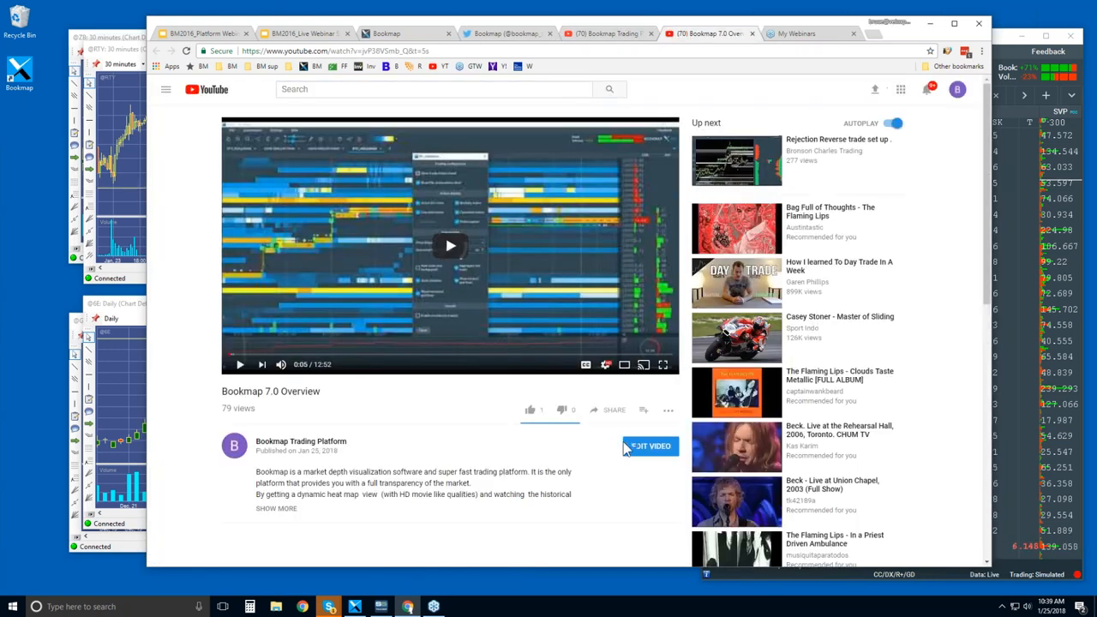
{"action": "left_click", "coordinate": [609, 410]}
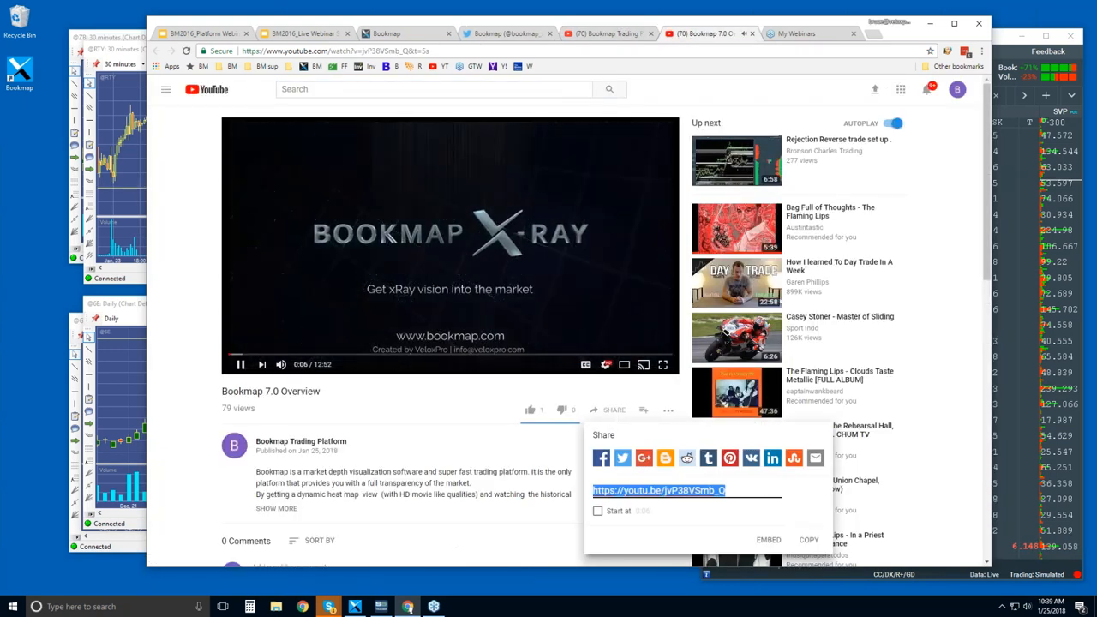
{"action": "left_click", "coordinate": [809, 539]}
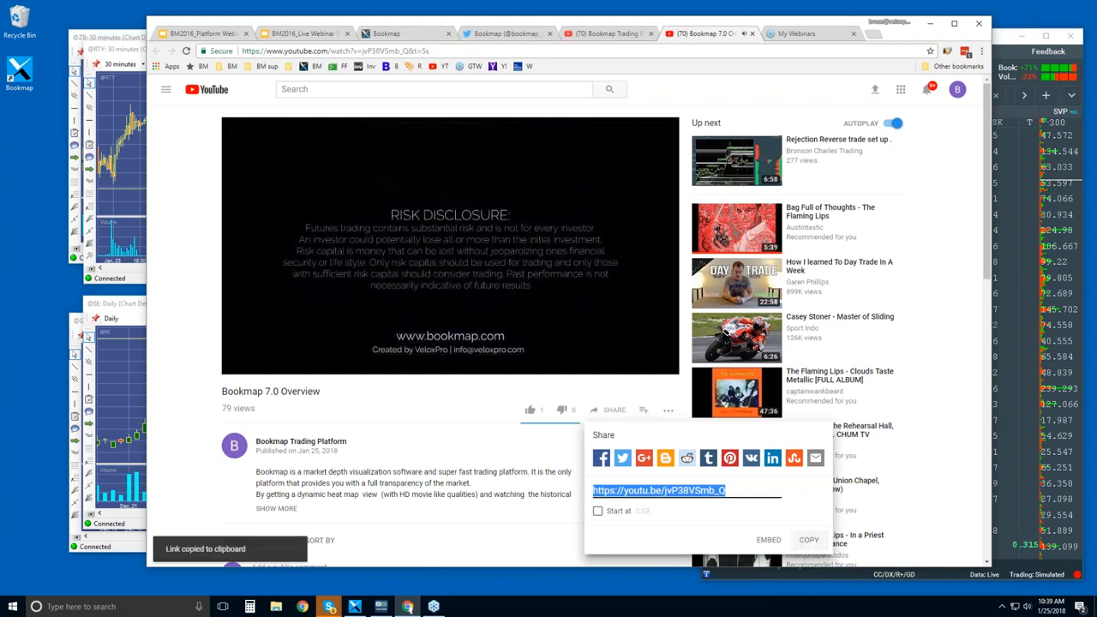
{"action": "left_click", "coordinate": [450, 249]}
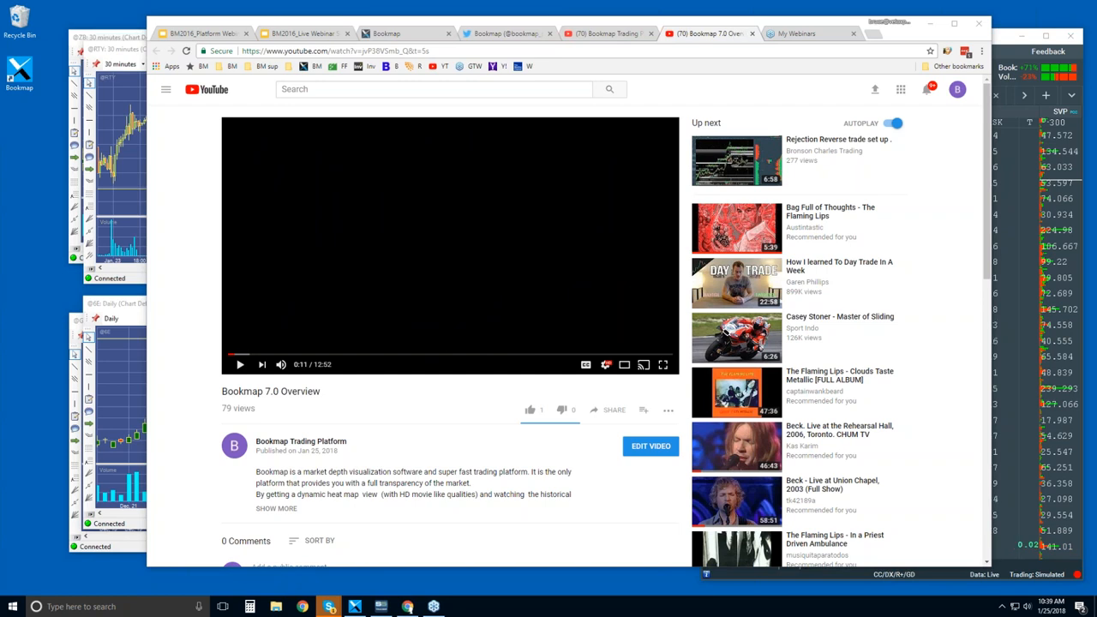
{"action": "mouse_move", "coordinate": [738, 257]}
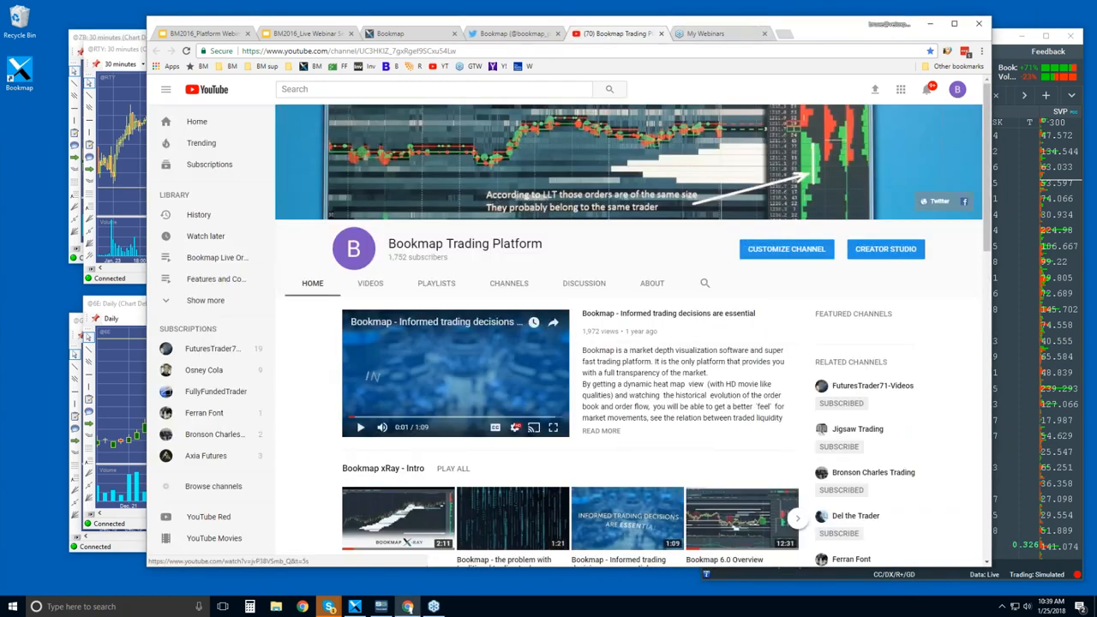
{"action": "scroll", "scroll_direction": "down", "scroll_amount": 3}
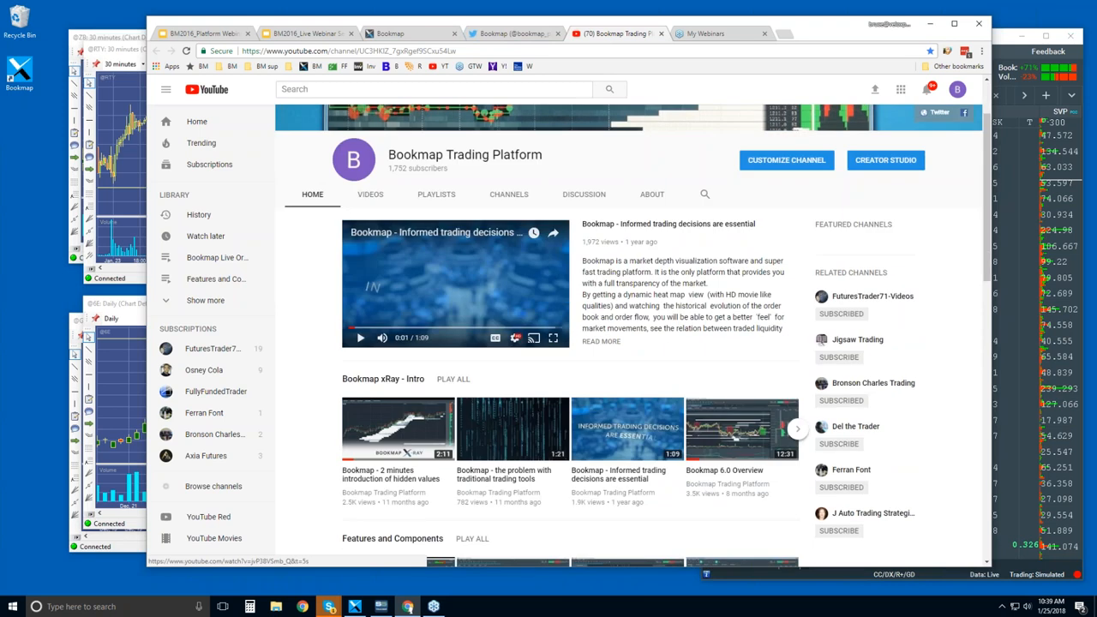
{"action": "scroll", "scroll_direction": "down", "scroll_amount": 3}
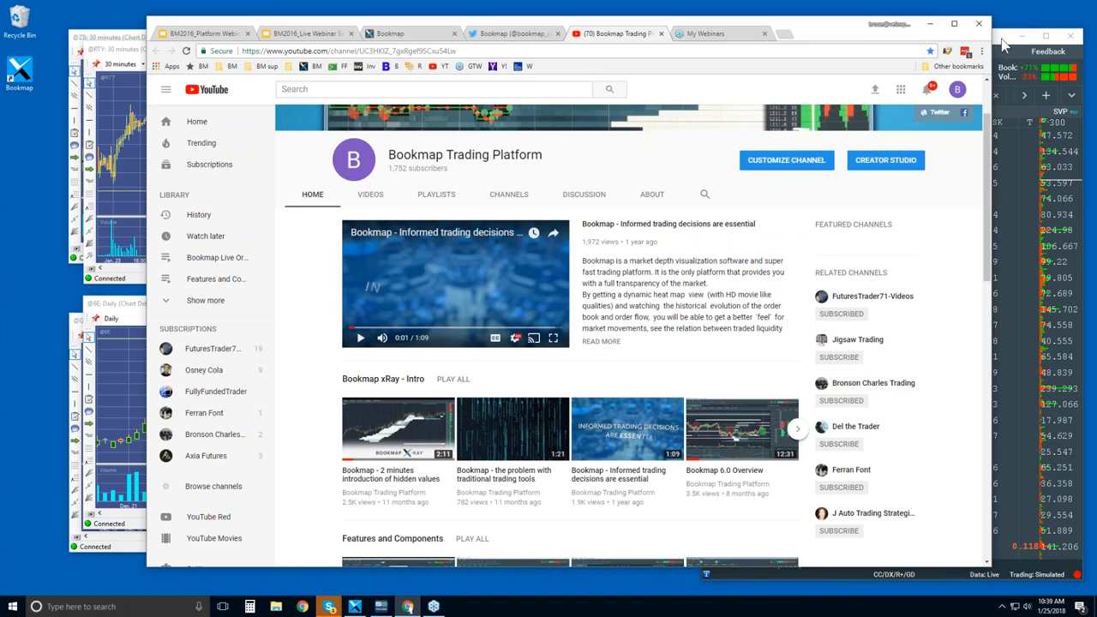
{"action": "mouse_move", "coordinate": [116, 66]}
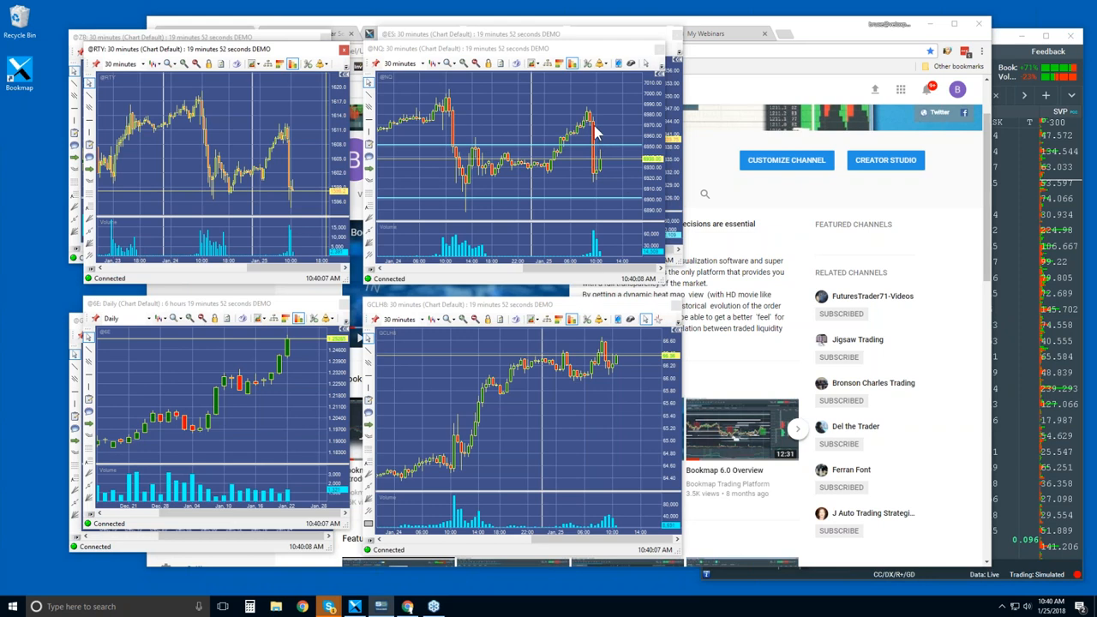
{"action": "mouse_move", "coordinate": [596, 174]}
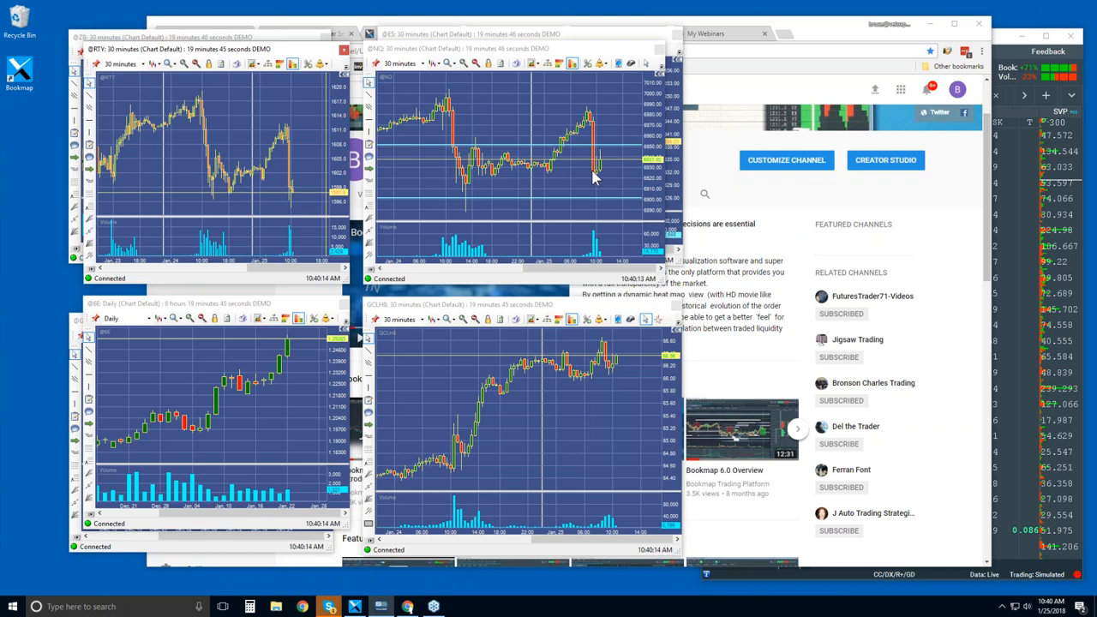
{"action": "mouse_move", "coordinate": [576, 182]}
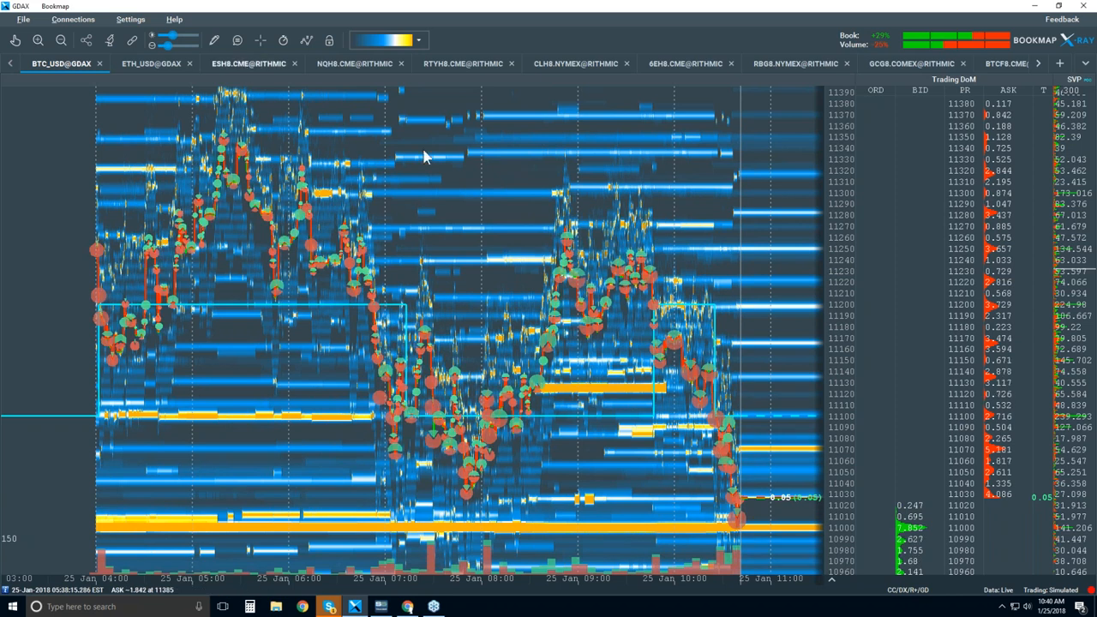
Switch to the ESH8.CME@RITHMIC E-mini S&P 500 chart.
{"action": "left_click", "coordinate": [249, 64]}
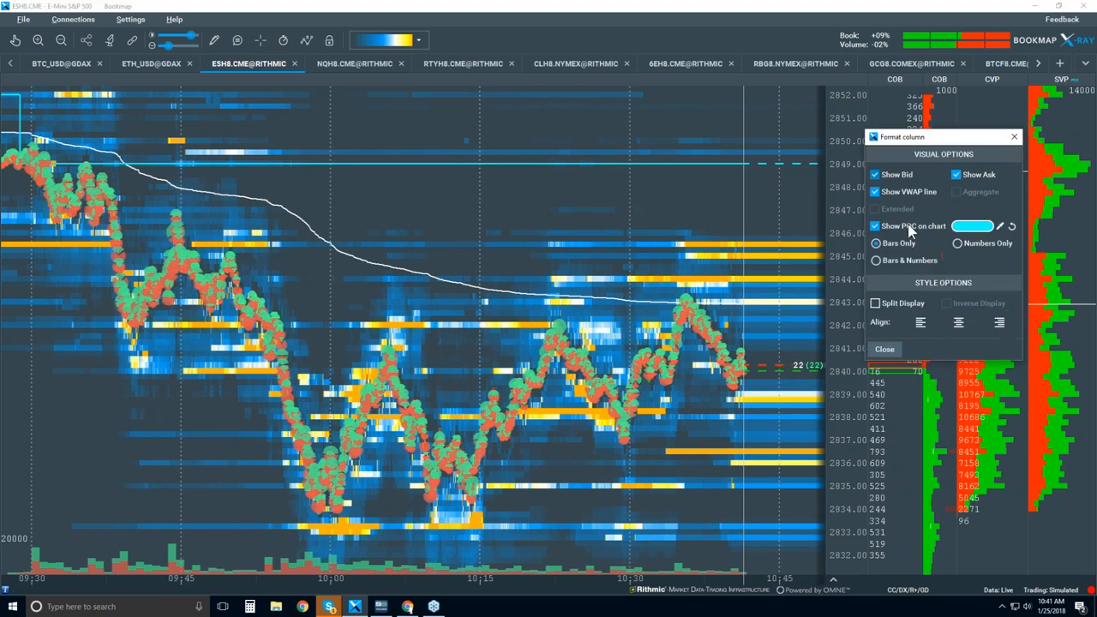
Close the column formatting dialog and hide the VWAP line from the ES chart.
{"action": "left_click", "coordinate": [885, 348]}
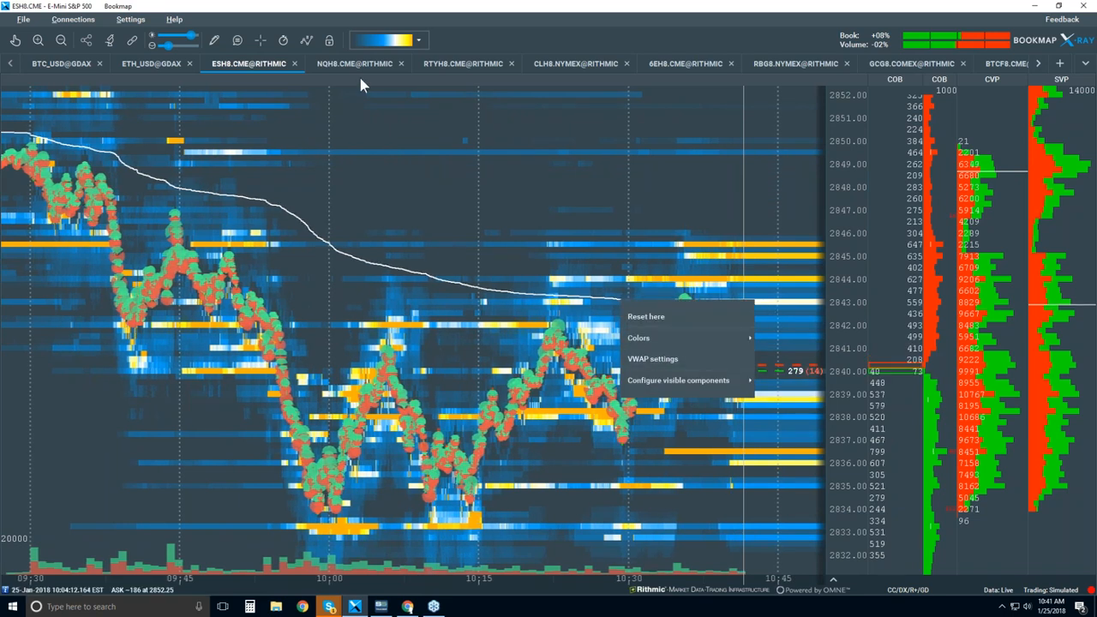
{"action": "left_click", "coordinate": [306, 40]}
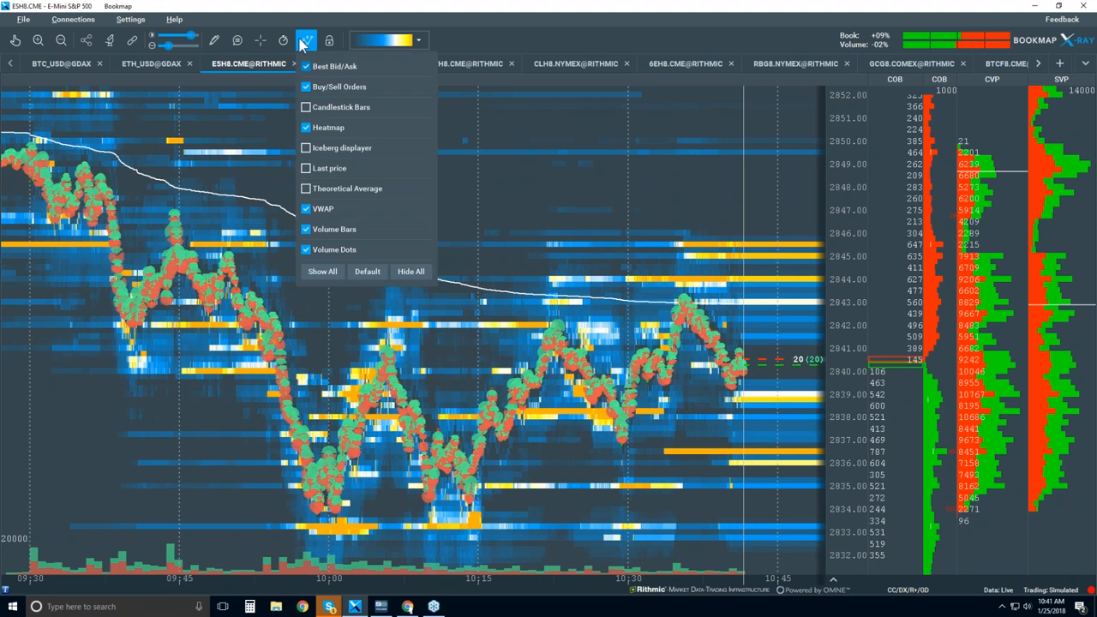
{"action": "left_click", "coordinate": [306, 208]}
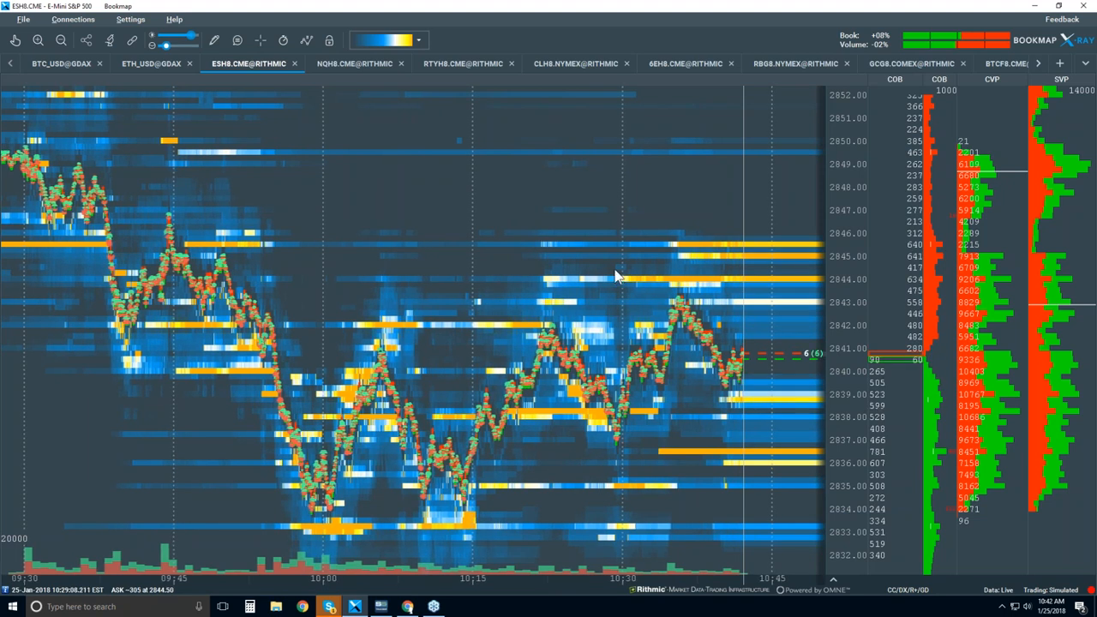
Show candlestick bars and hide the liquidity heatmap and volume dots.
{"action": "left_click", "coordinate": [307, 40]}
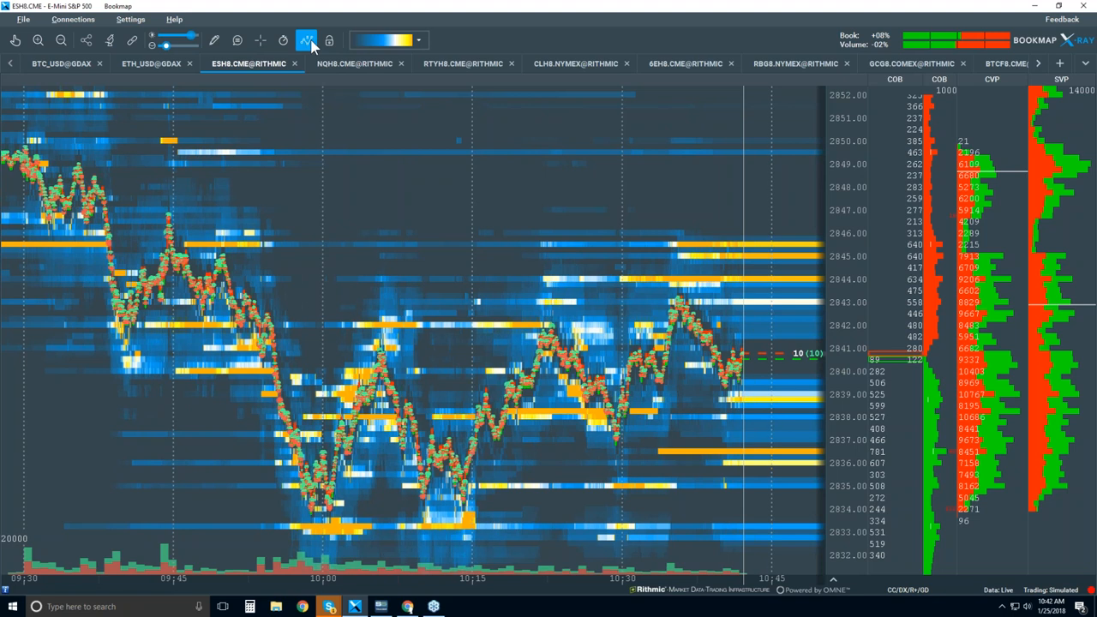
{"action": "left_click", "coordinate": [306, 40]}
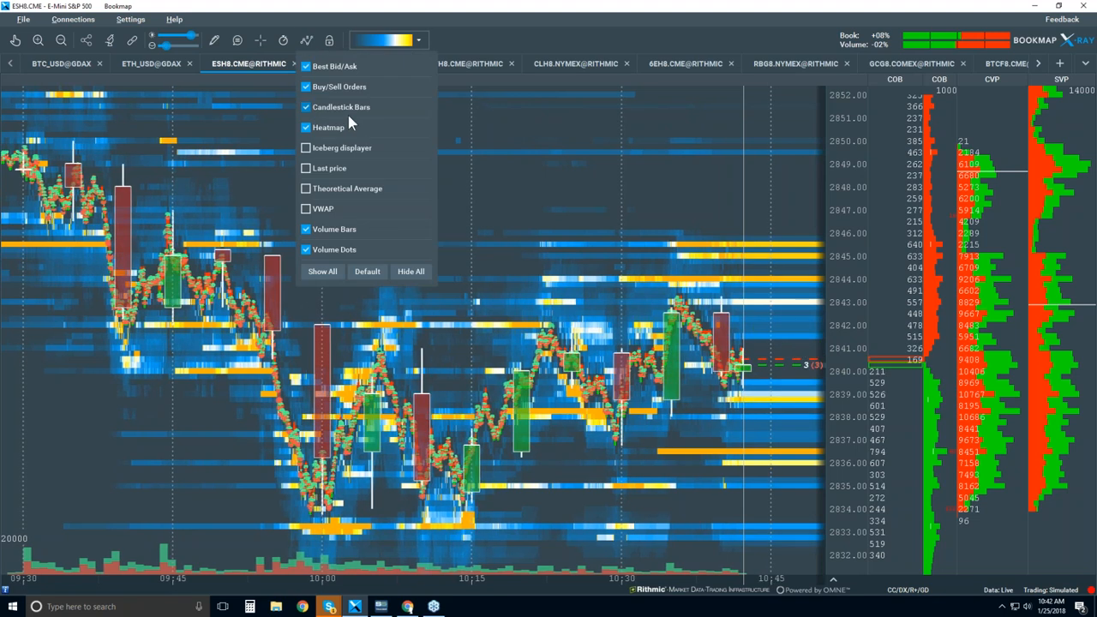
{"action": "left_click", "coordinate": [307, 127]}
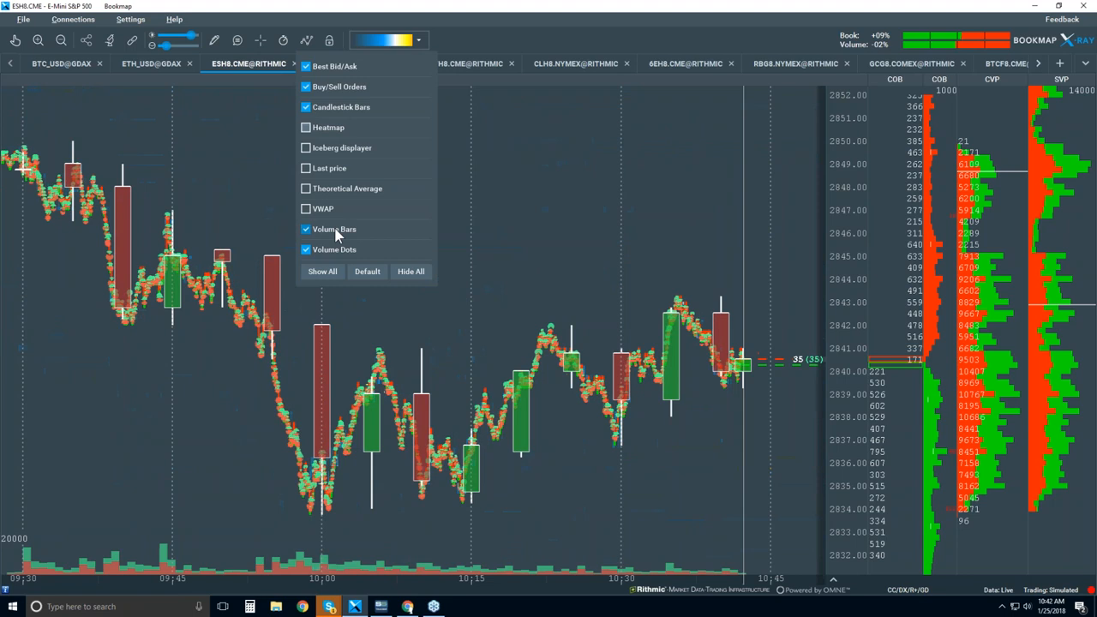
{"action": "left_click", "coordinate": [306, 249]}
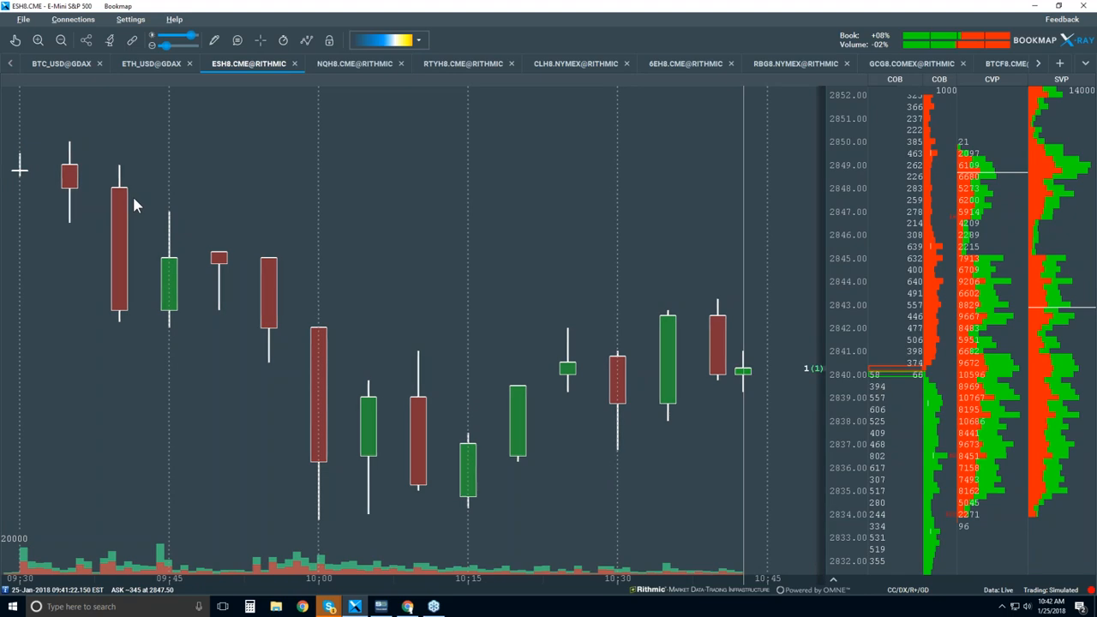
{"action": "mouse_move", "coordinate": [268, 289]}
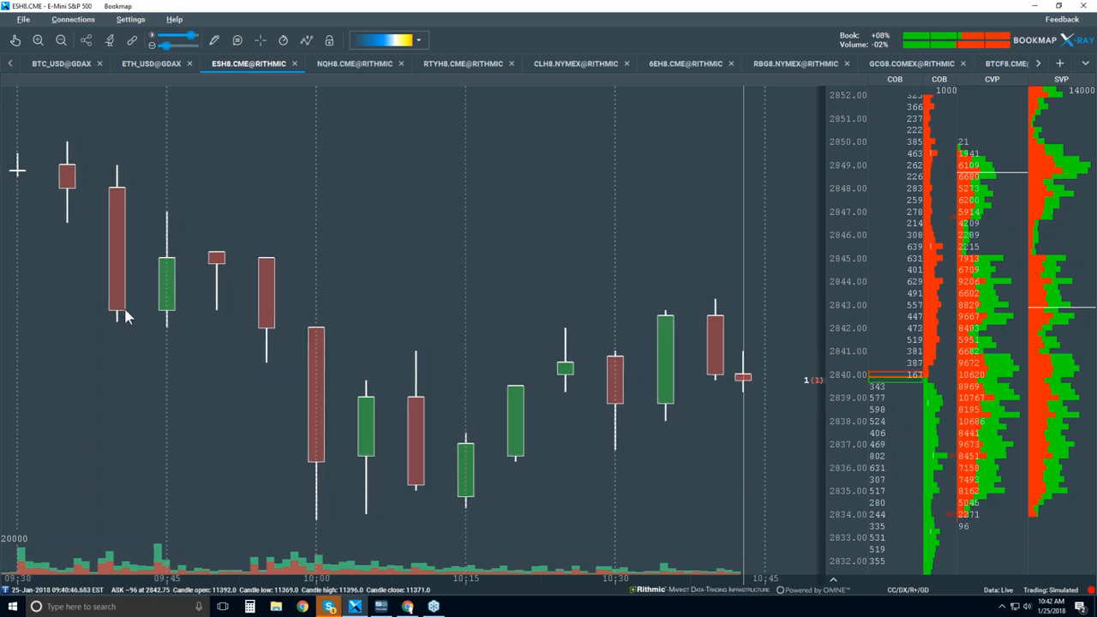
{"action": "mouse_move", "coordinate": [141, 208]}
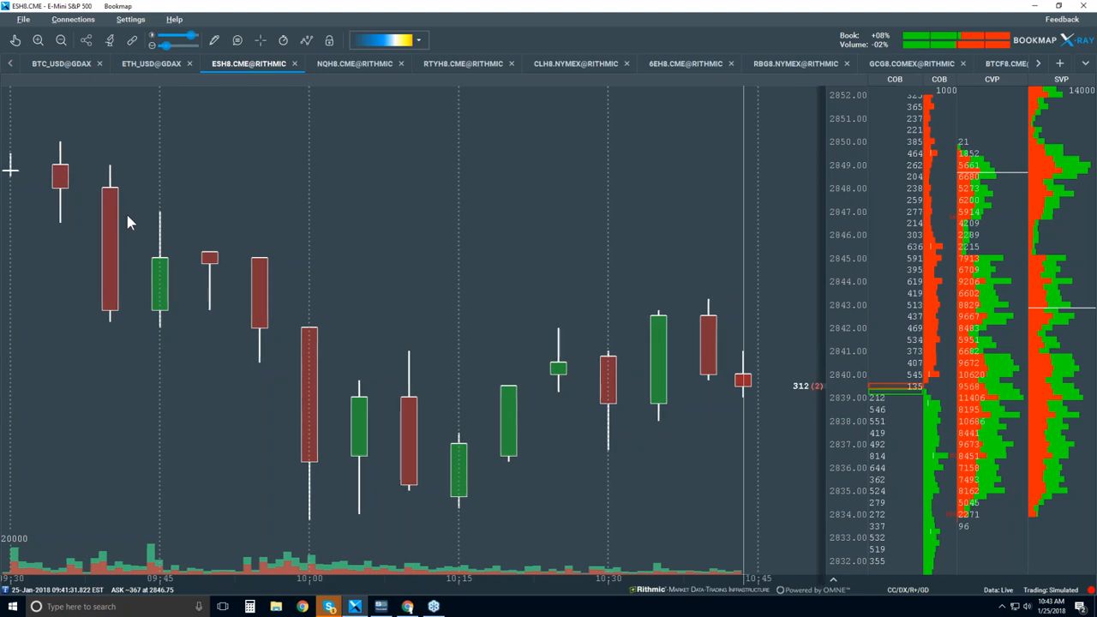
Show the best bid and ask lines and bring the volume dots back.
{"action": "left_click", "coordinate": [306, 40]}
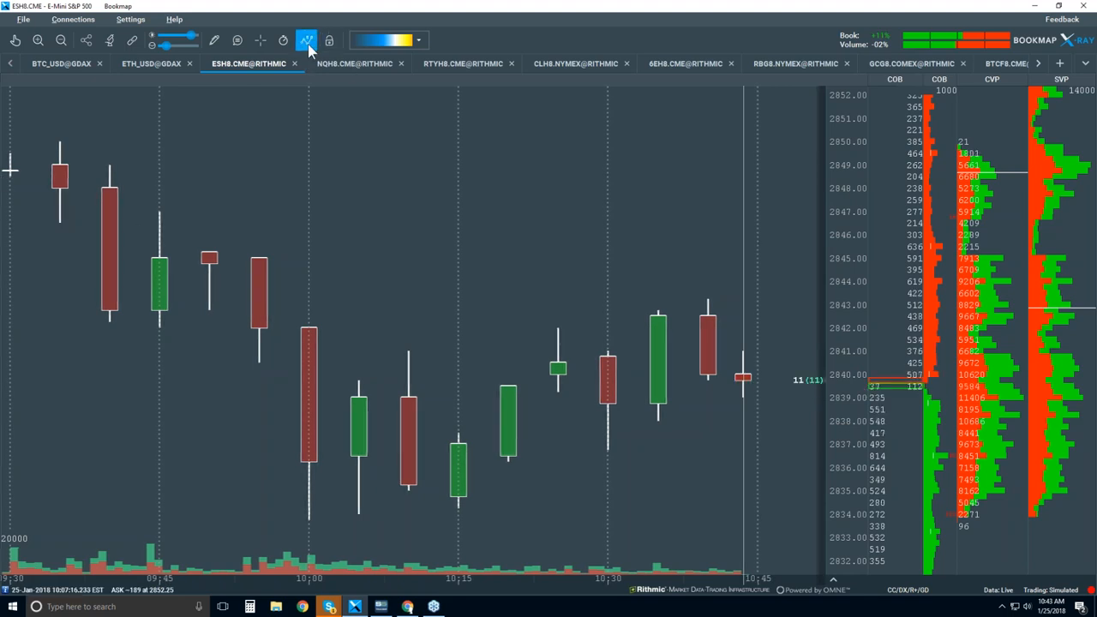
{"action": "left_click", "coordinate": [306, 40]}
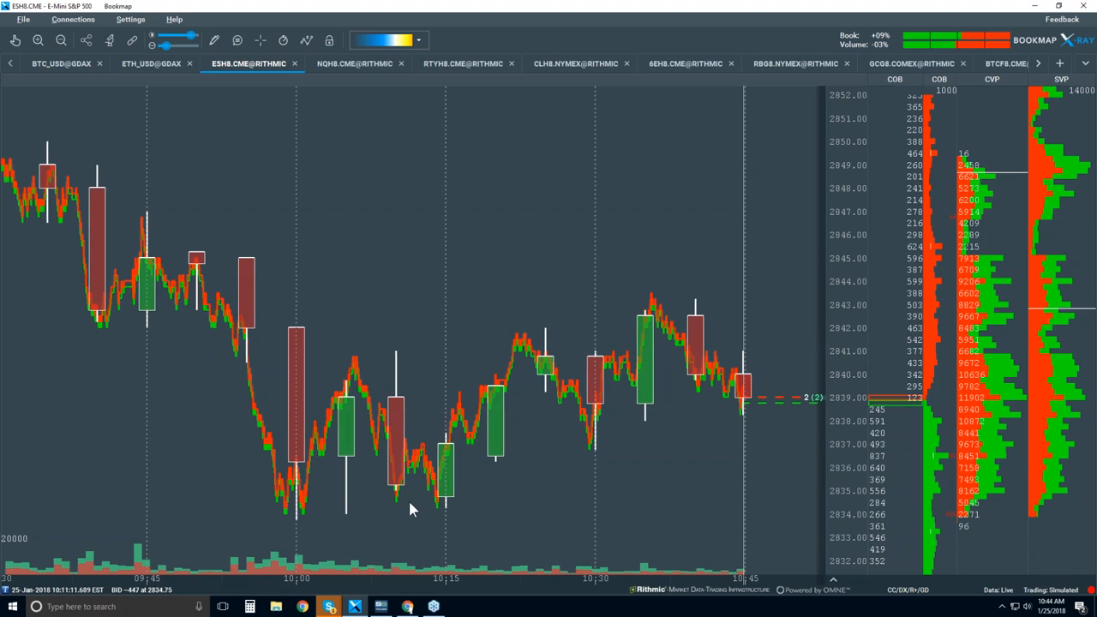
{"action": "mouse_move", "coordinate": [421, 515]}
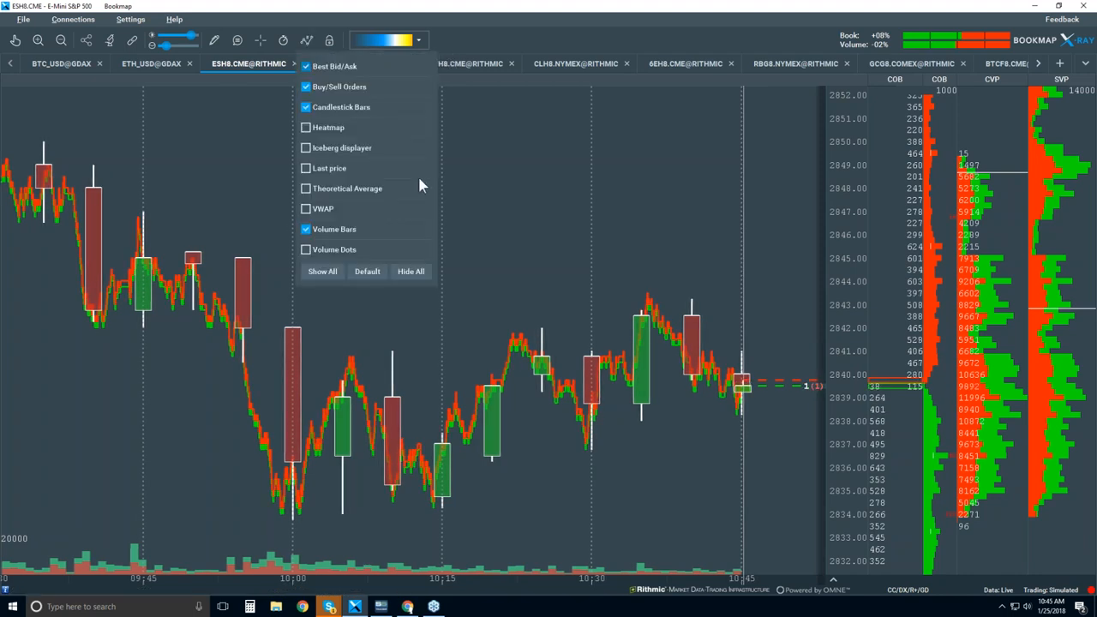
{"action": "left_click", "coordinate": [306, 249]}
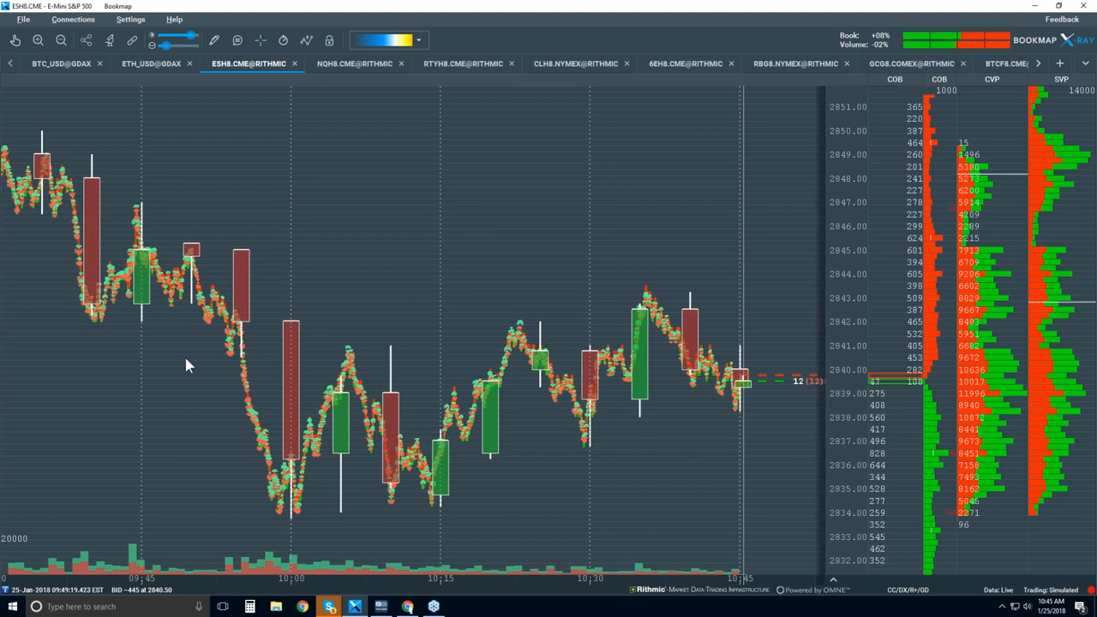
{"action": "mouse_move", "coordinate": [257, 469]}
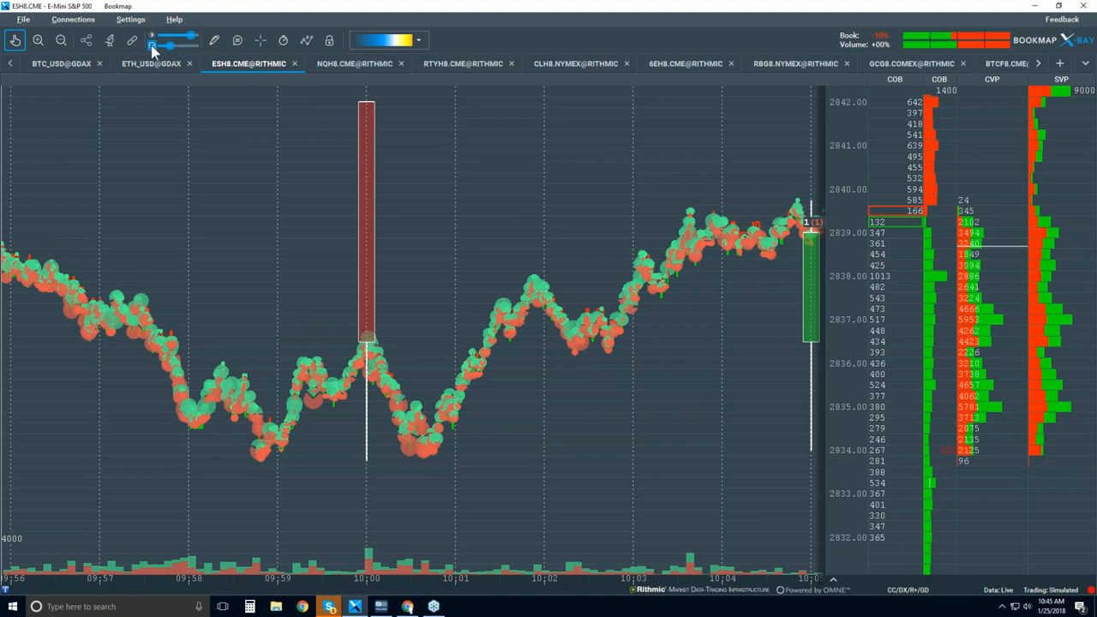
Set the Volume Dots clustering slider to a moderate level and close the studies window.
{"action": "left_click", "coordinate": [152, 40]}
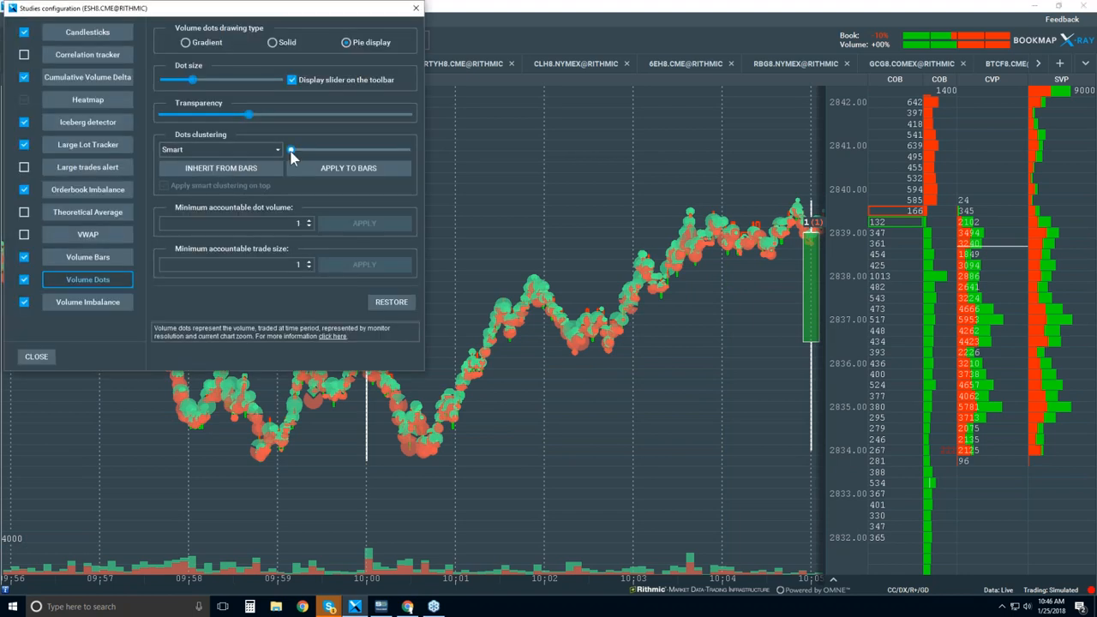
{"action": "left_click_drag", "start_coordinate": [291, 150], "coordinate": [301, 150]}
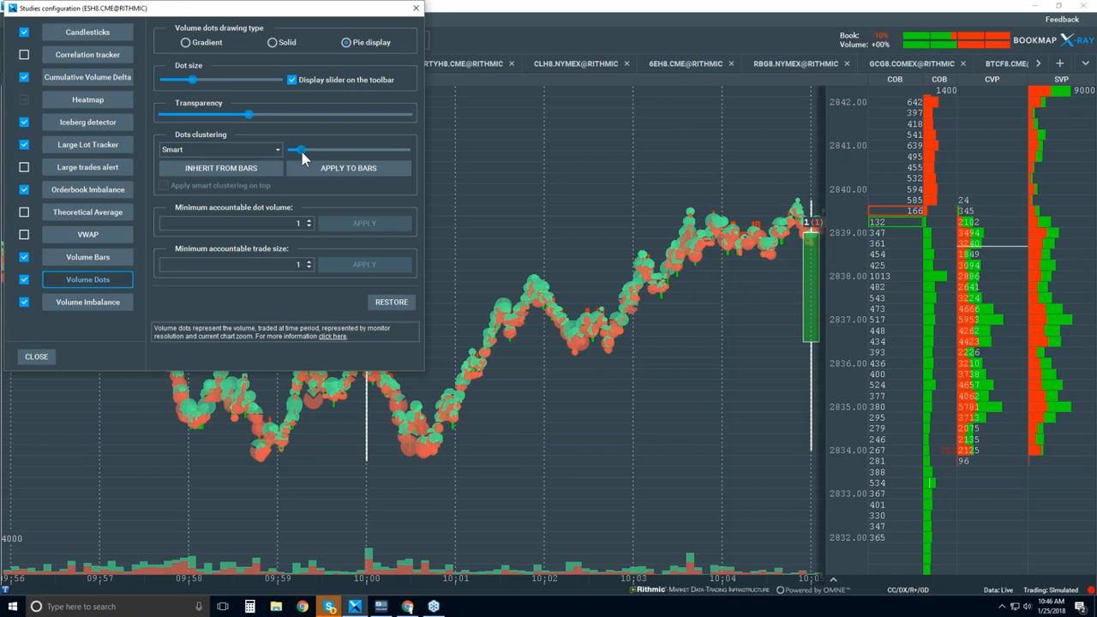
{"action": "left_click_drag", "start_coordinate": [300, 149], "coordinate": [319, 149]}
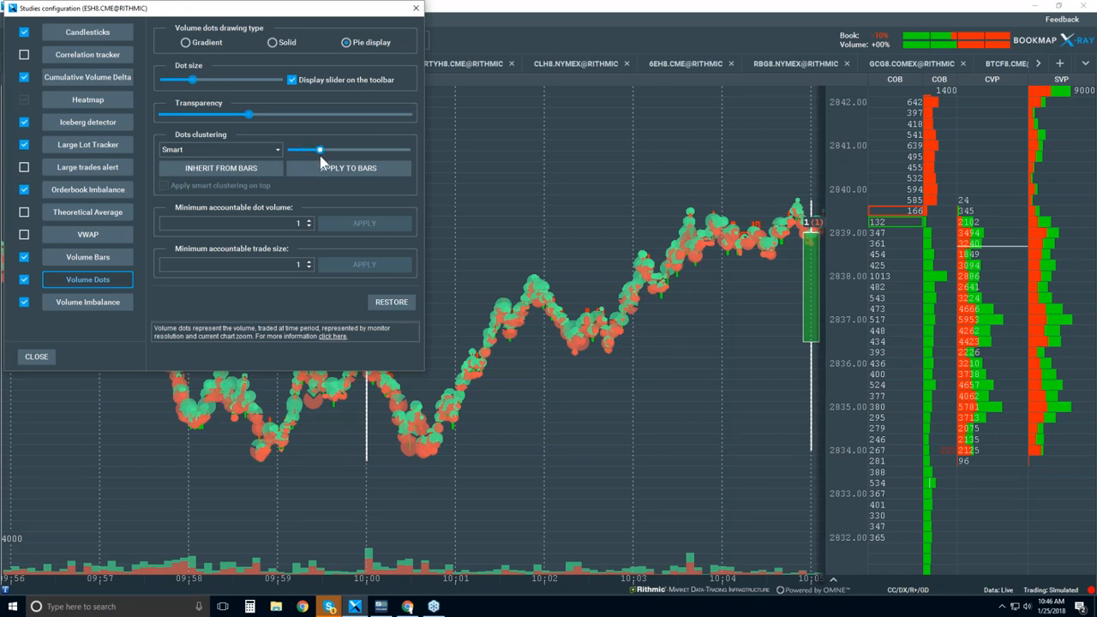
{"action": "left_click_drag", "start_coordinate": [320, 149], "coordinate": [339, 149]}
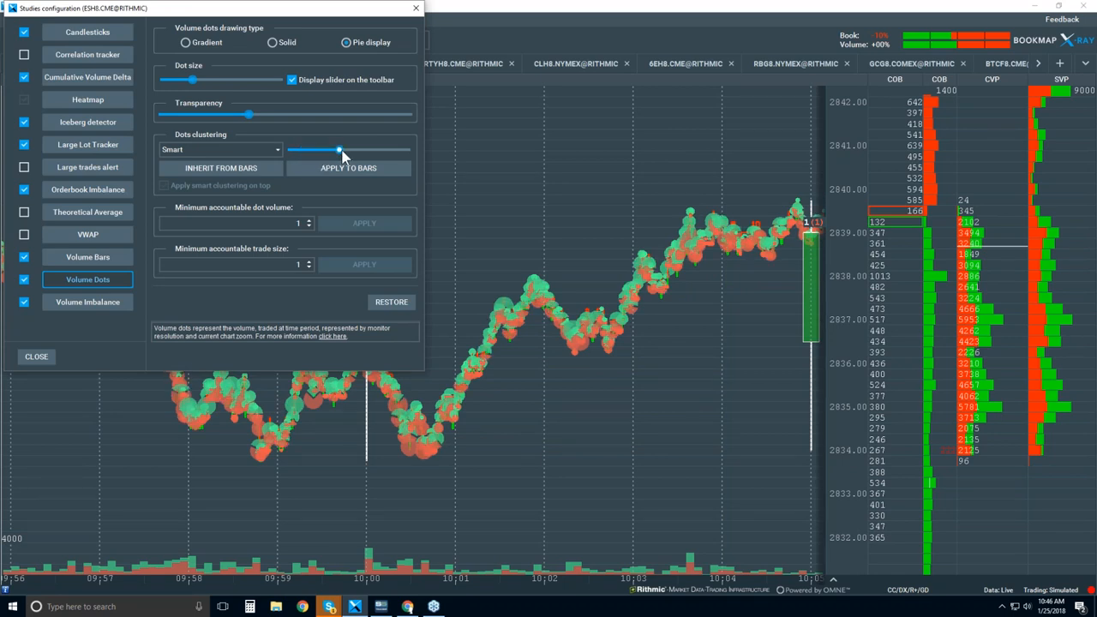
{"action": "left_click_drag", "start_coordinate": [339, 150], "coordinate": [375, 150]}
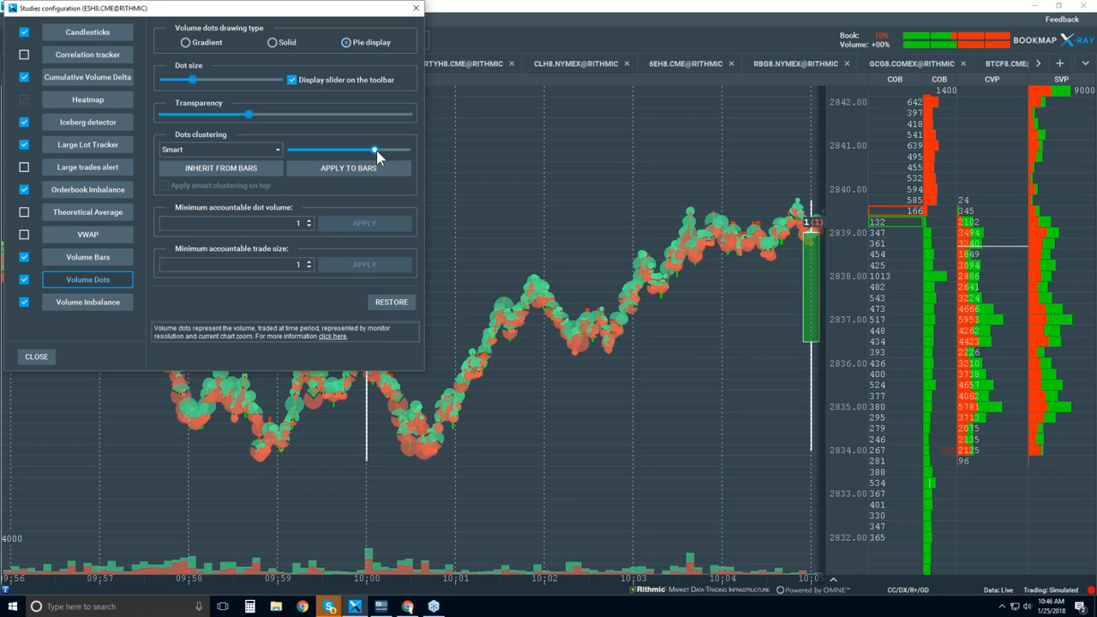
{"action": "left_click_drag", "start_coordinate": [375, 150], "coordinate": [316, 150]}
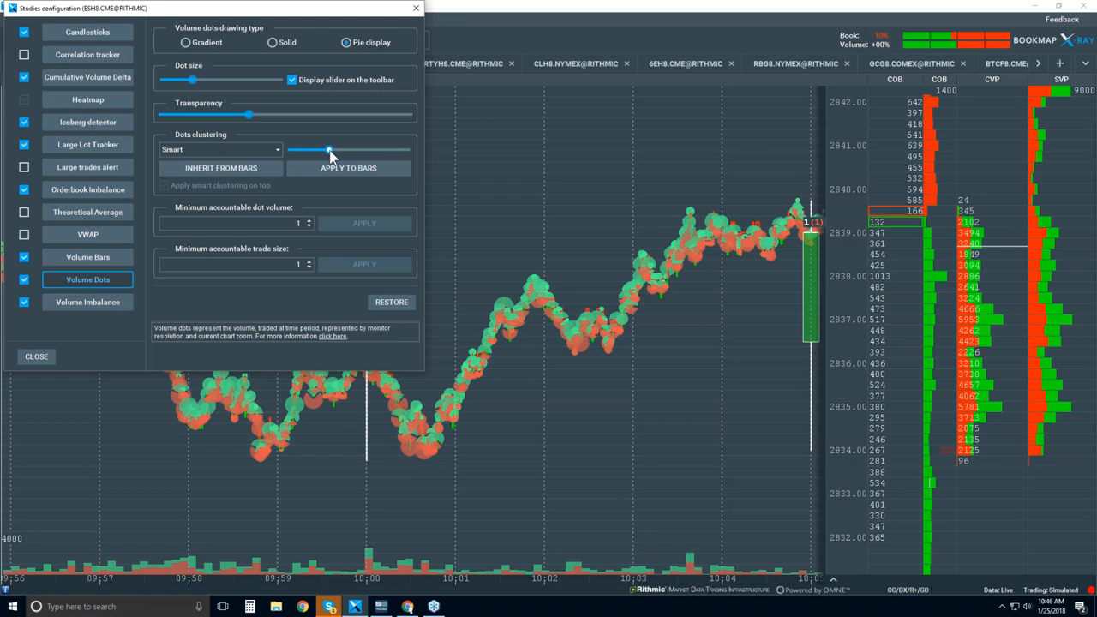
{"action": "left_click_drag", "start_coordinate": [328, 150], "coordinate": [340, 150]}
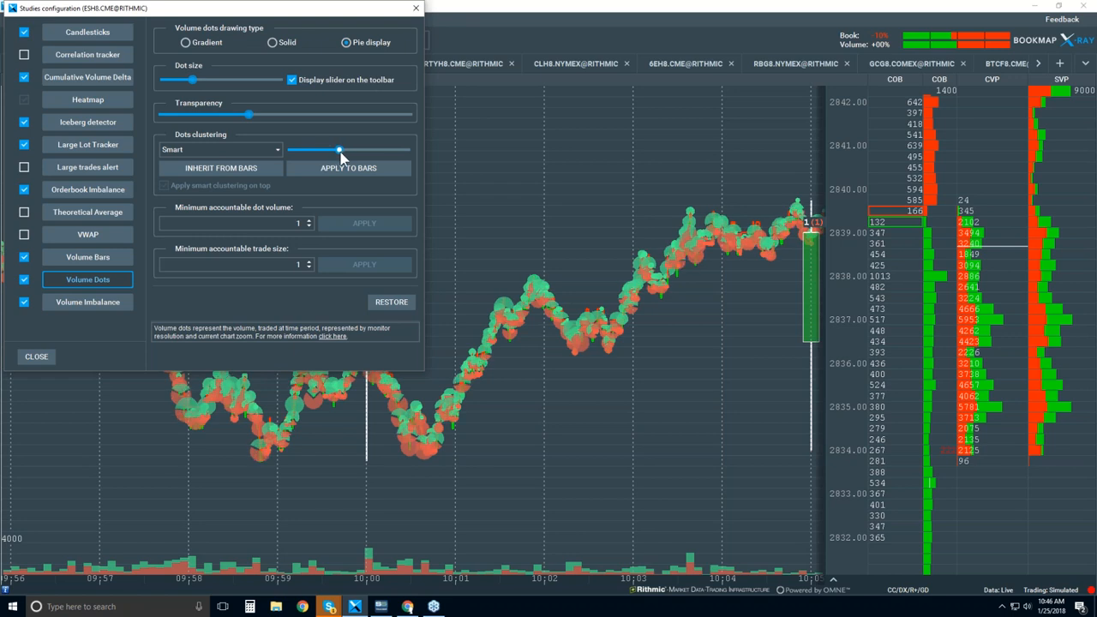
{"action": "left_click_drag", "start_coordinate": [338, 150], "coordinate": [345, 150]}
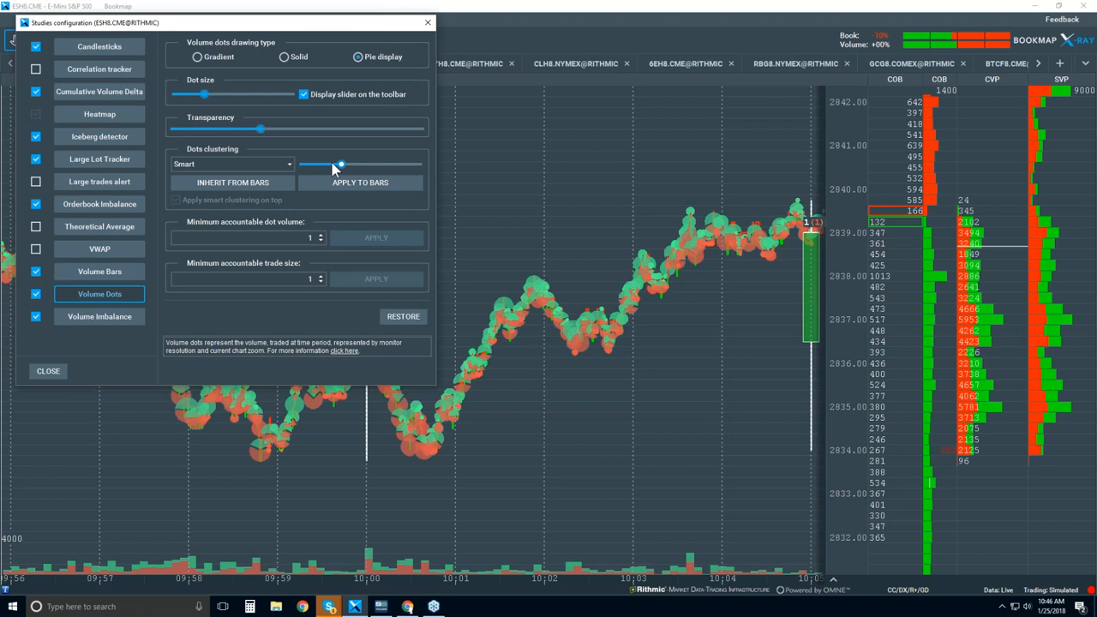
{"action": "mouse_move", "coordinate": [428, 36]}
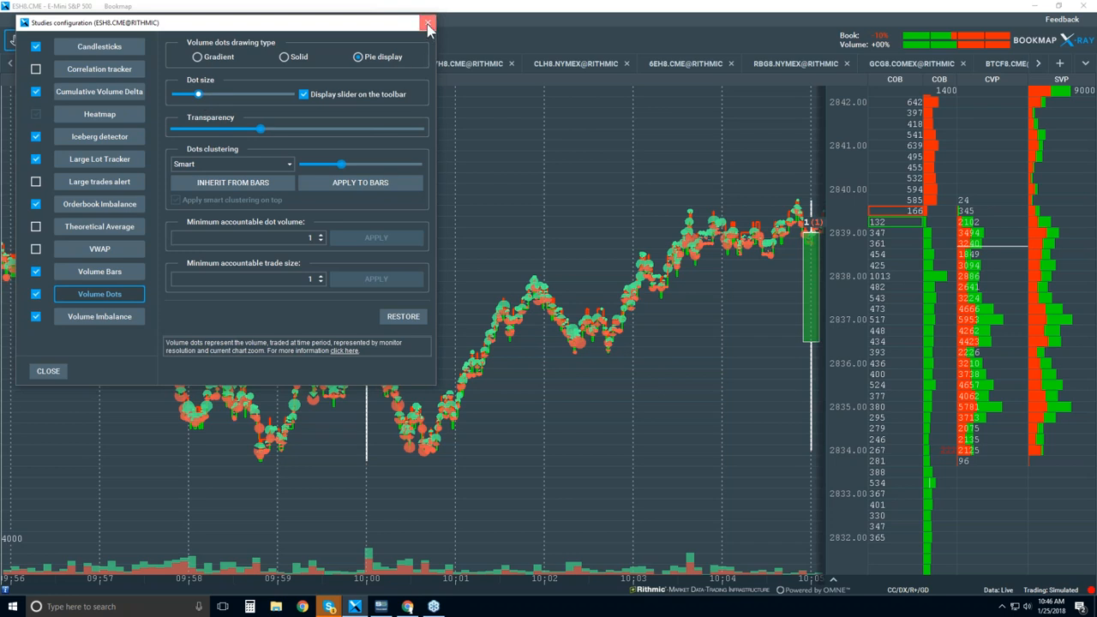
{"action": "left_click", "coordinate": [428, 23]}
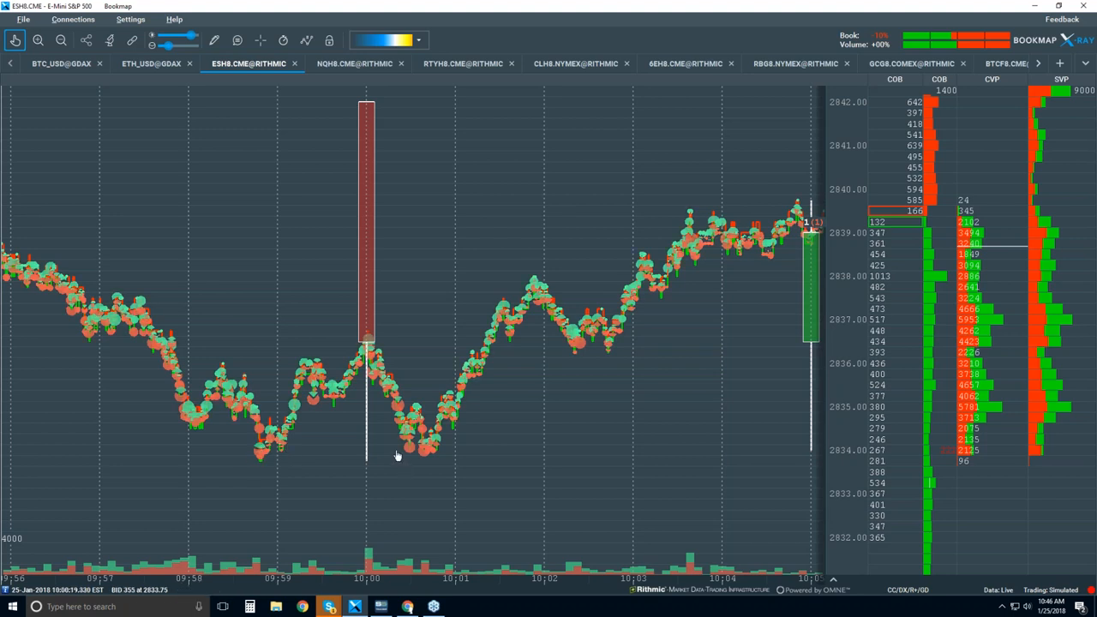
{"action": "mouse_move", "coordinate": [433, 466]}
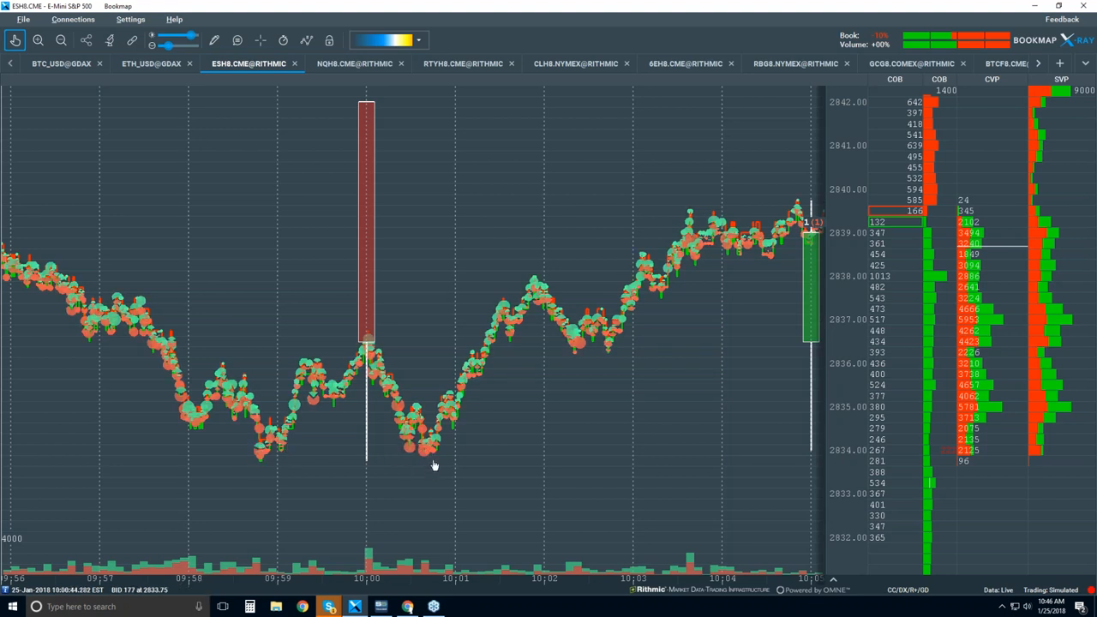
{"action": "mouse_move", "coordinate": [275, 486]}
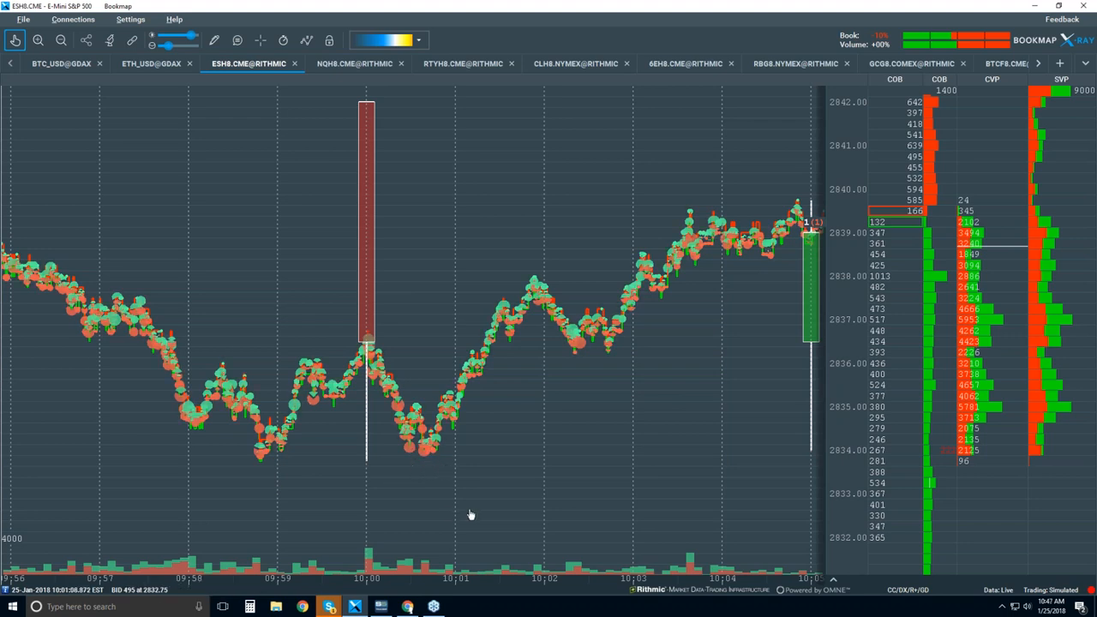
{"action": "mouse_move", "coordinate": [468, 504]}
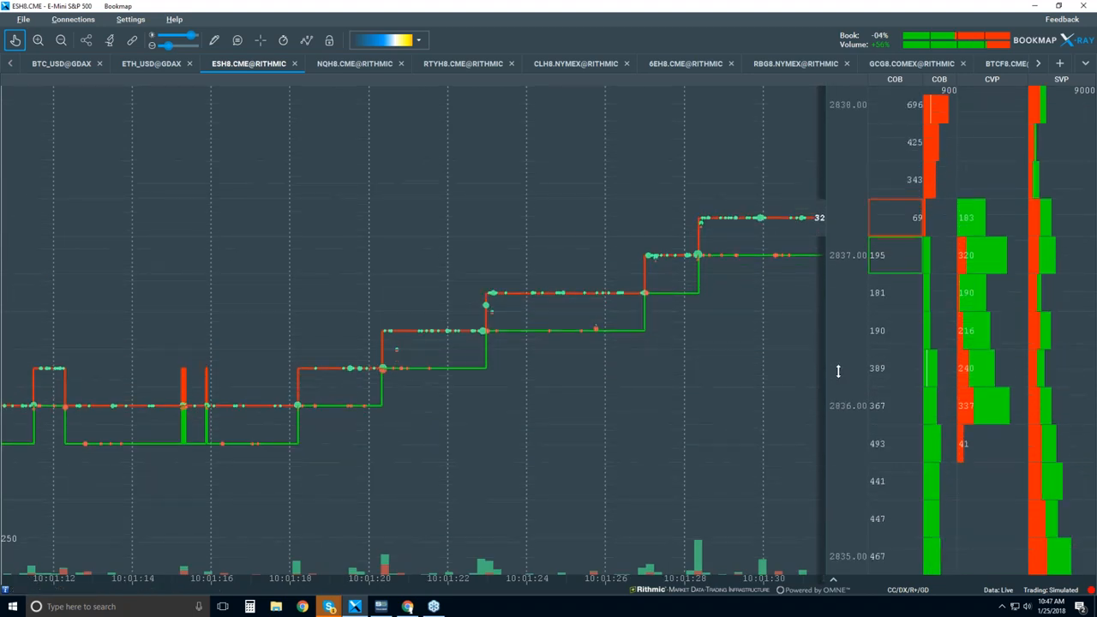
{"action": "mouse_move", "coordinate": [380, 391]}
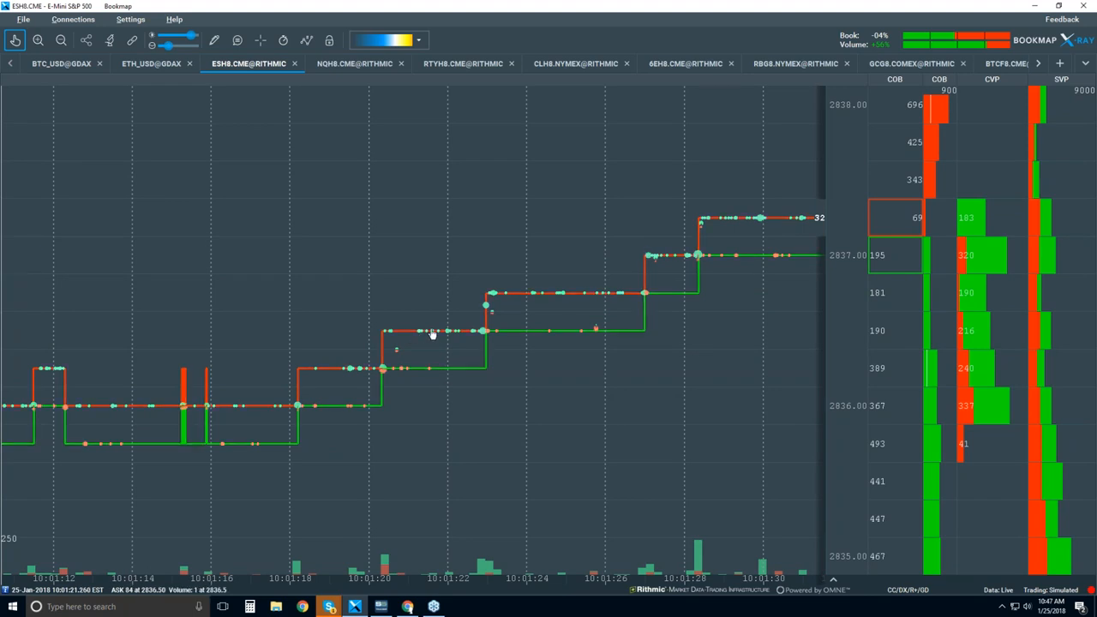
{"action": "mouse_move", "coordinate": [463, 337]}
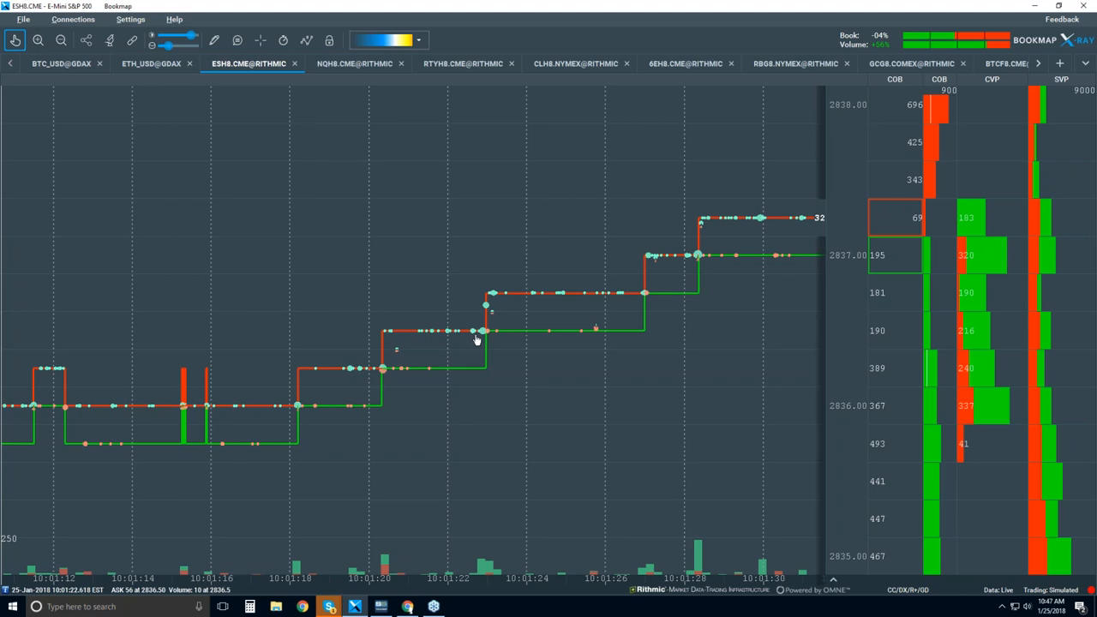
{"action": "mouse_move", "coordinate": [444, 251]}
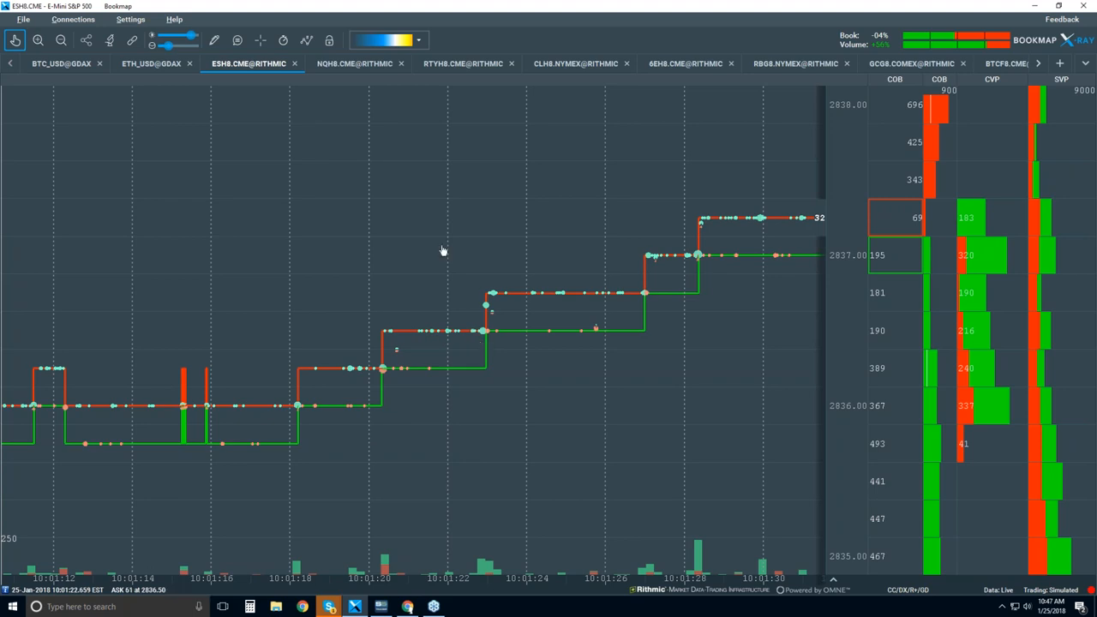
{"action": "mouse_move", "coordinate": [438, 257]}
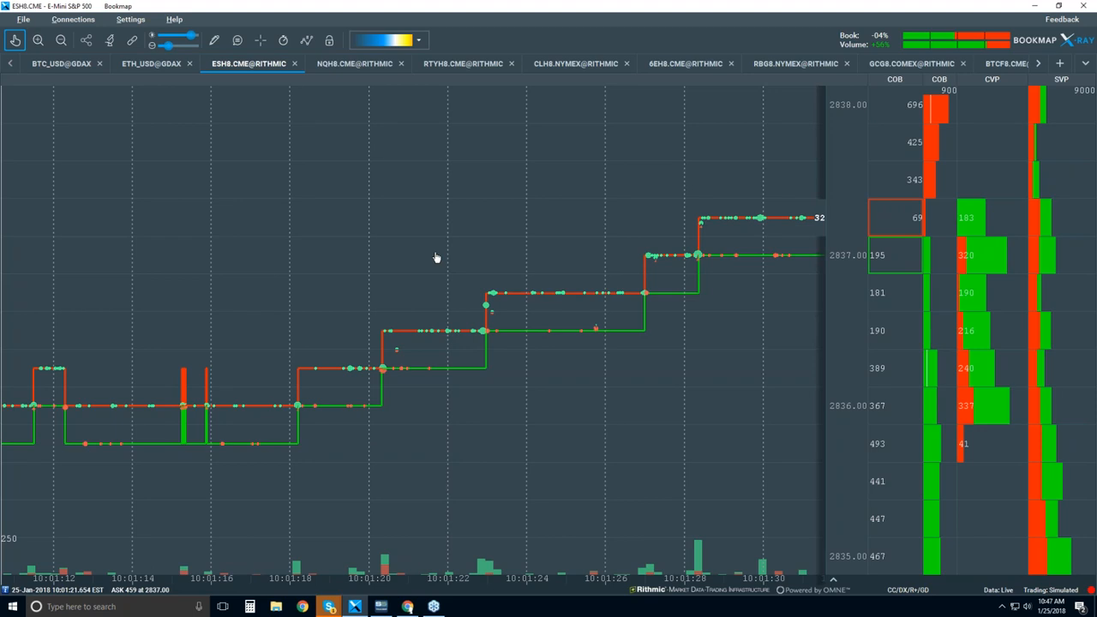
{"action": "mouse_move", "coordinate": [422, 257]}
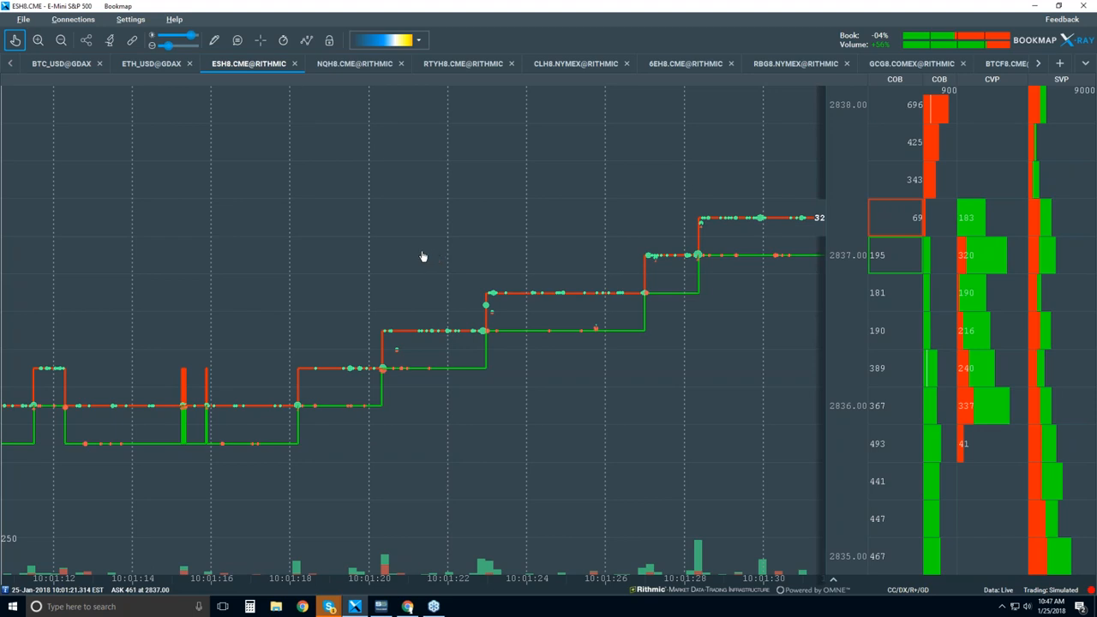
{"action": "mouse_move", "coordinate": [447, 333]}
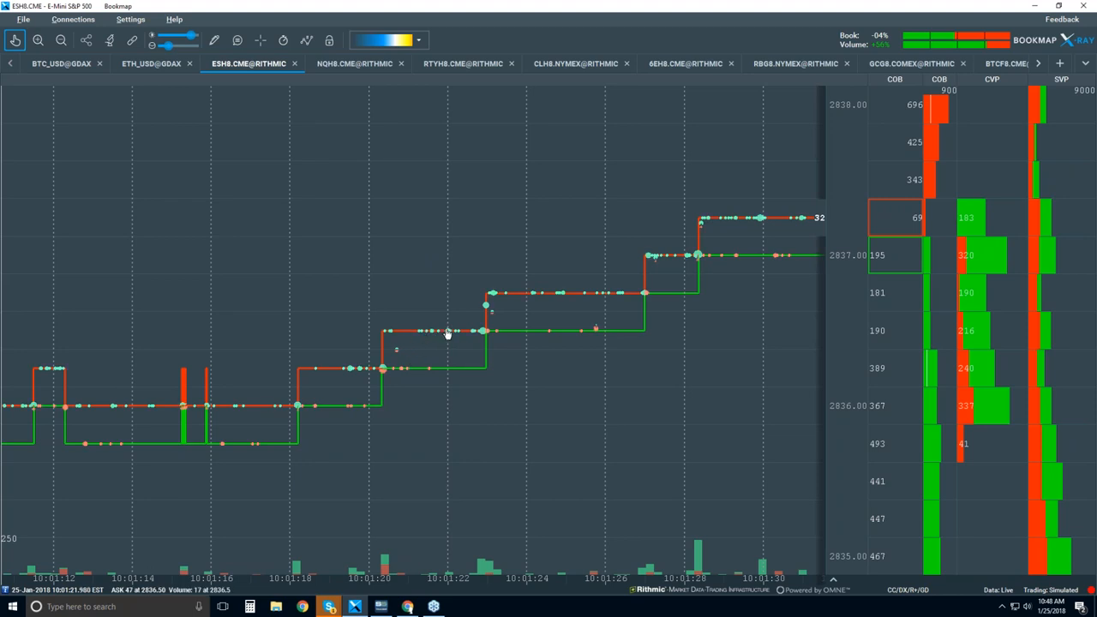
{"action": "mouse_move", "coordinate": [424, 334]}
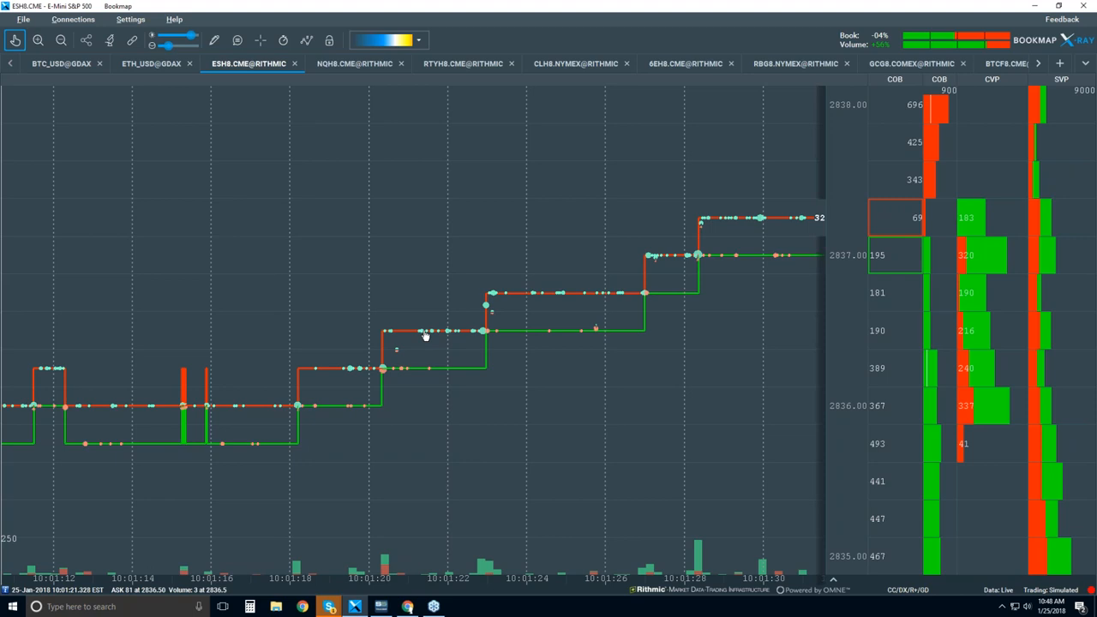
{"action": "mouse_move", "coordinate": [429, 334]}
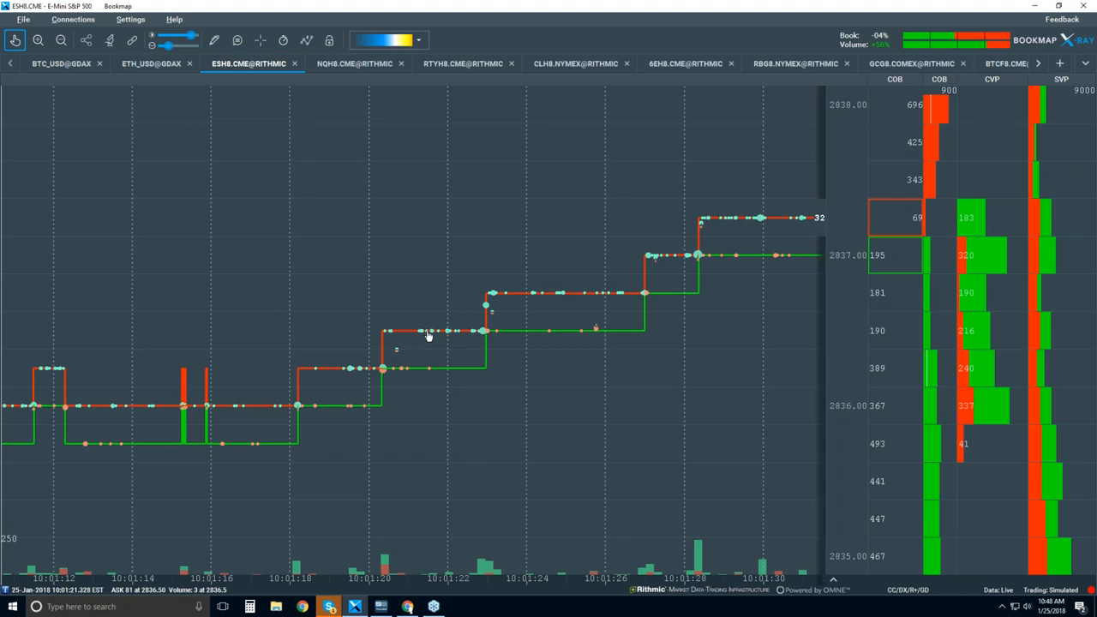
{"action": "mouse_move", "coordinate": [439, 334]}
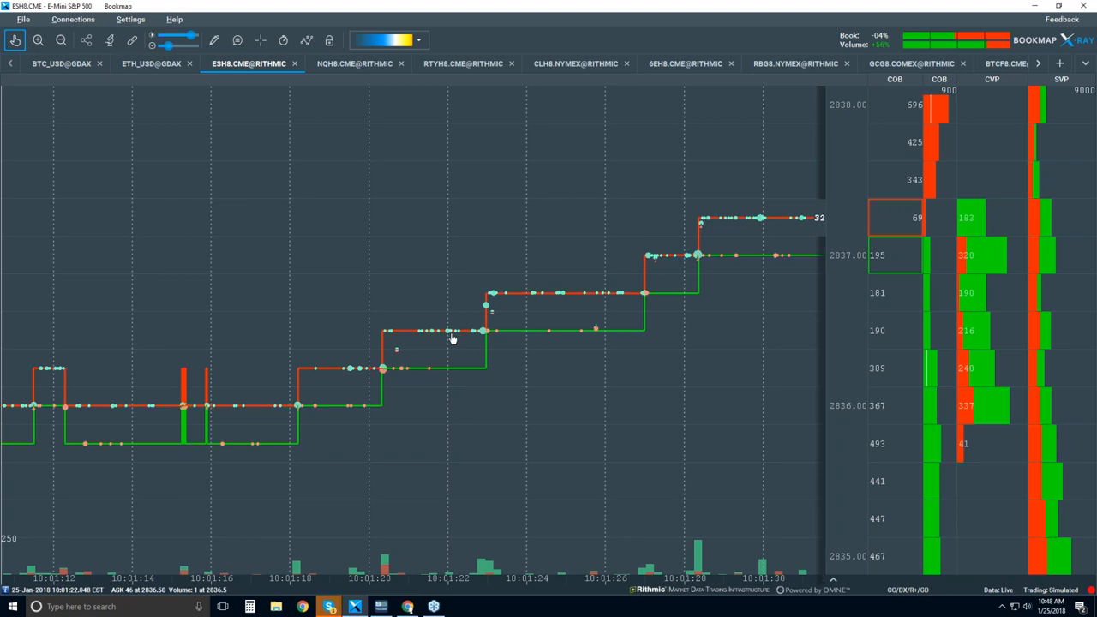
{"action": "mouse_move", "coordinate": [414, 344]}
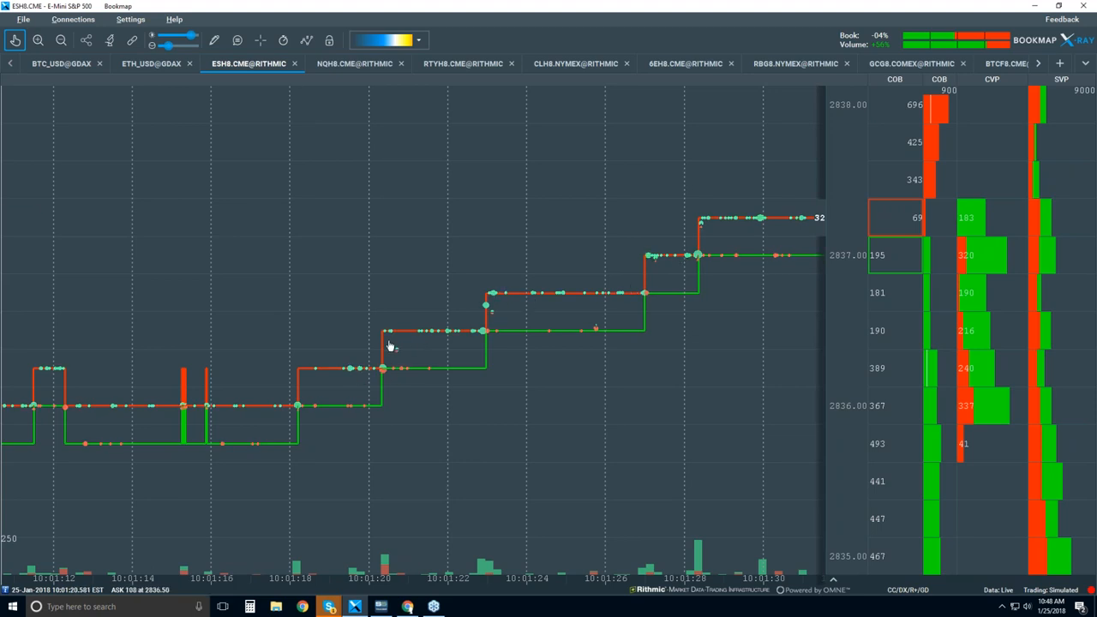
{"action": "mouse_move", "coordinate": [534, 302]}
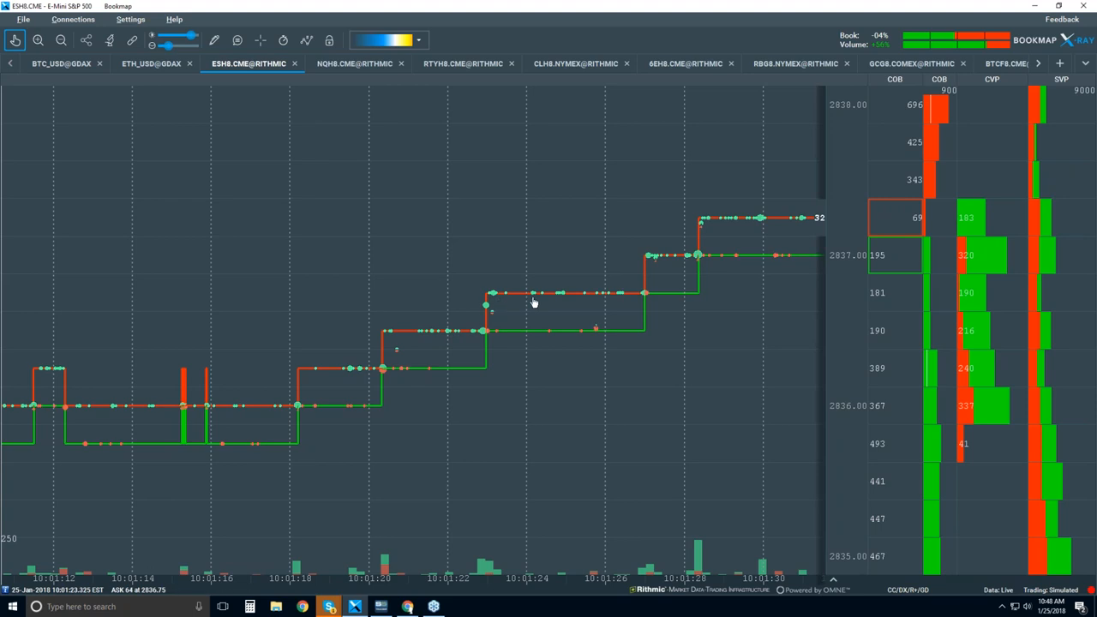
{"action": "mouse_move", "coordinate": [626, 263]}
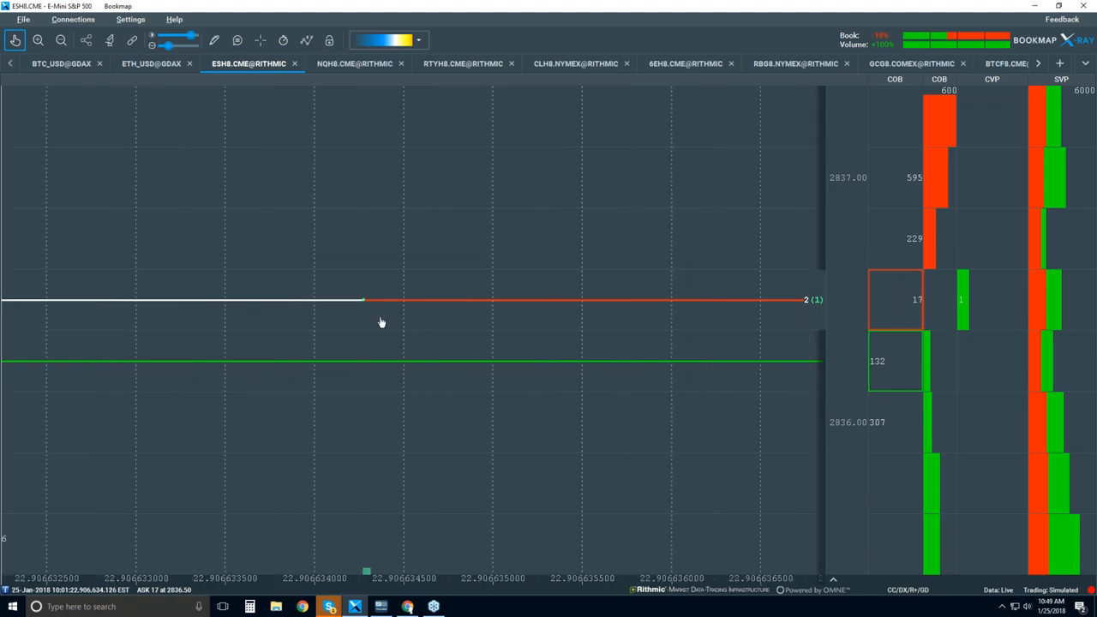
{"action": "mouse_move", "coordinate": [605, 533]}
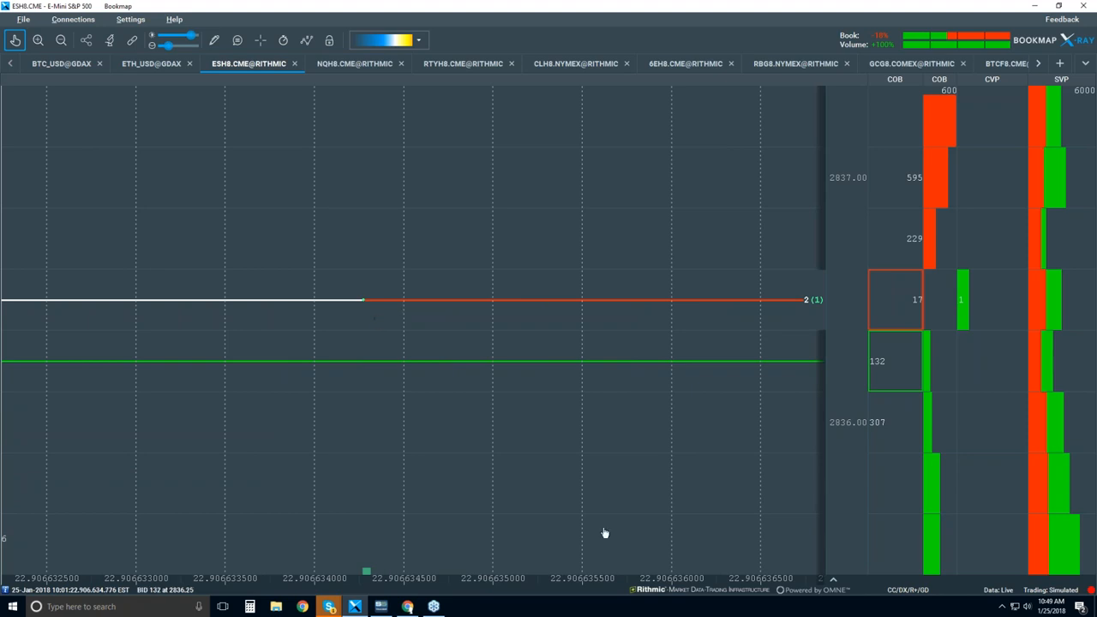
{"action": "mouse_move", "coordinate": [576, 587]}
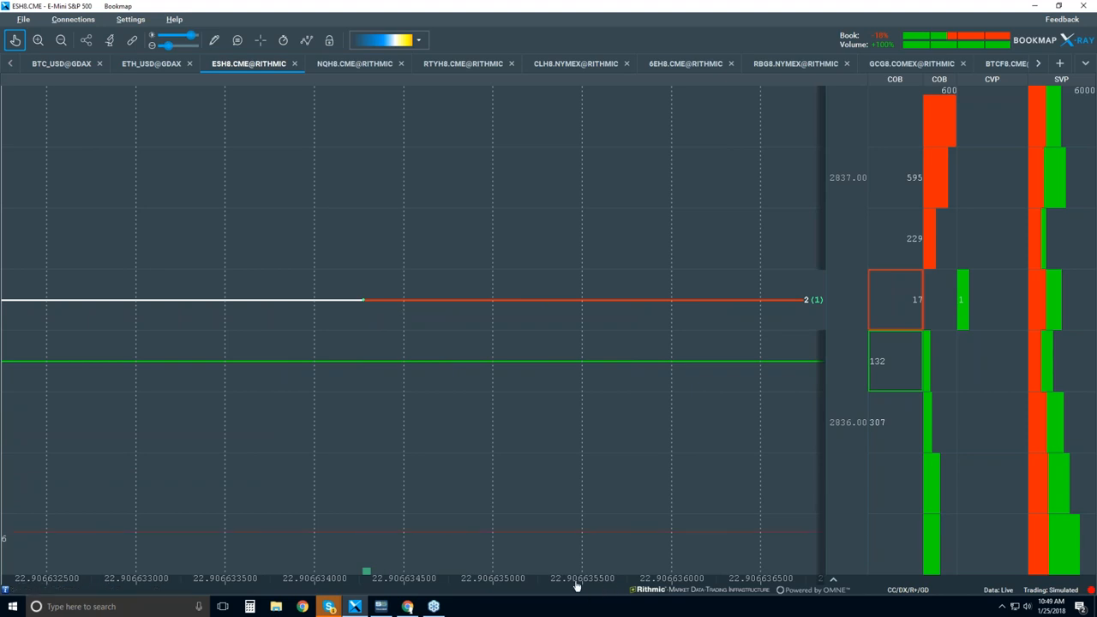
{"action": "mouse_move", "coordinate": [575, 586]}
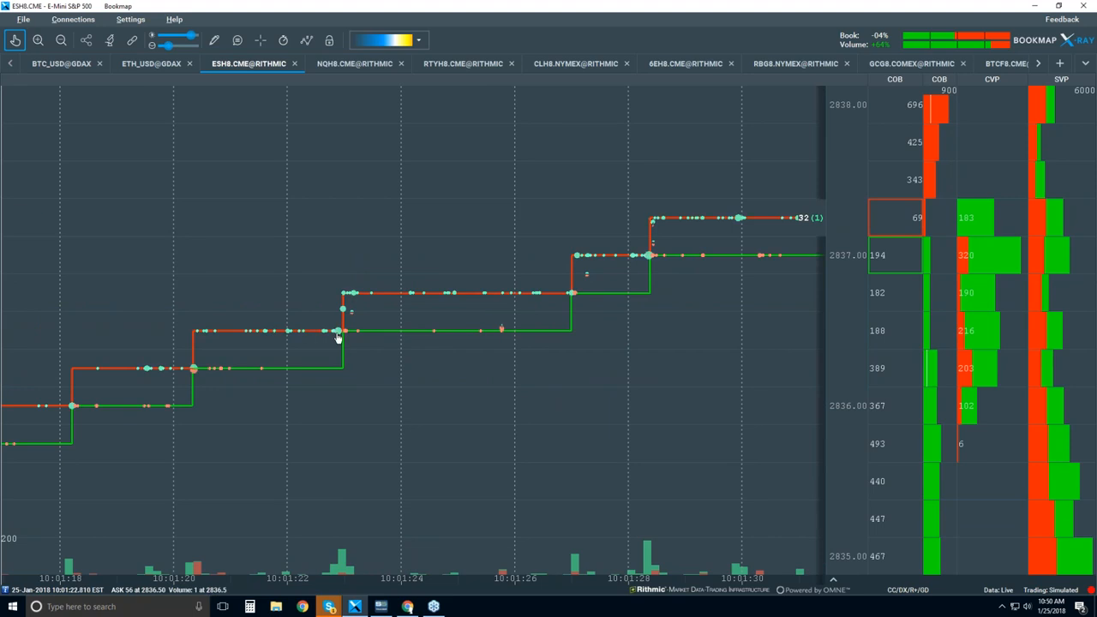
Zoom the ES chart back out to a seconds-scale view of about 09:56–10:08.
{"action": "left_click", "coordinate": [238, 41]}
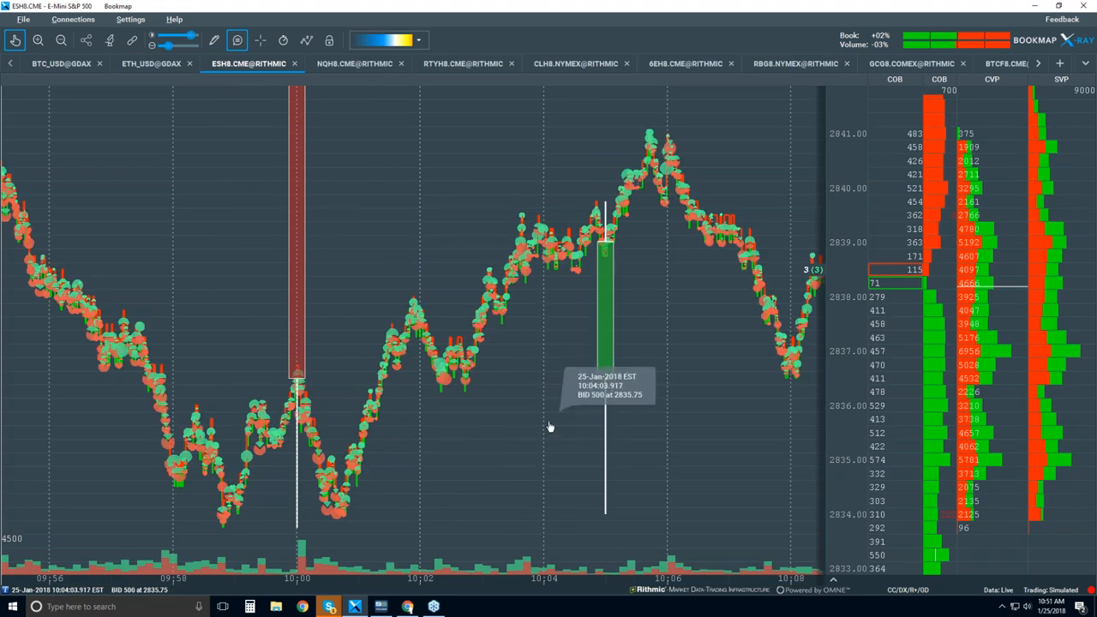
{"action": "mouse_move", "coordinate": [409, 472]}
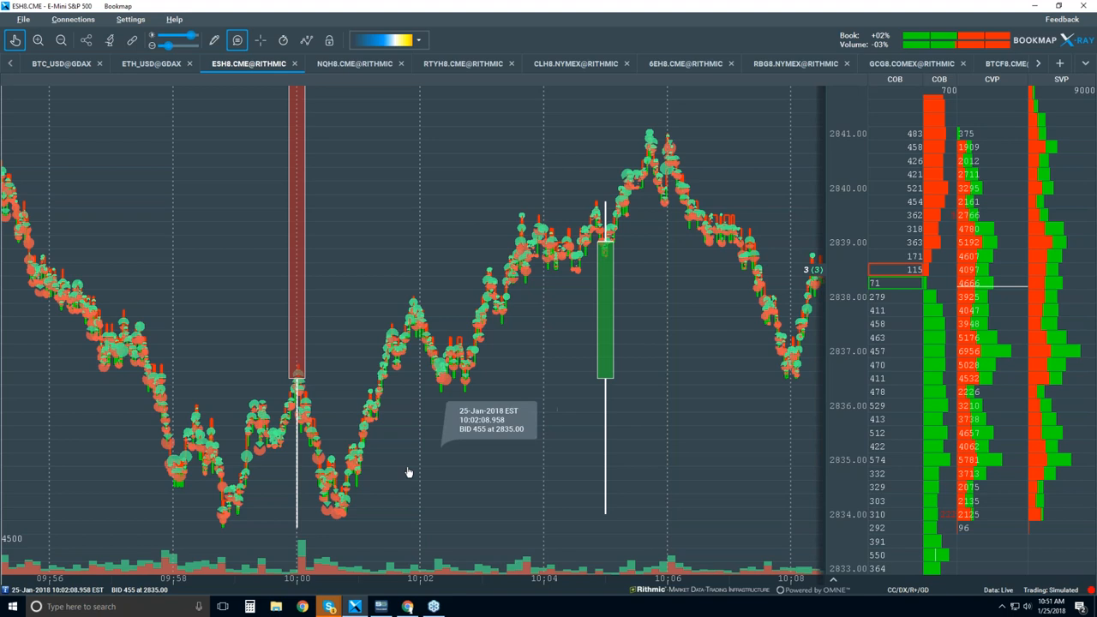
{"action": "mouse_move", "coordinate": [432, 459]}
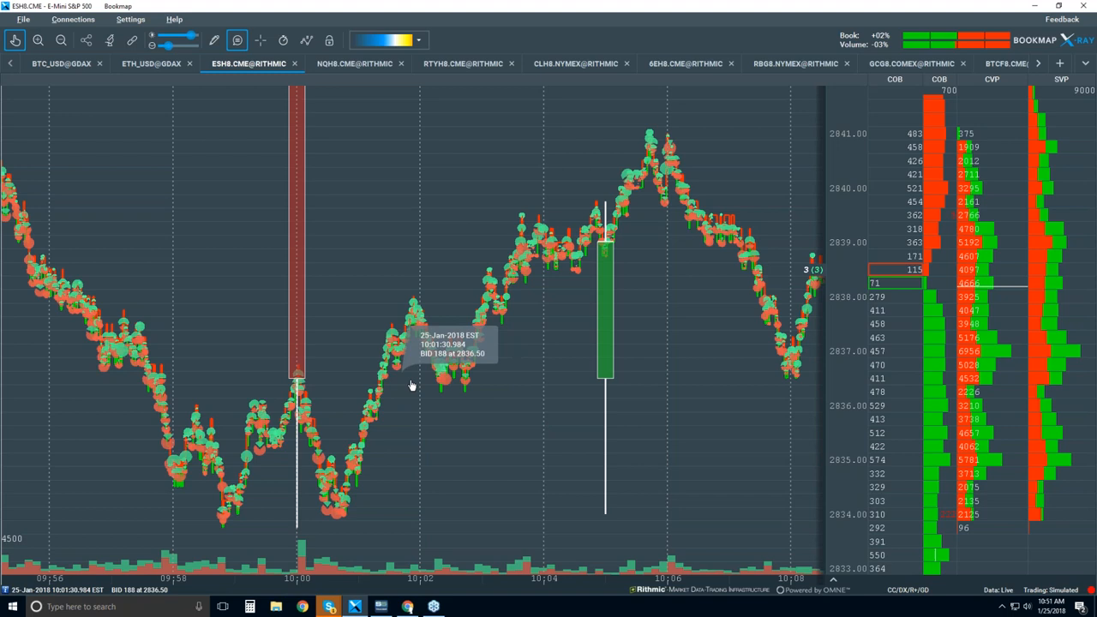
{"action": "mouse_move", "coordinate": [439, 393]}
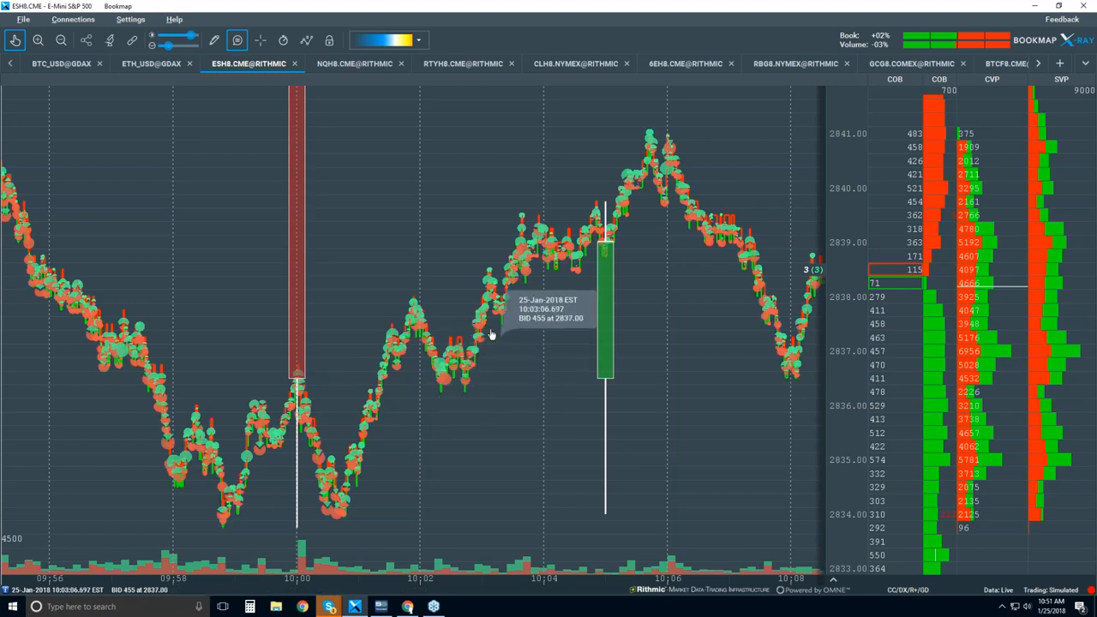
{"action": "mouse_move", "coordinate": [626, 206]}
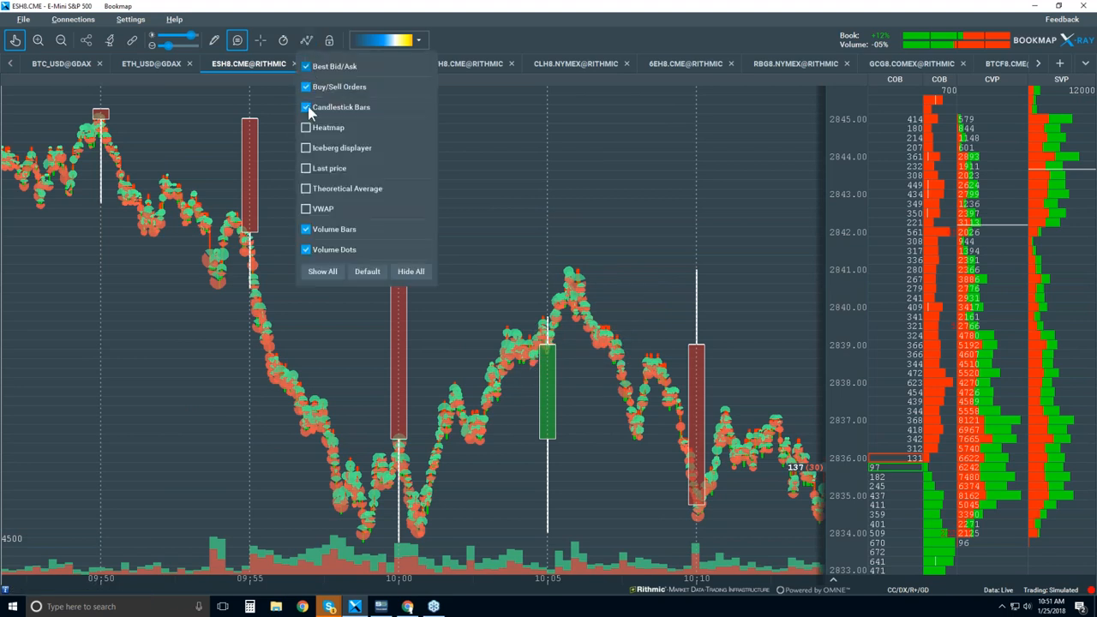
Hide Candlestick Bars and show the Heatmap layer on the ES chart.
{"action": "left_click", "coordinate": [306, 106]}
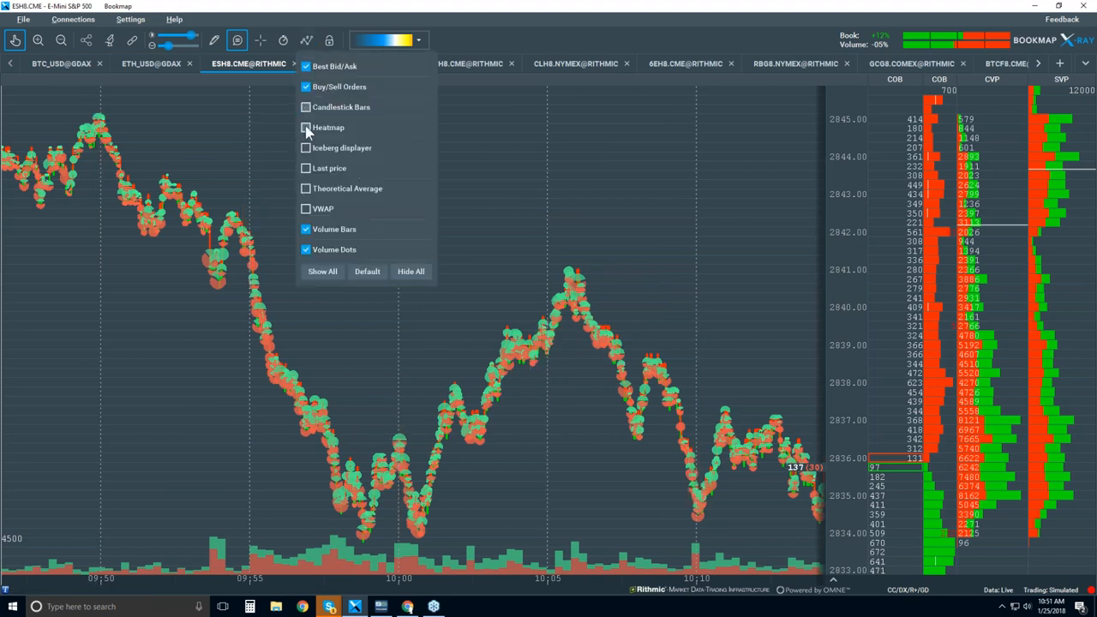
{"action": "left_click", "coordinate": [306, 127]}
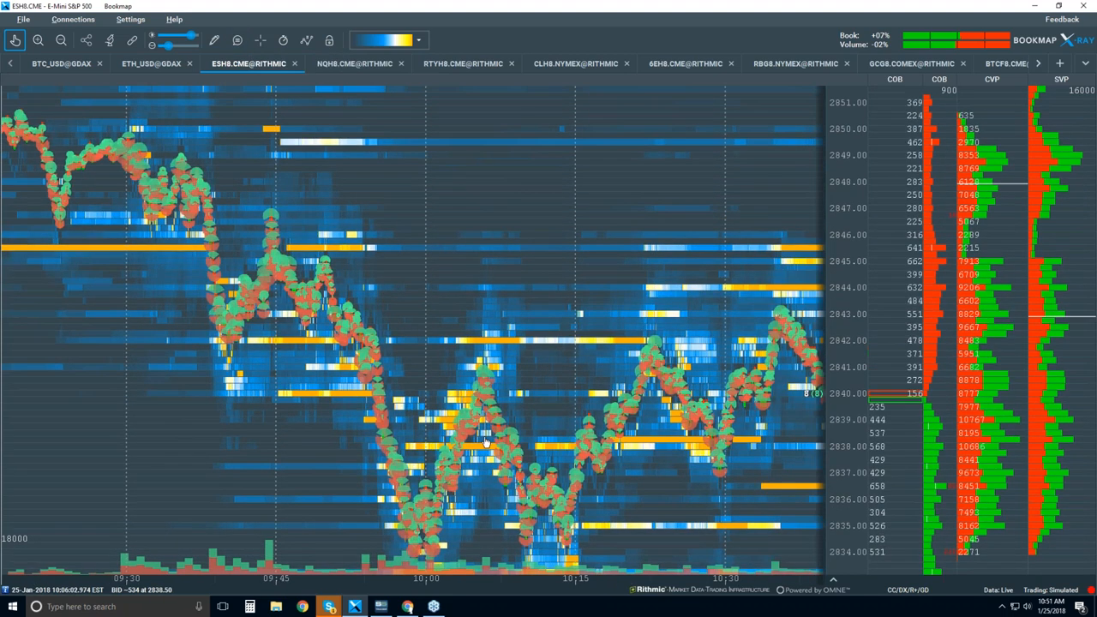
{"action": "mouse_move", "coordinate": [445, 416]}
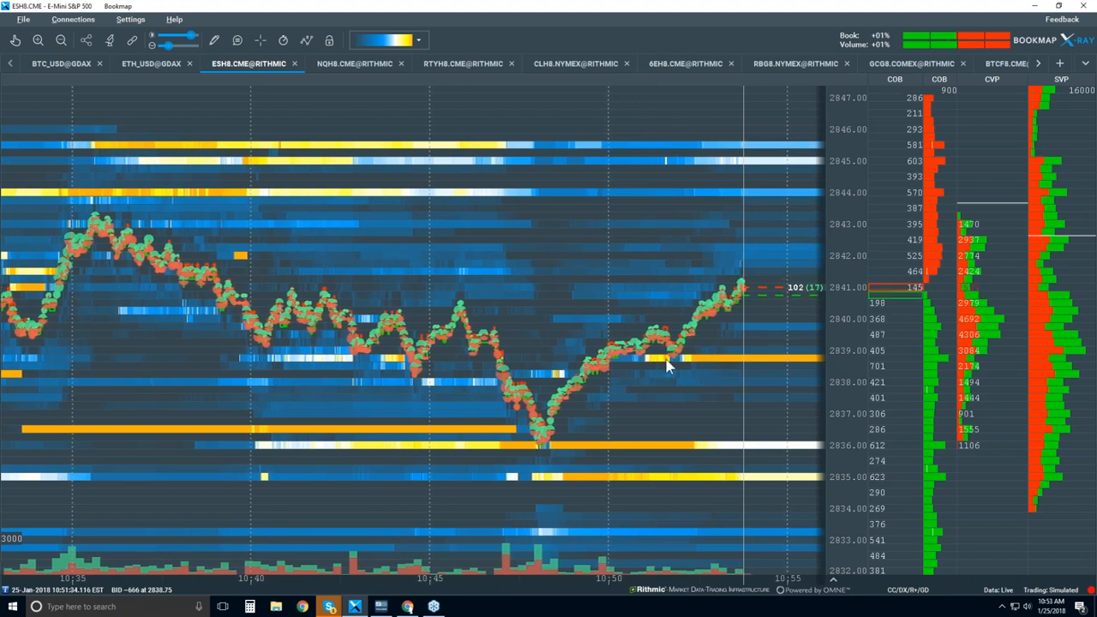
{"action": "mouse_move", "coordinate": [703, 367]}
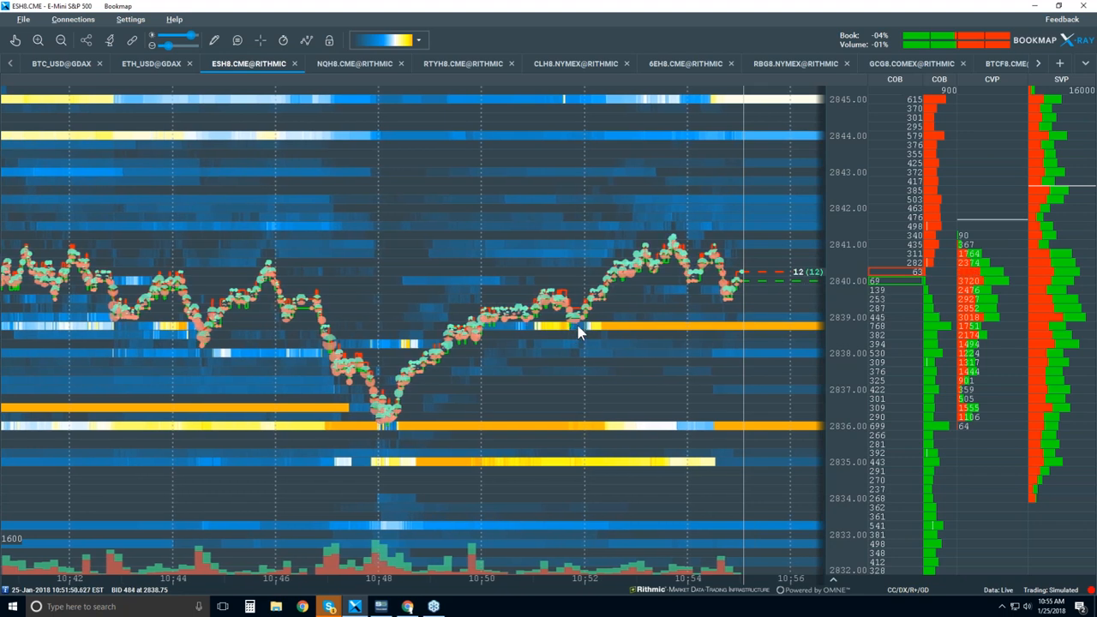
{"action": "mouse_move", "coordinate": [597, 334]}
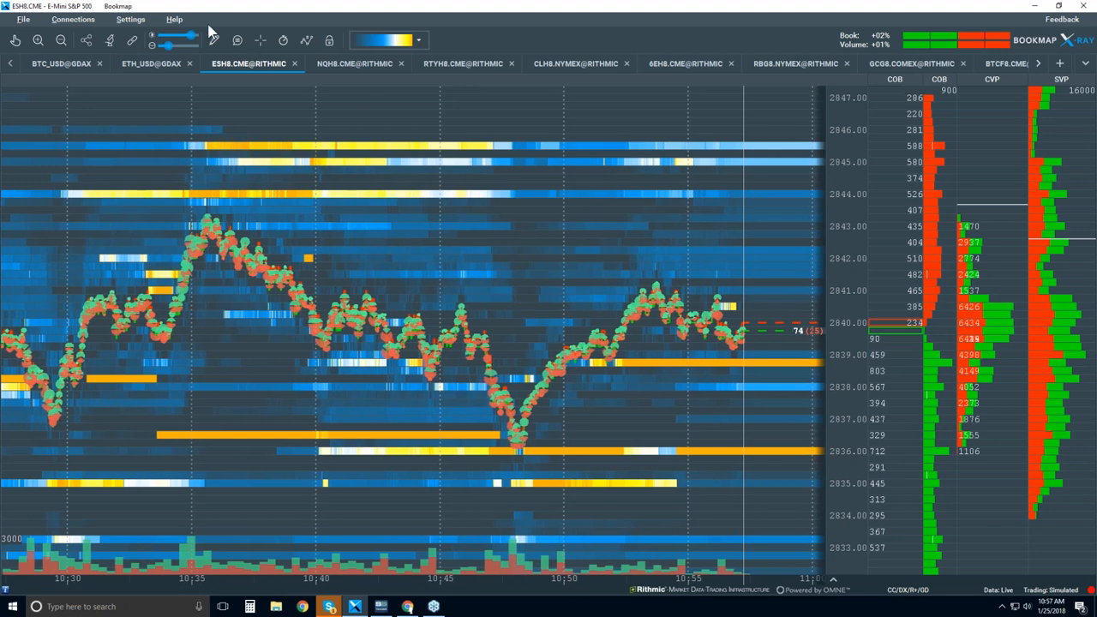
Toggle the time-slice toolbar icon to narrow the chart to a ~20-minute window.
{"action": "left_click", "coordinate": [283, 41]}
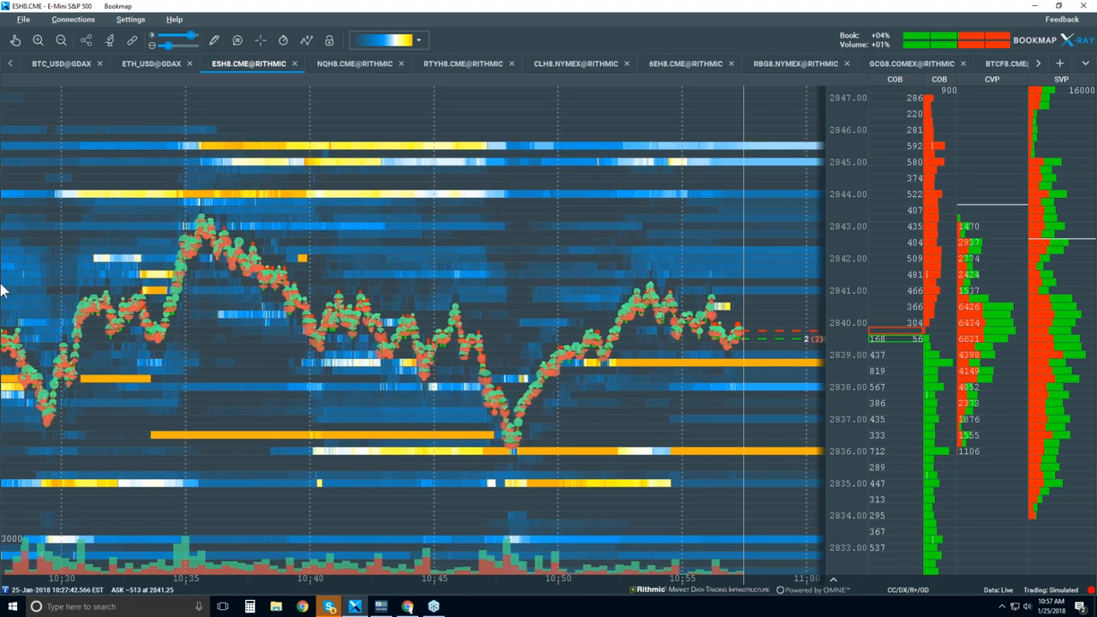
{"action": "left_click", "coordinate": [283, 41]}
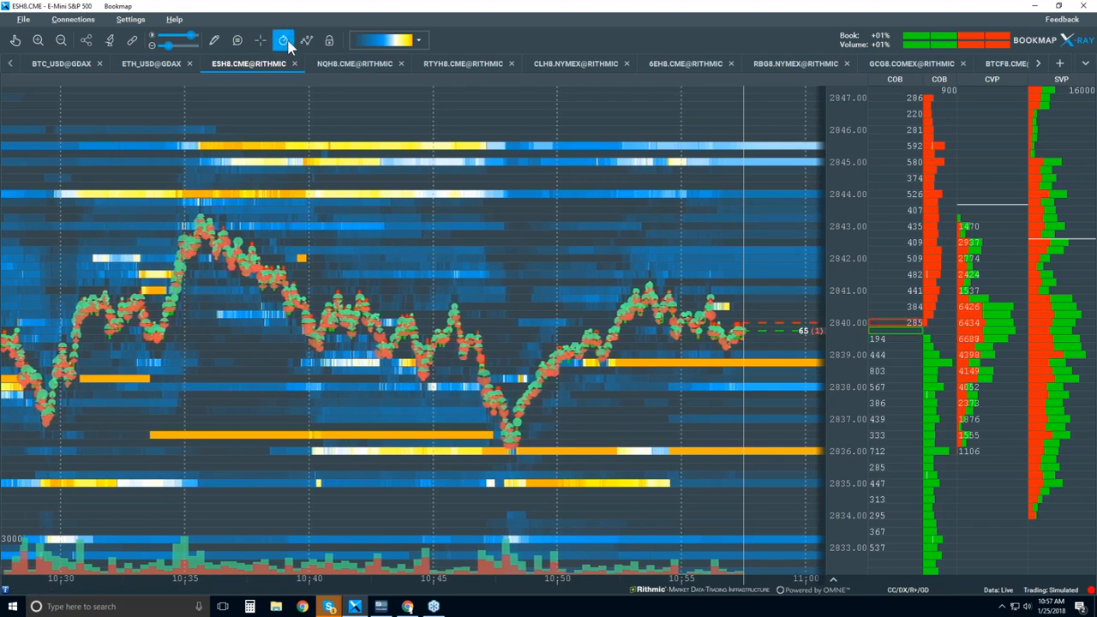
{"action": "left_click", "coordinate": [283, 41]}
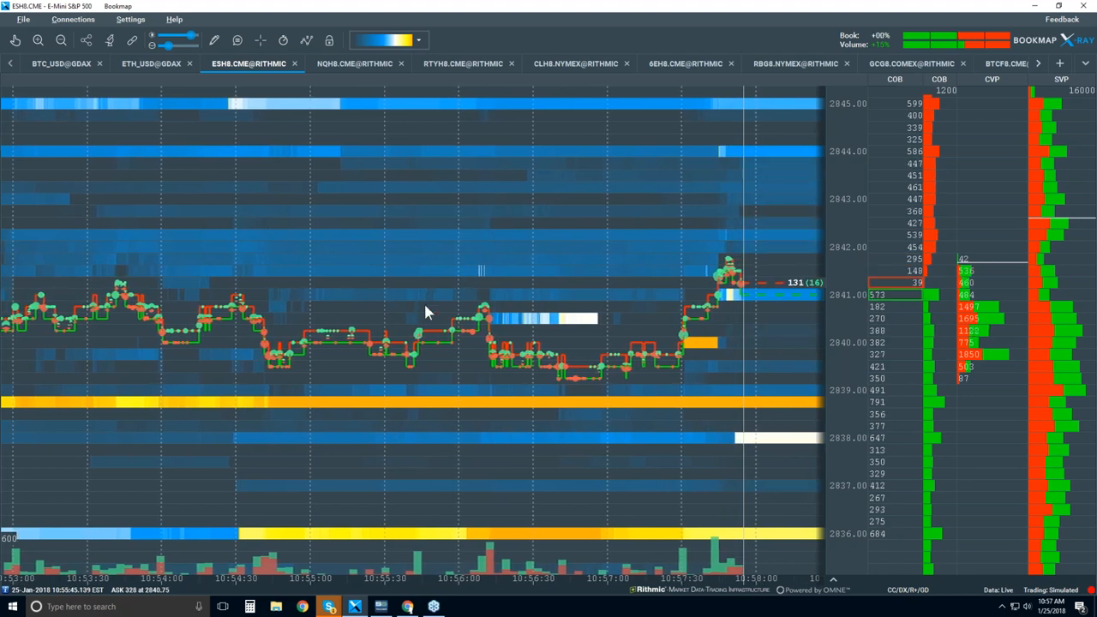
{"action": "mouse_move", "coordinate": [360, 235]}
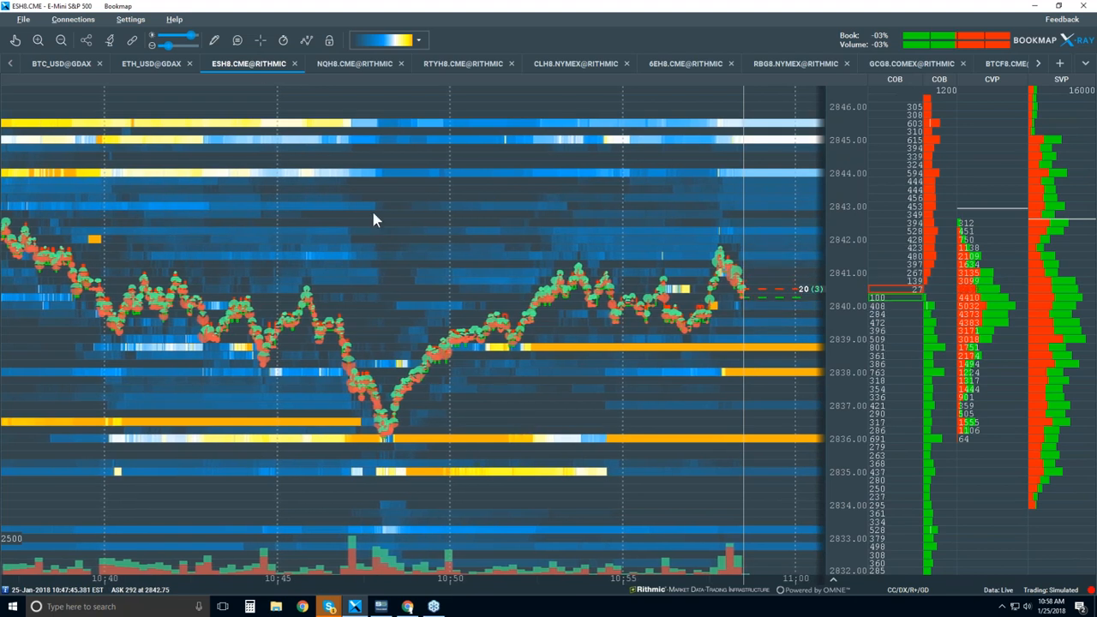
Set the chart's time-slice interval to 3 Minutes.
{"action": "left_click", "coordinate": [283, 41]}
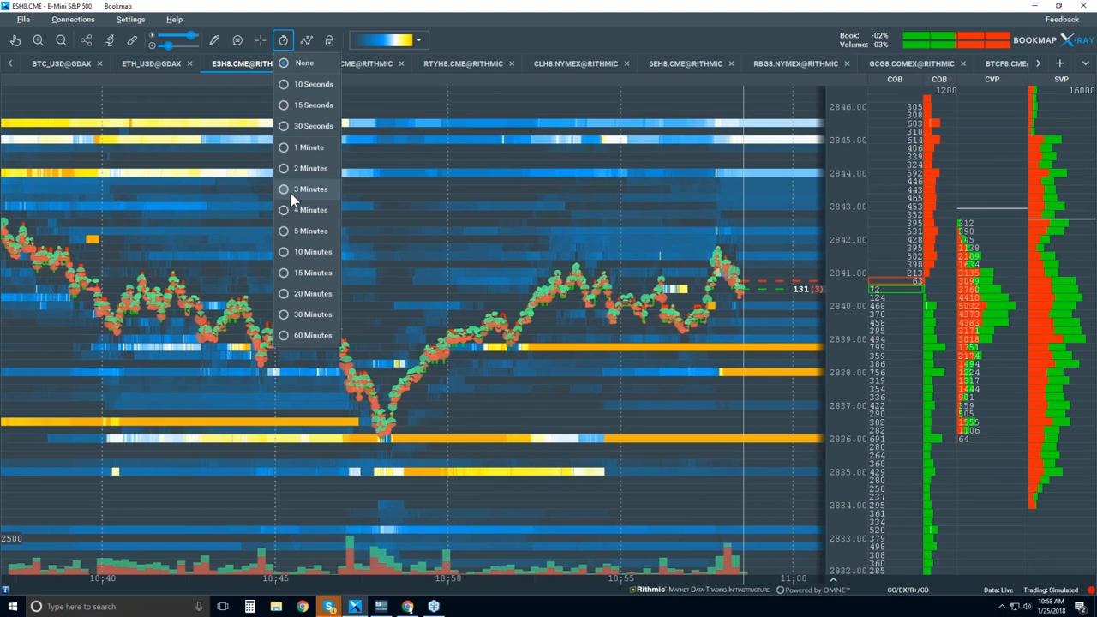
{"action": "left_click", "coordinate": [282, 40]}
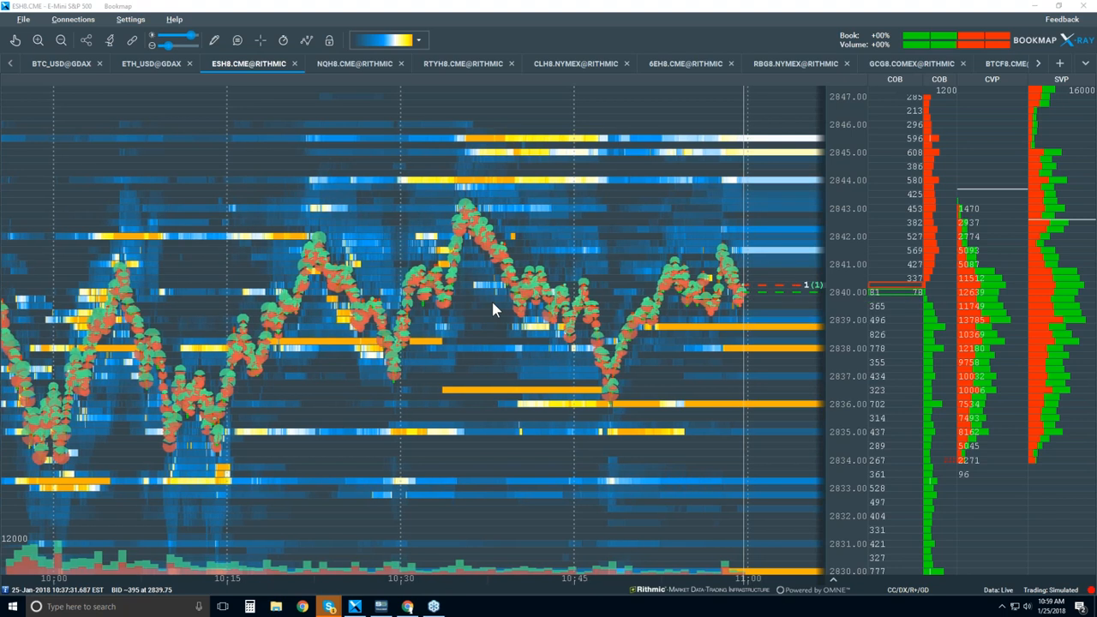
{"action": "mouse_move", "coordinate": [549, 203]}
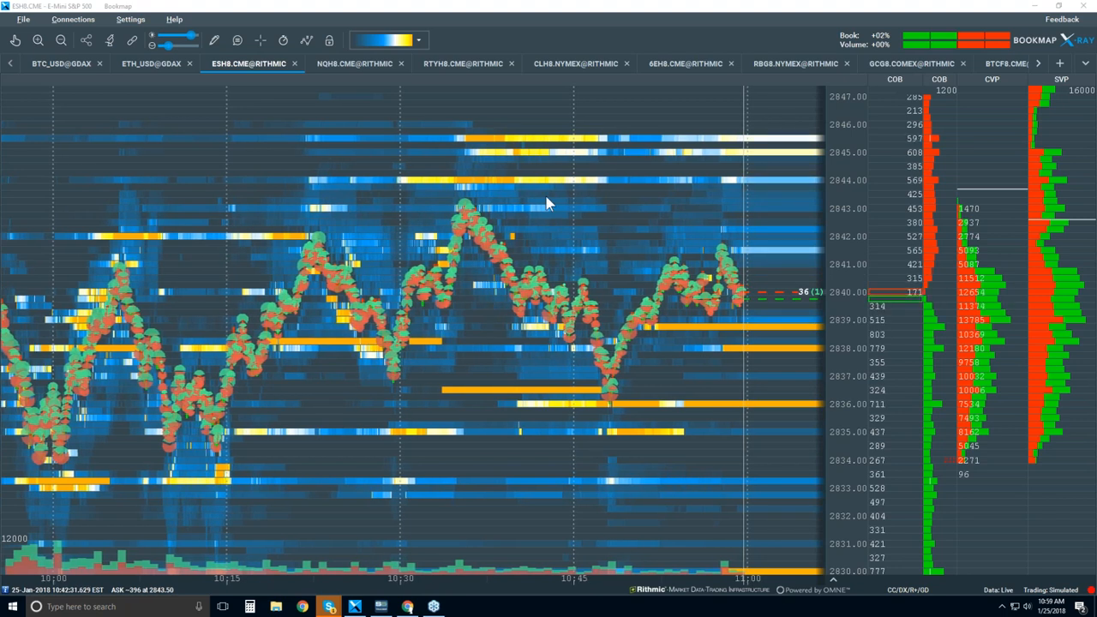